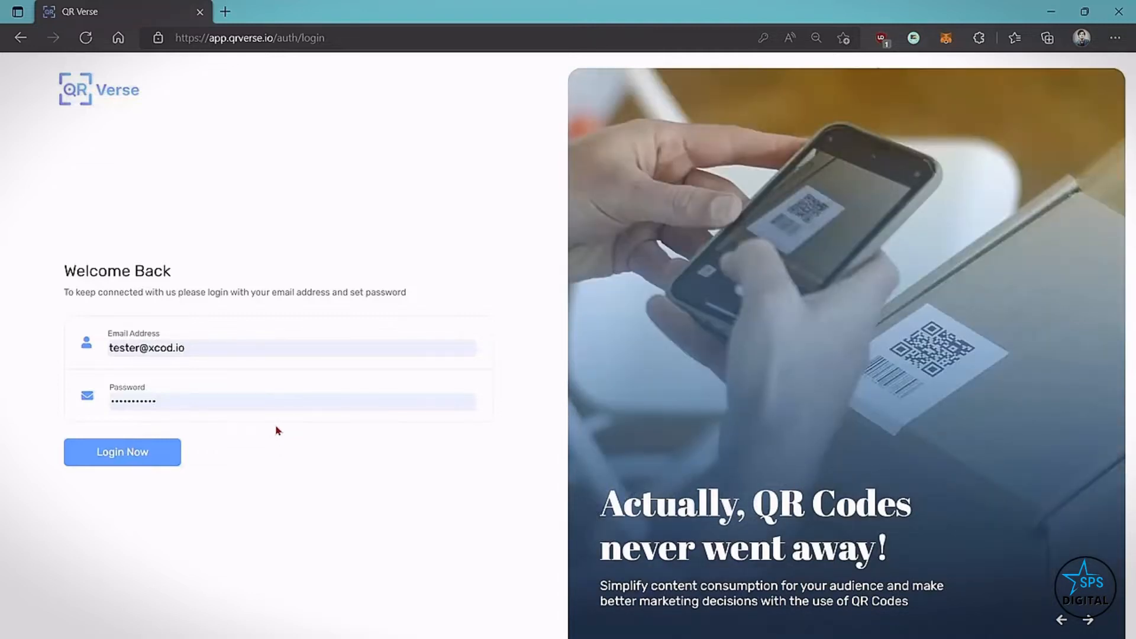
# Step: Log in with the filled-in credentials to reach the welcome dashboard
pyautogui.click(122, 452)
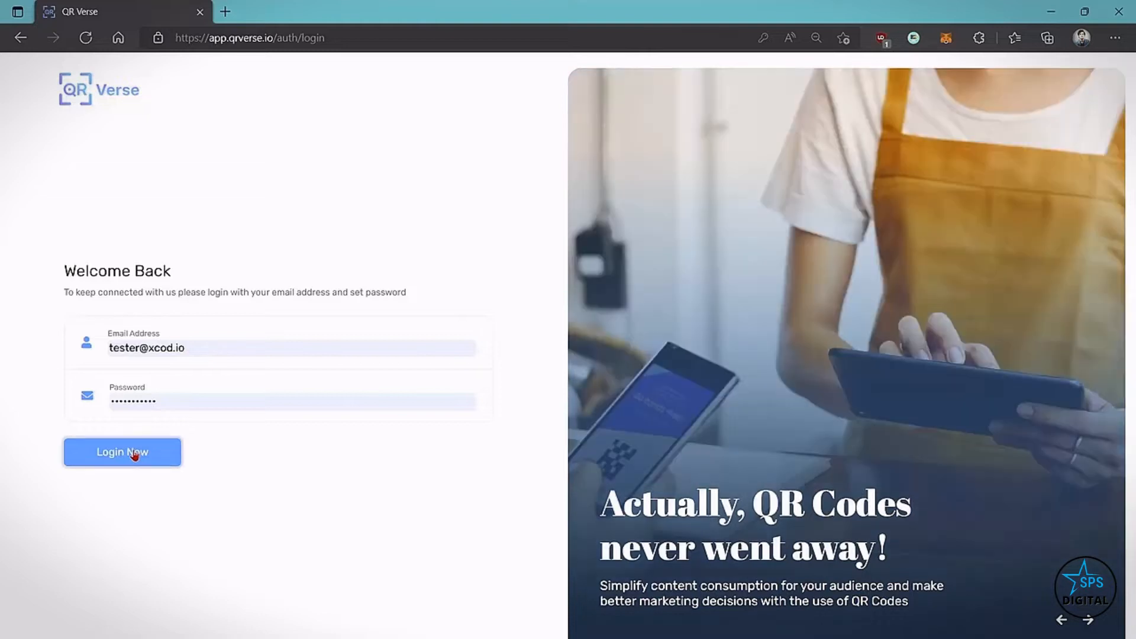
pyautogui.click(122, 452)
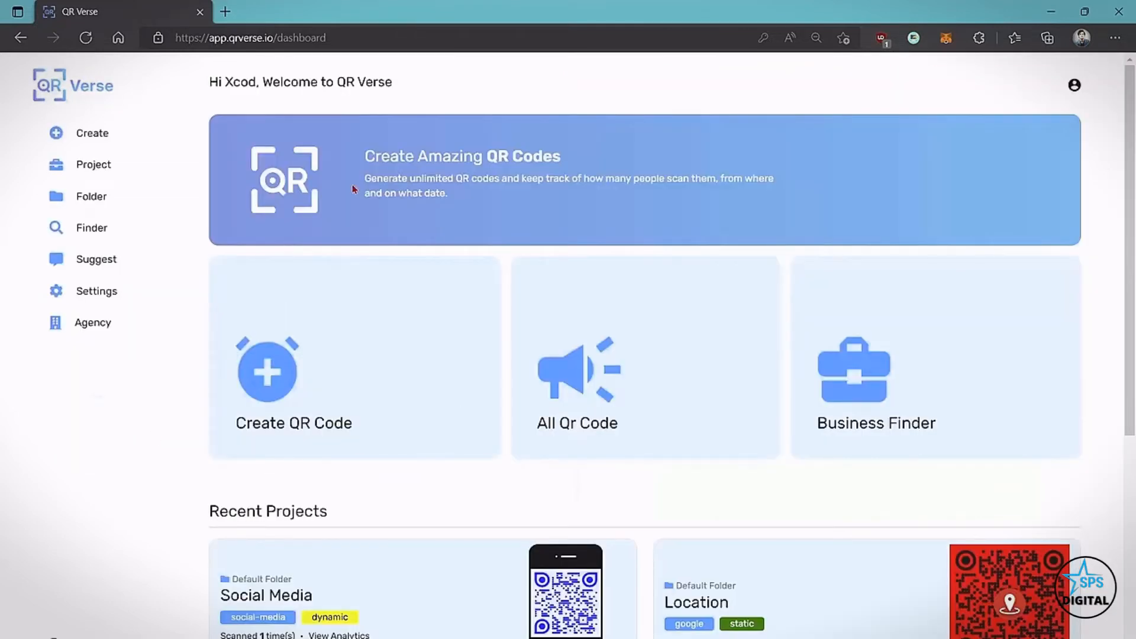
pyautogui.moveTo(359, 387)
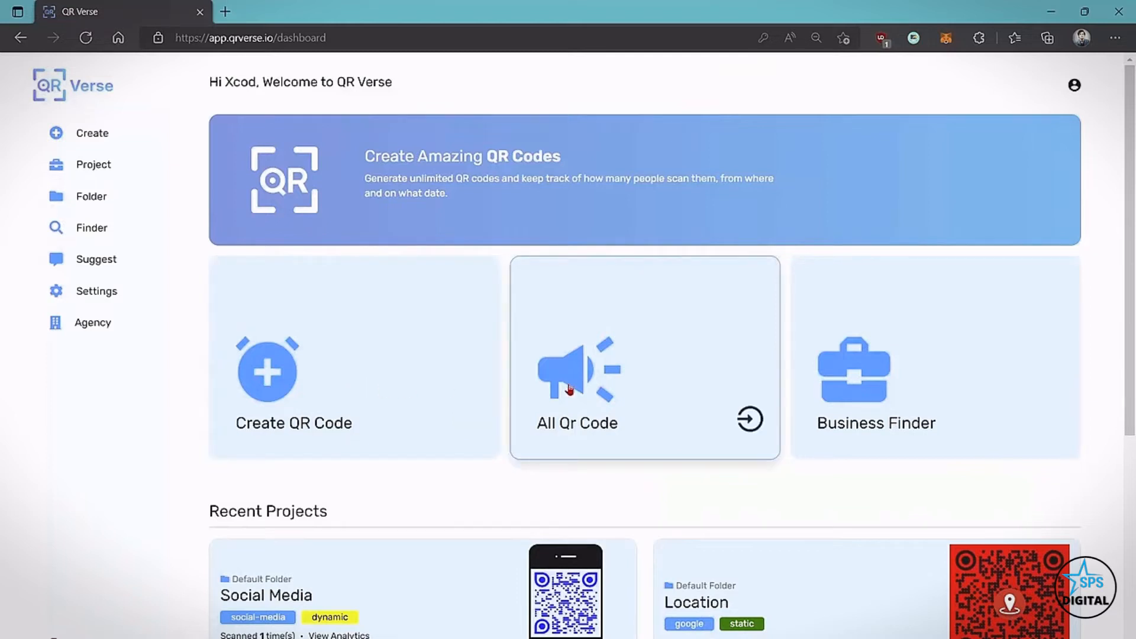
pyautogui.moveTo(668, 390)
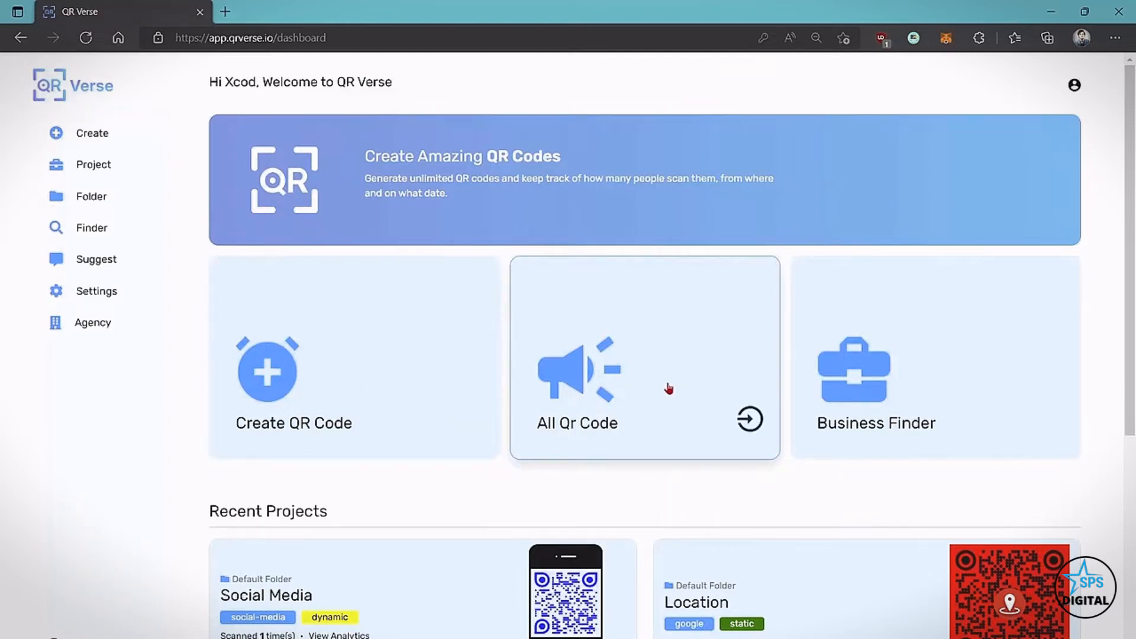
pyautogui.moveTo(912, 382)
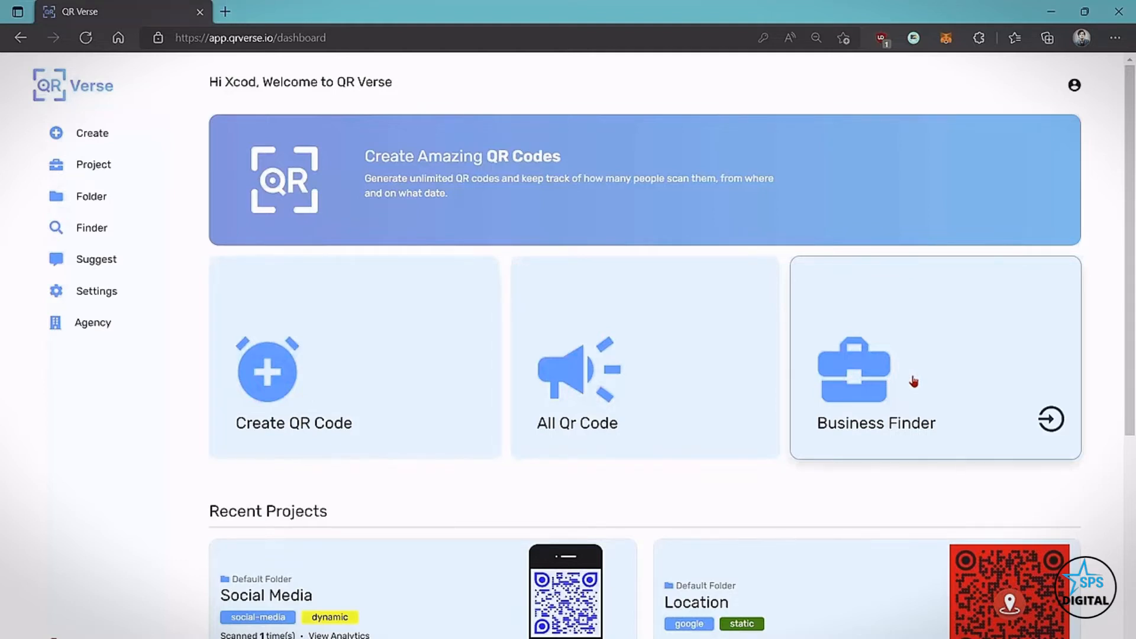
pyautogui.scroll(-3)
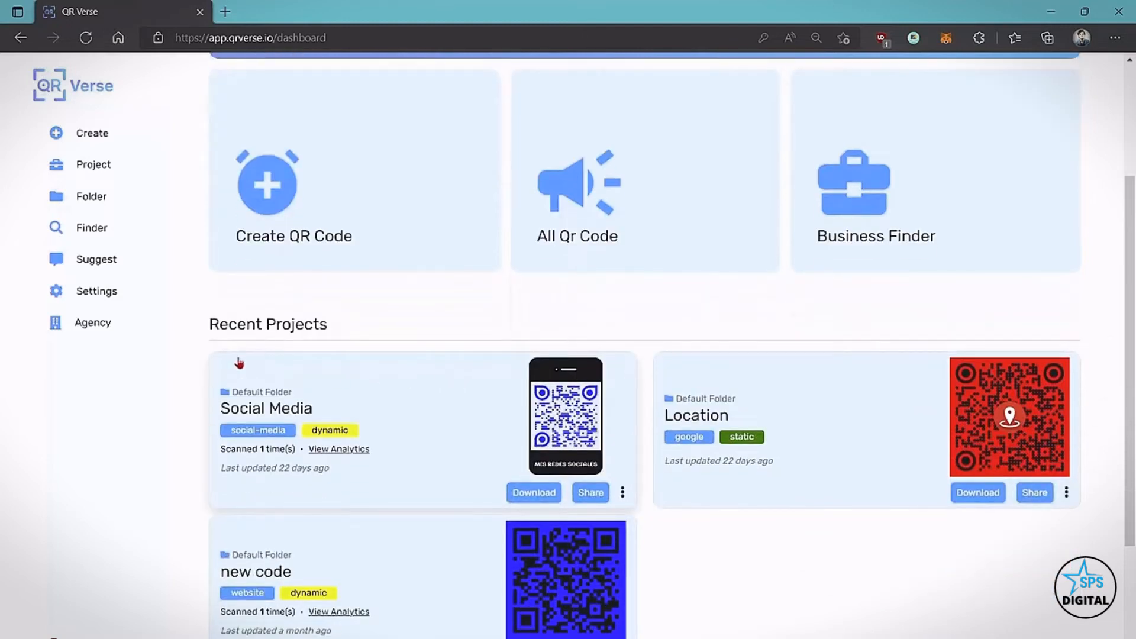
pyautogui.moveTo(451, 547)
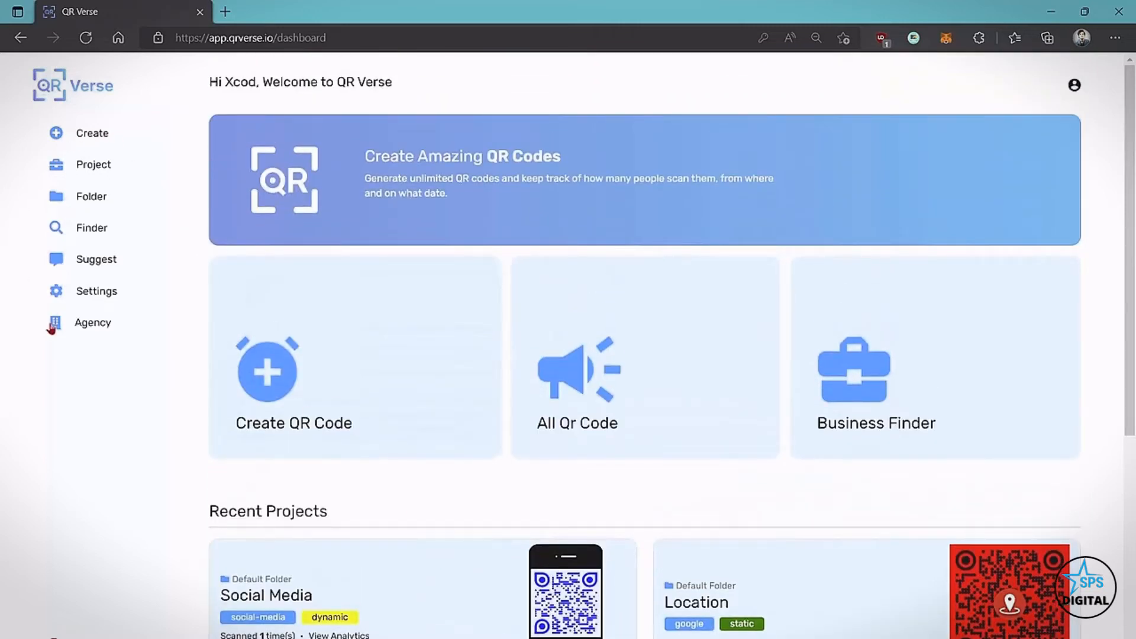
pyautogui.moveTo(100, 196)
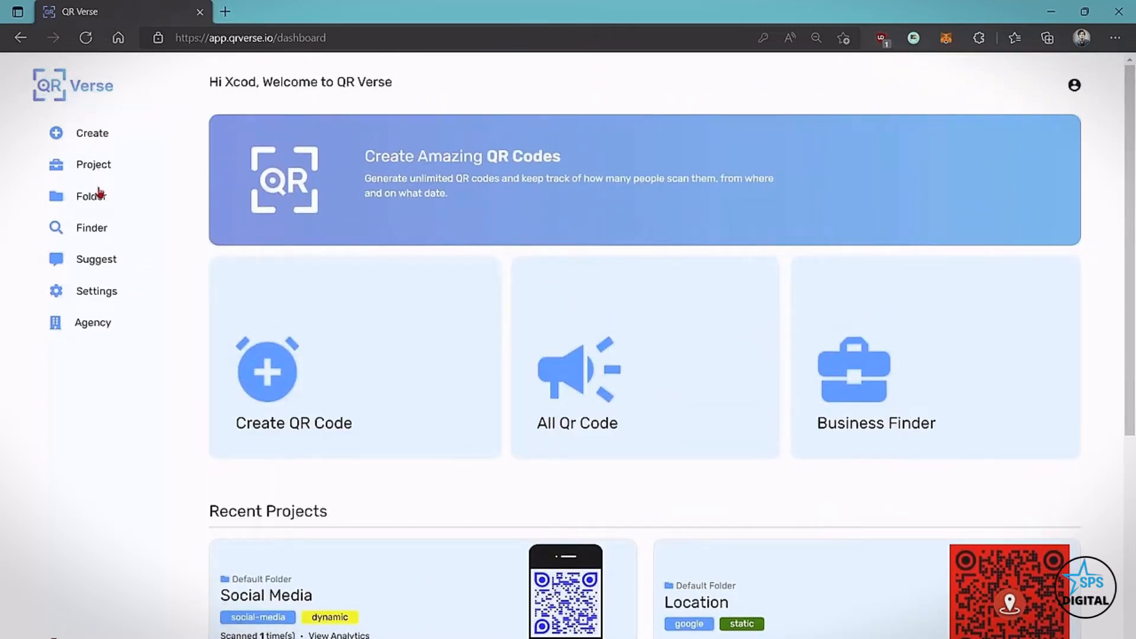
pyautogui.moveTo(98, 339)
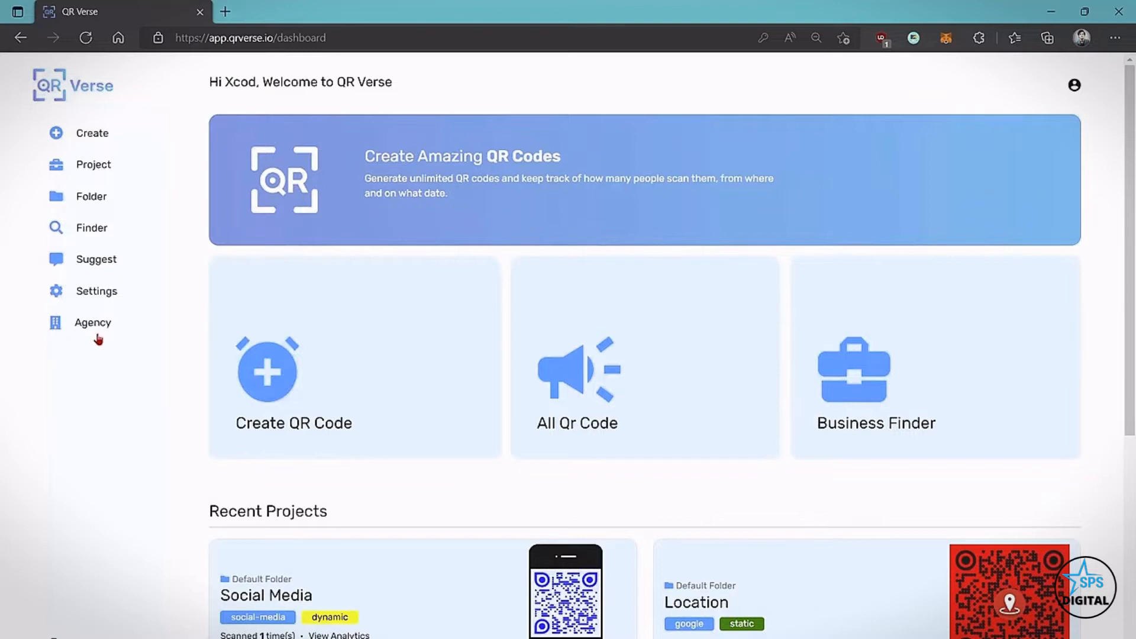
pyautogui.moveTo(287, 369)
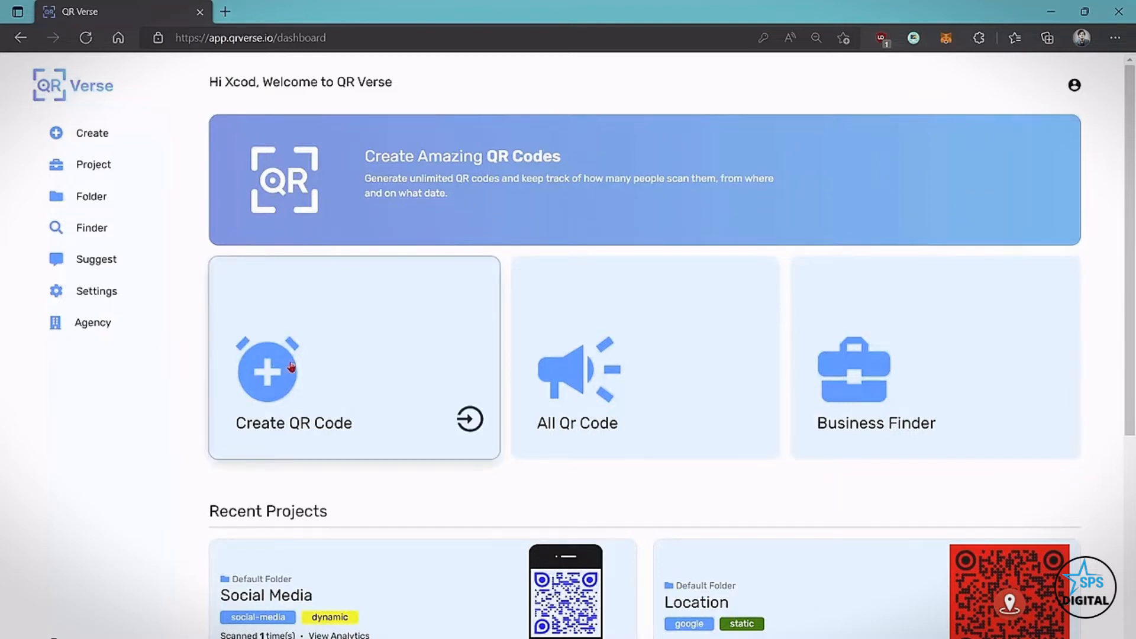
# Step: Start a new QR code and scroll through the category grid
pyautogui.click(294, 362)
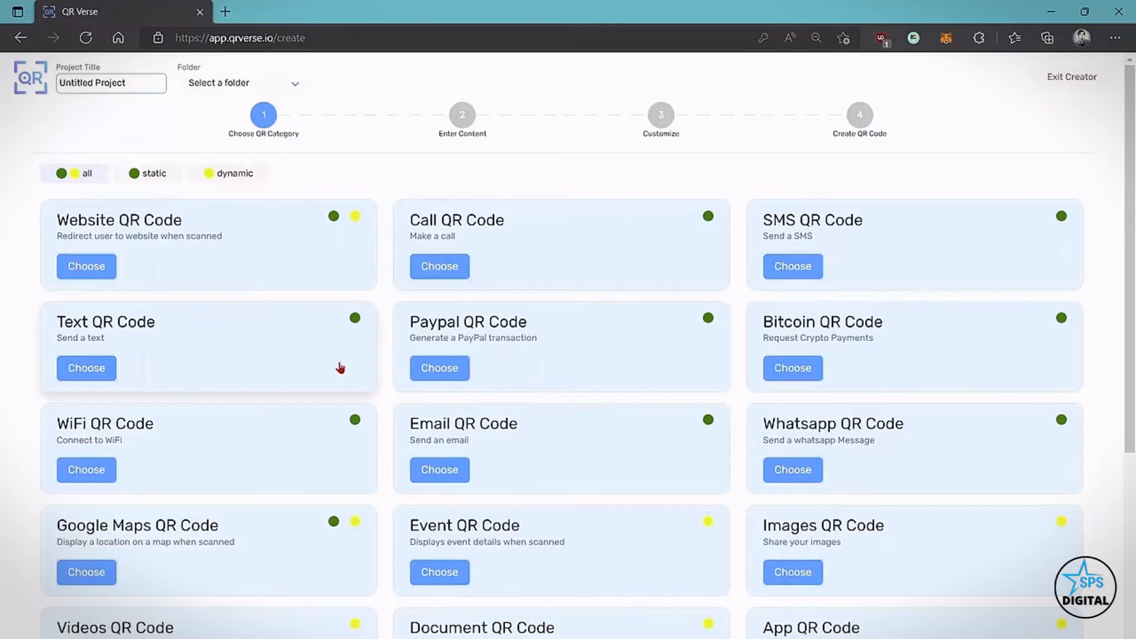
pyautogui.moveTo(679, 291)
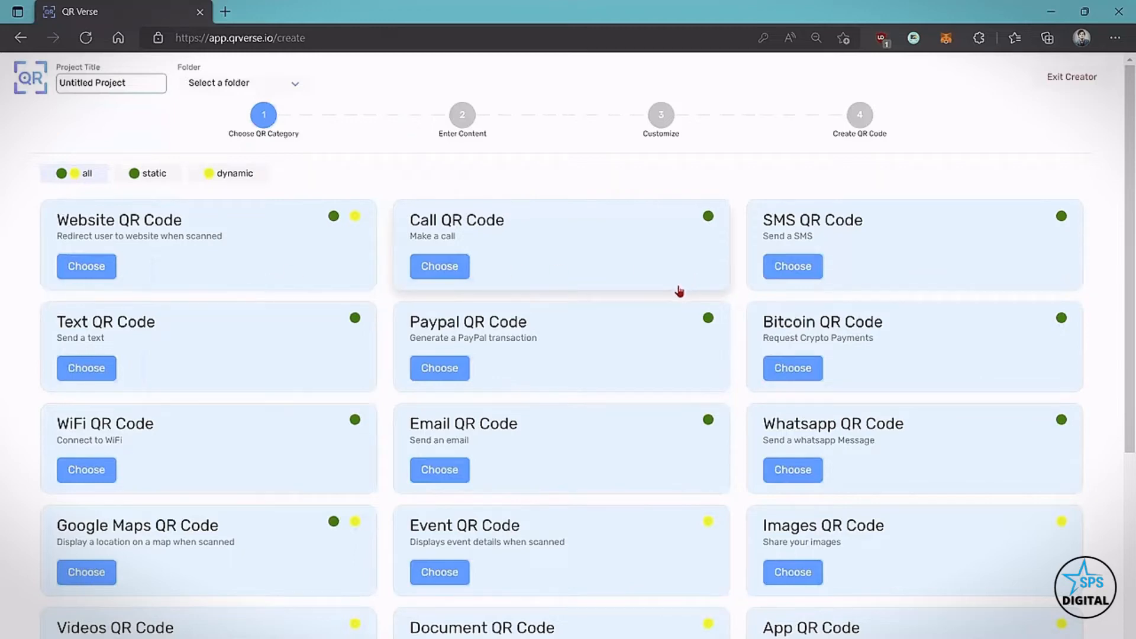
pyautogui.scroll(-3)
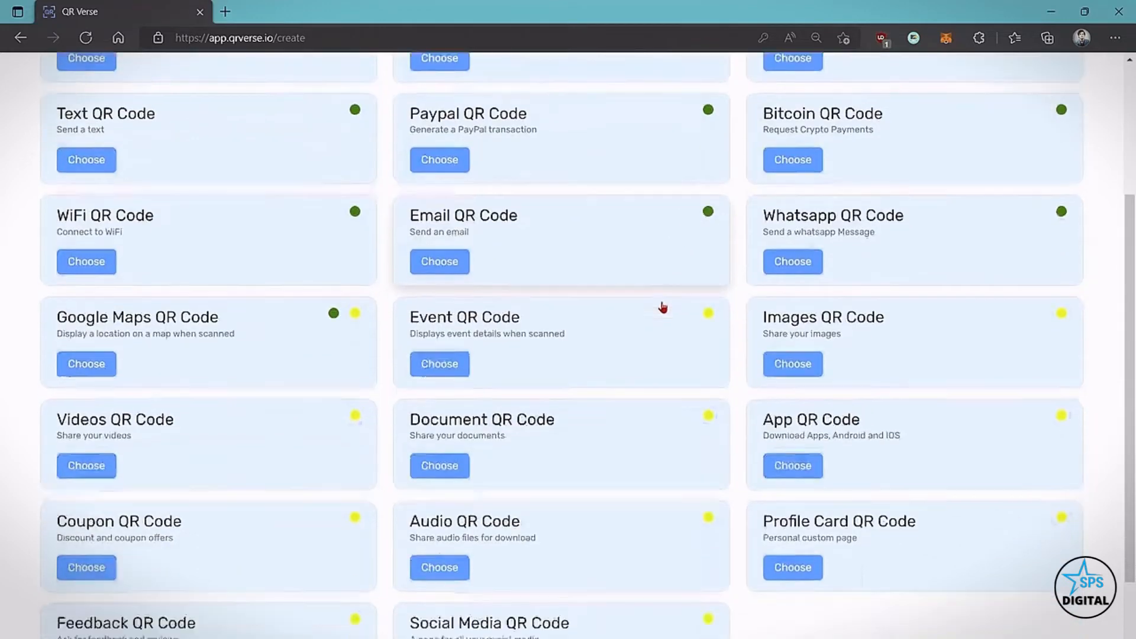
pyautogui.scroll(-3)
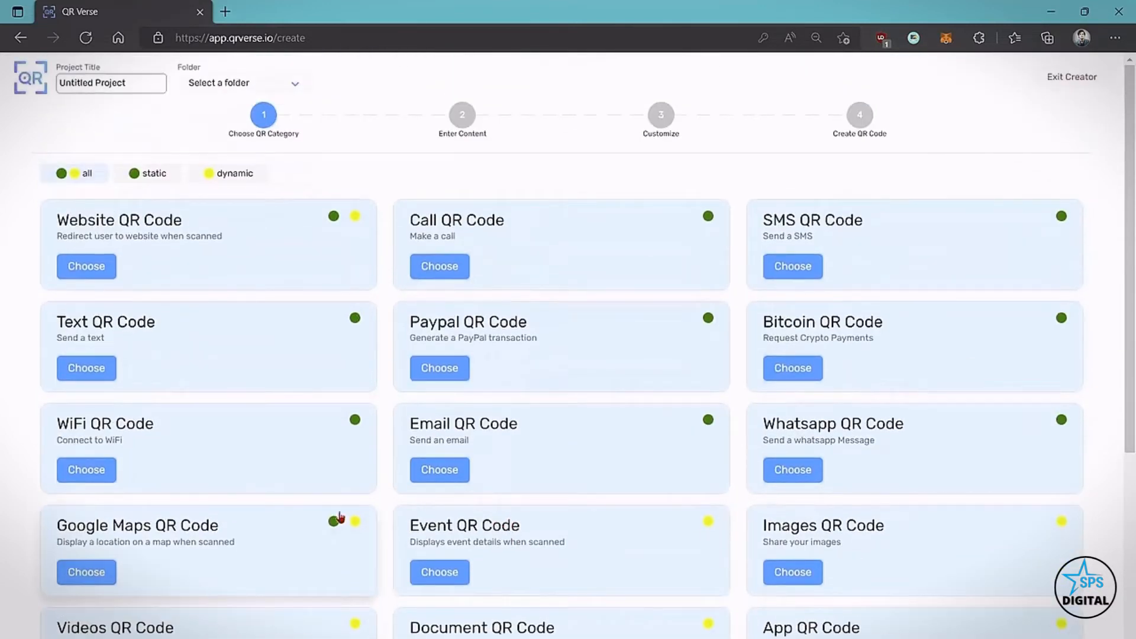
pyautogui.moveTo(364, 522)
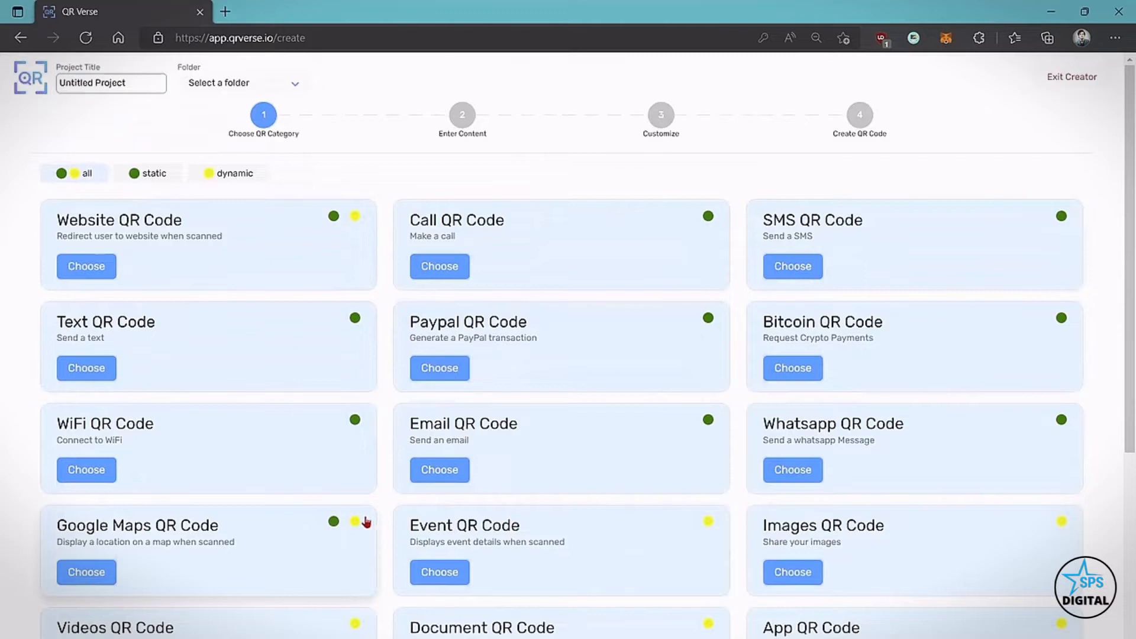
pyautogui.moveTo(145, 188)
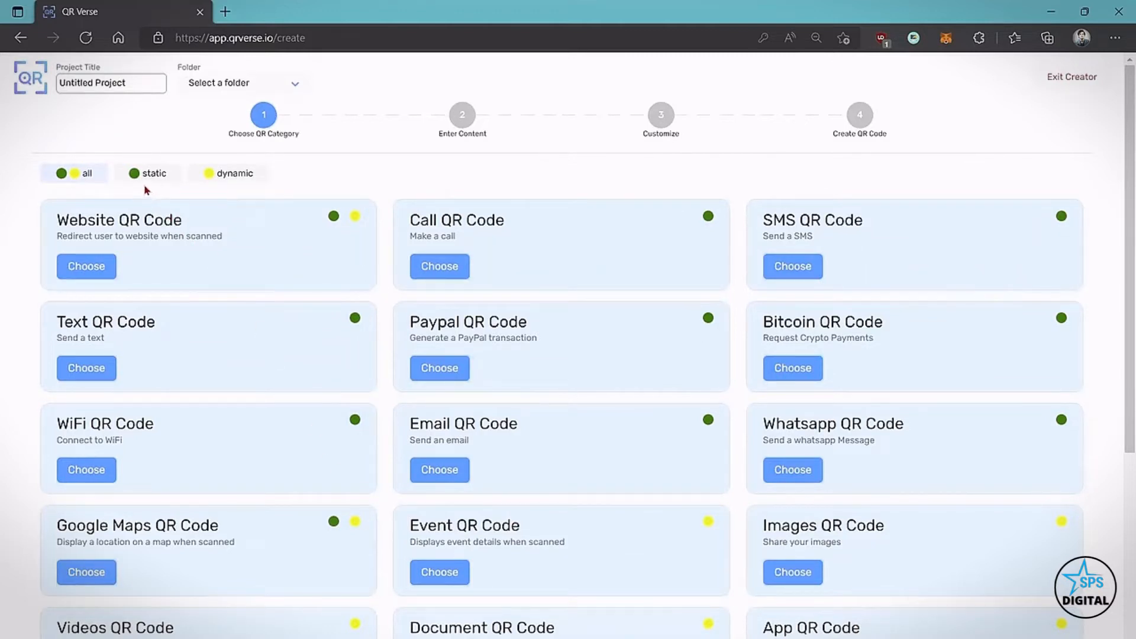
pyautogui.moveTo(174, 187)
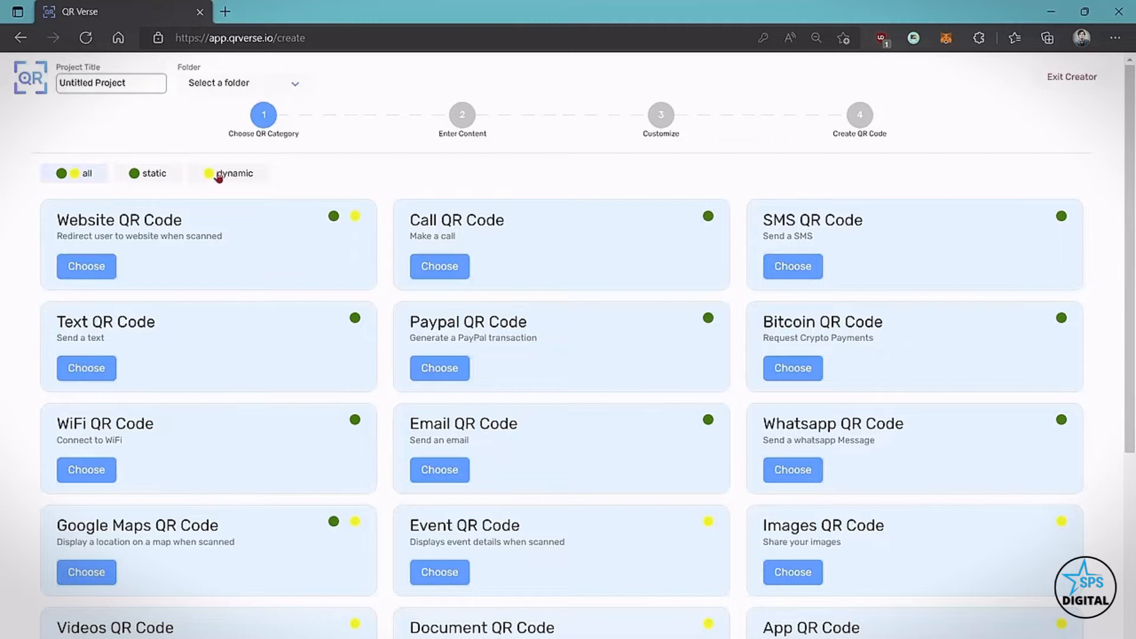
pyautogui.moveTo(388, 177)
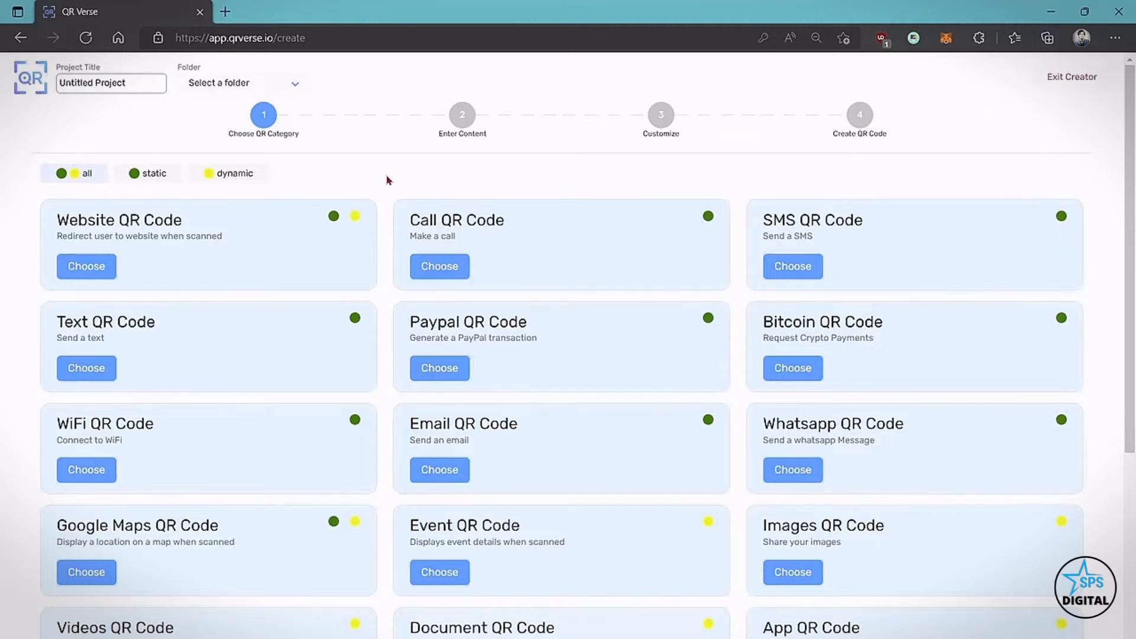
pyautogui.moveTo(410, 256)
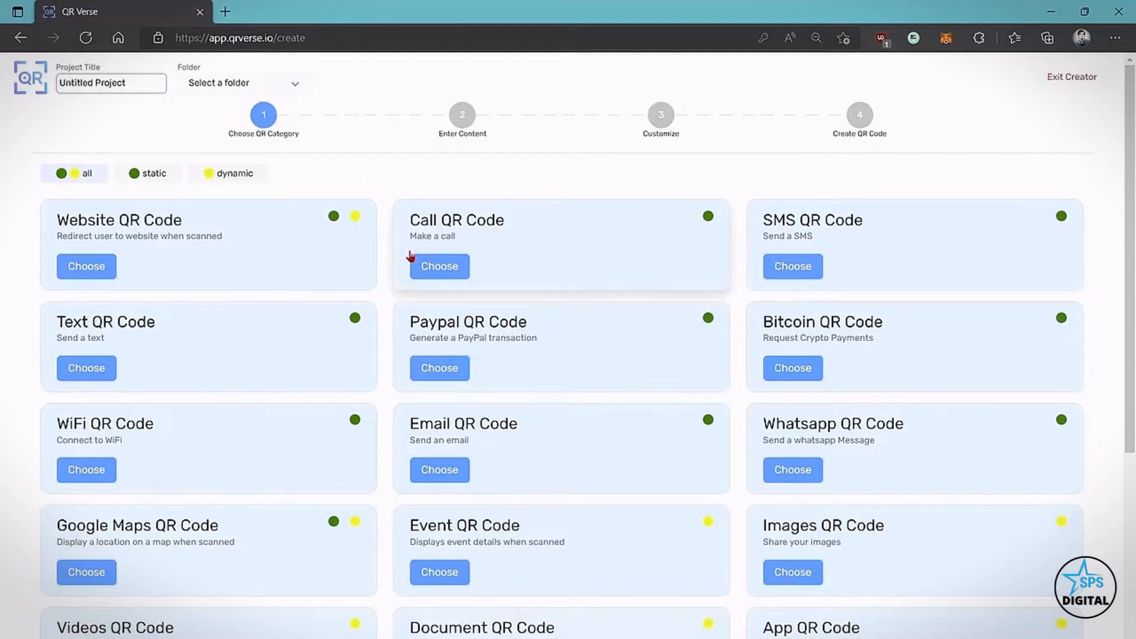
pyautogui.moveTo(481, 542)
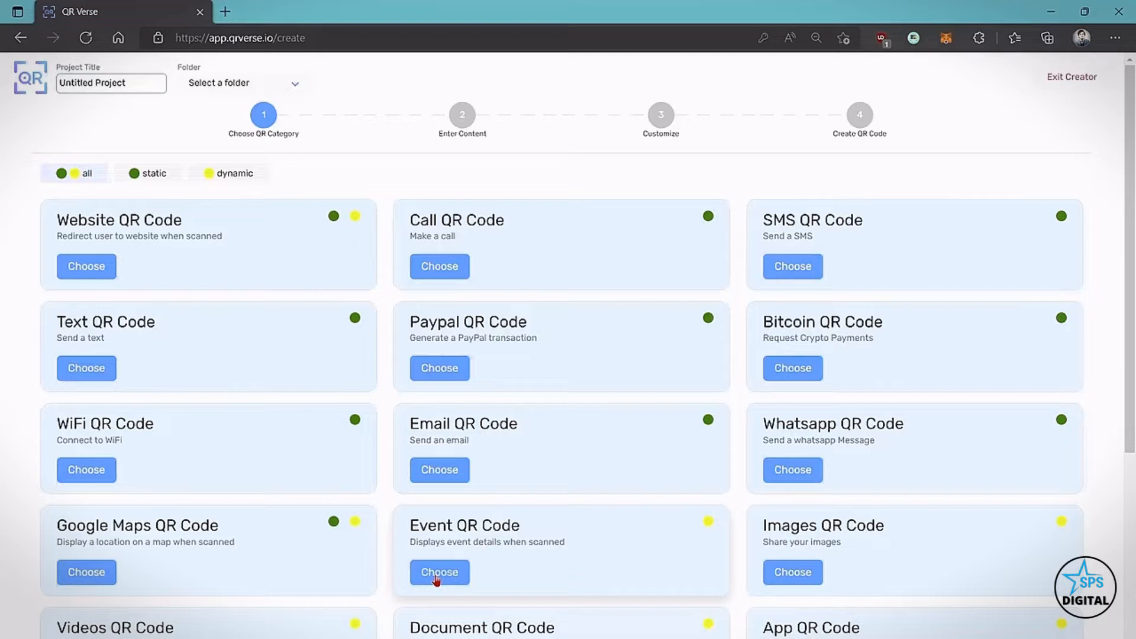
# Step: Choose Event QR Code and set its page colour to teal #2696A7
pyautogui.click(439, 572)
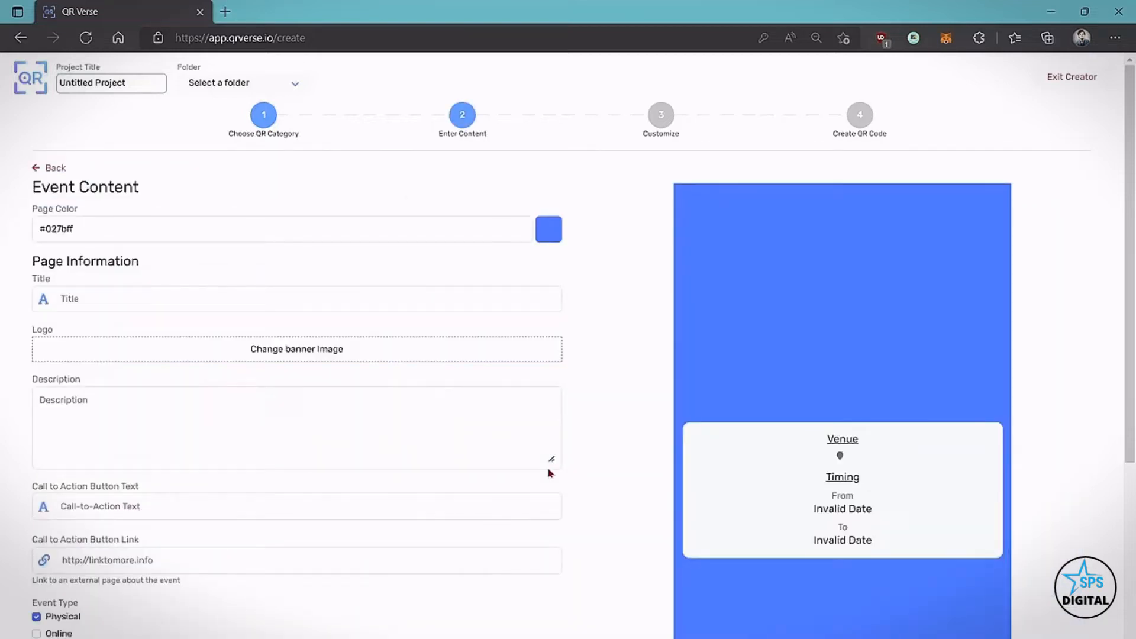
pyautogui.moveTo(890, 329)
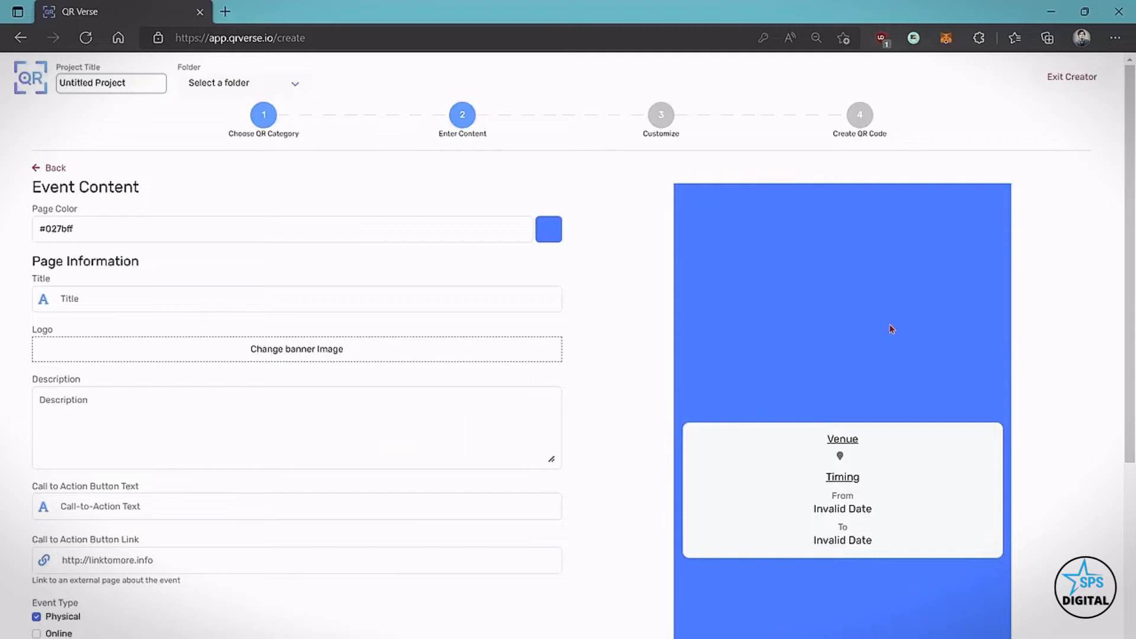
pyautogui.moveTo(83, 218)
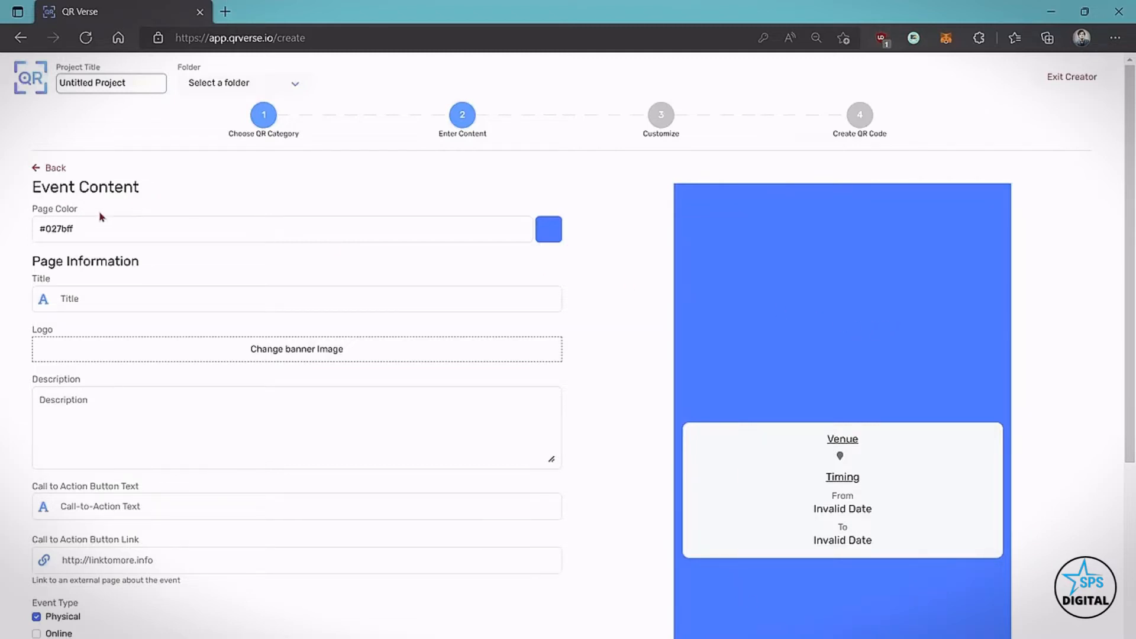
pyautogui.click(548, 229)
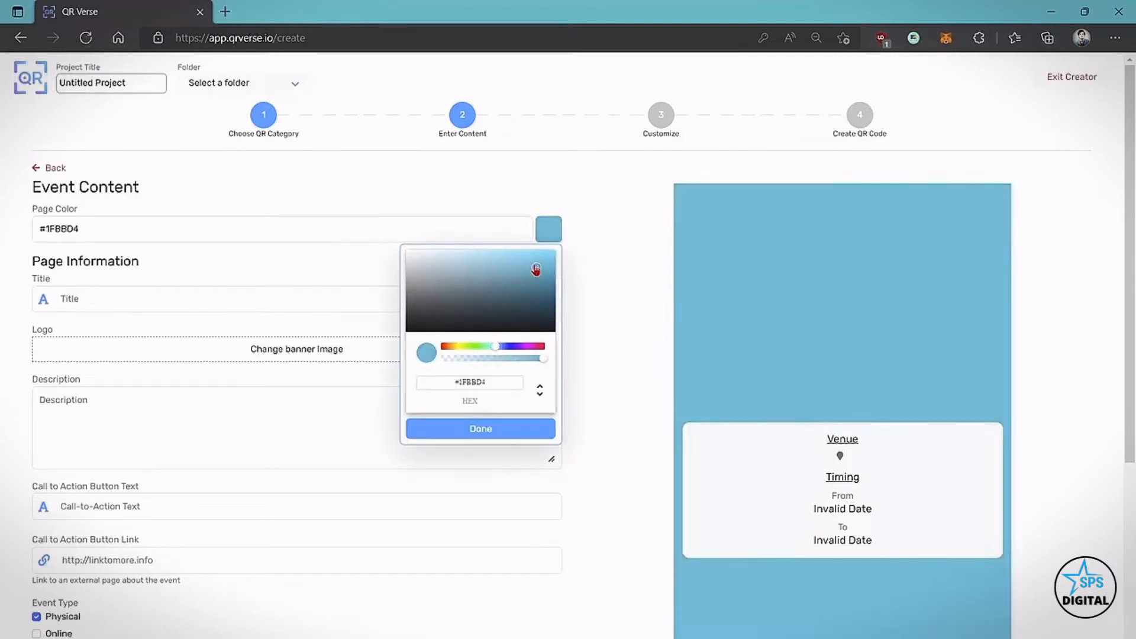
pyautogui.click(525, 281)
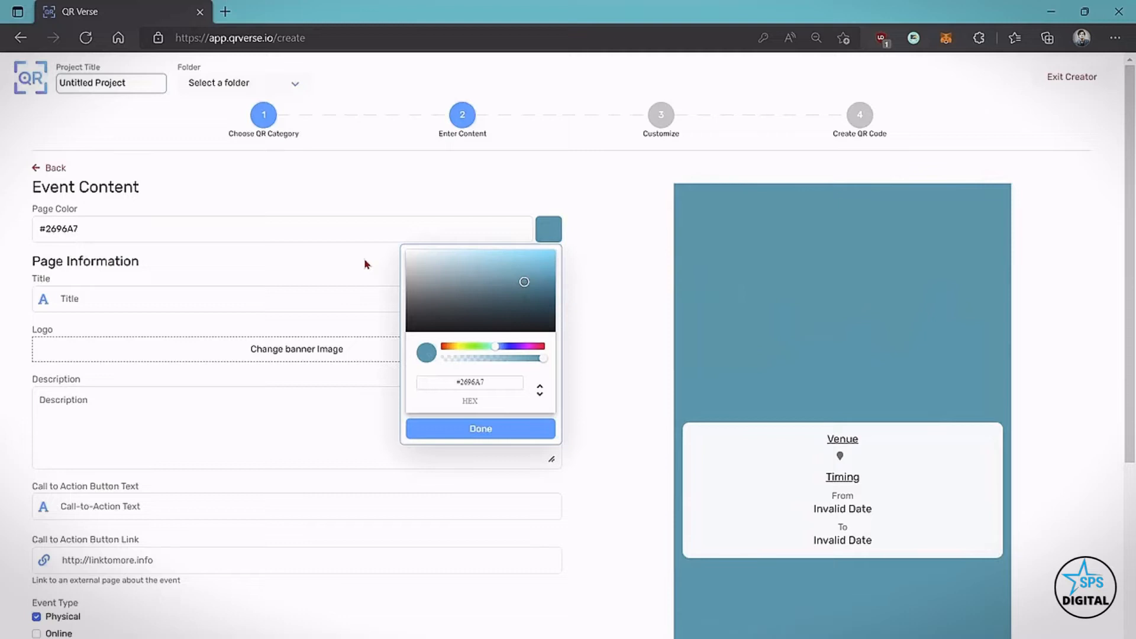
pyautogui.click(479, 428)
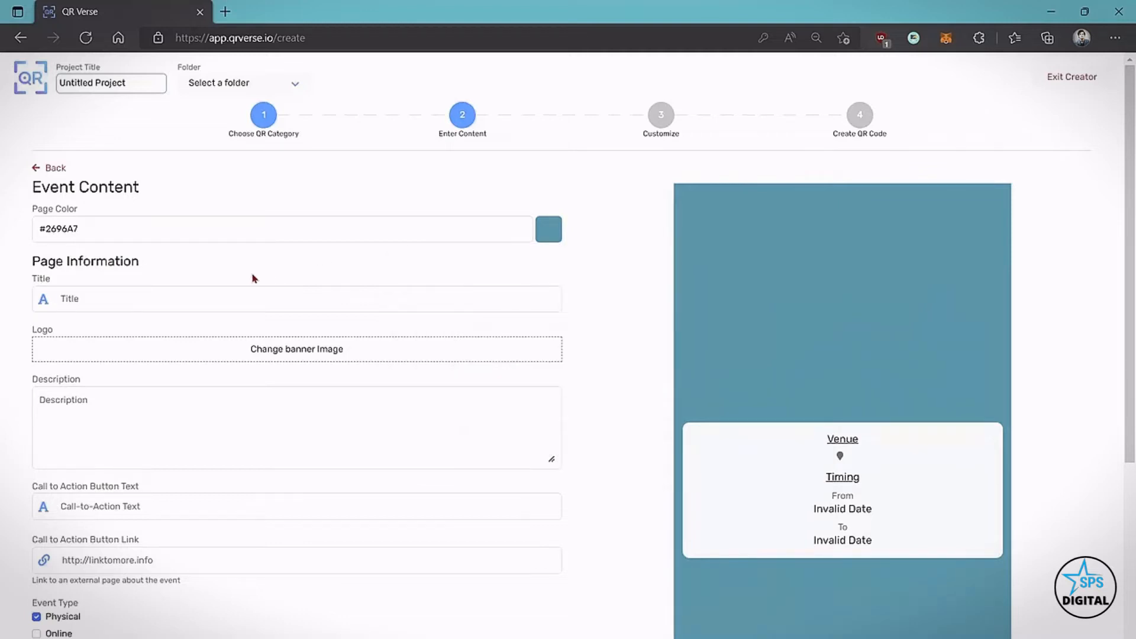
# Step: Title the event 'Making Money Online' and upload a banner image
pyautogui.click(295, 298)
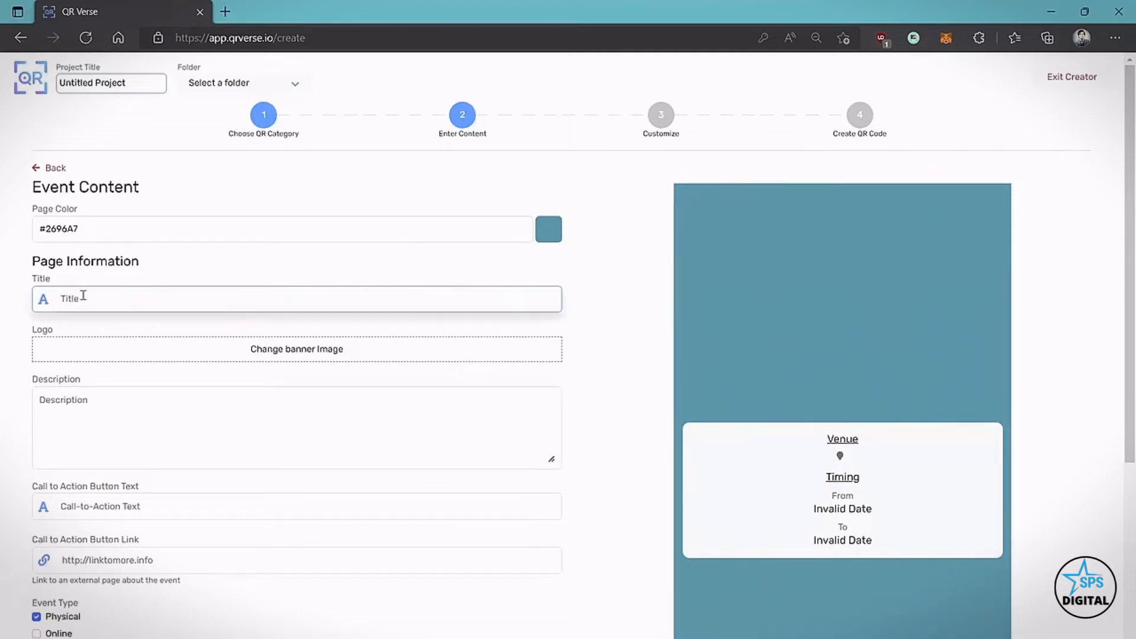
pyautogui.write('Making Money Online')
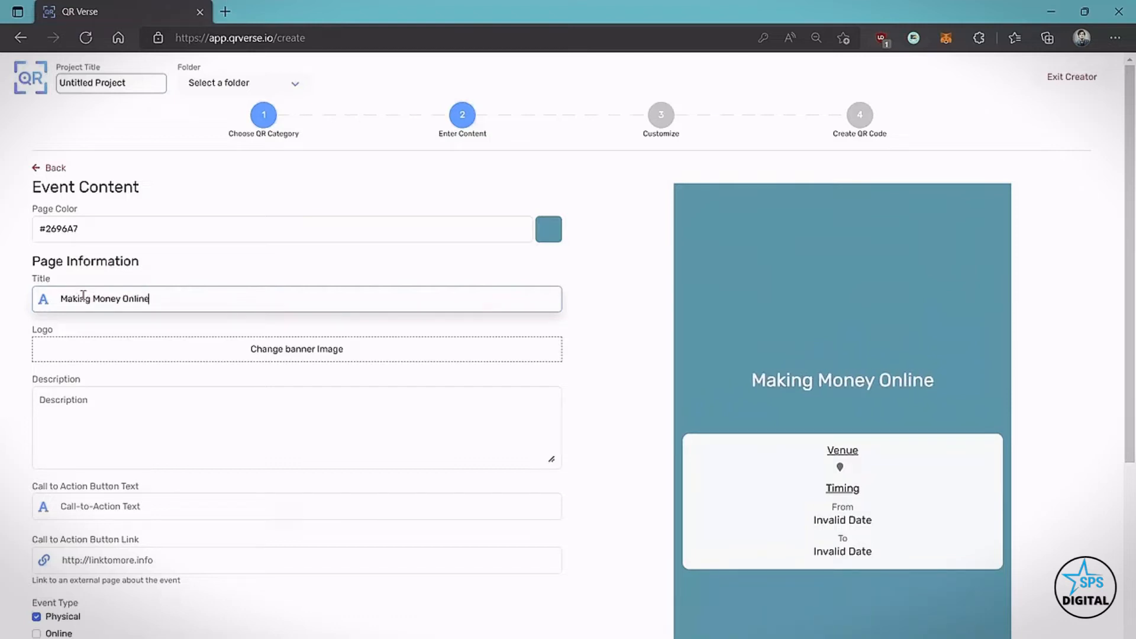
pyautogui.moveTo(274, 354)
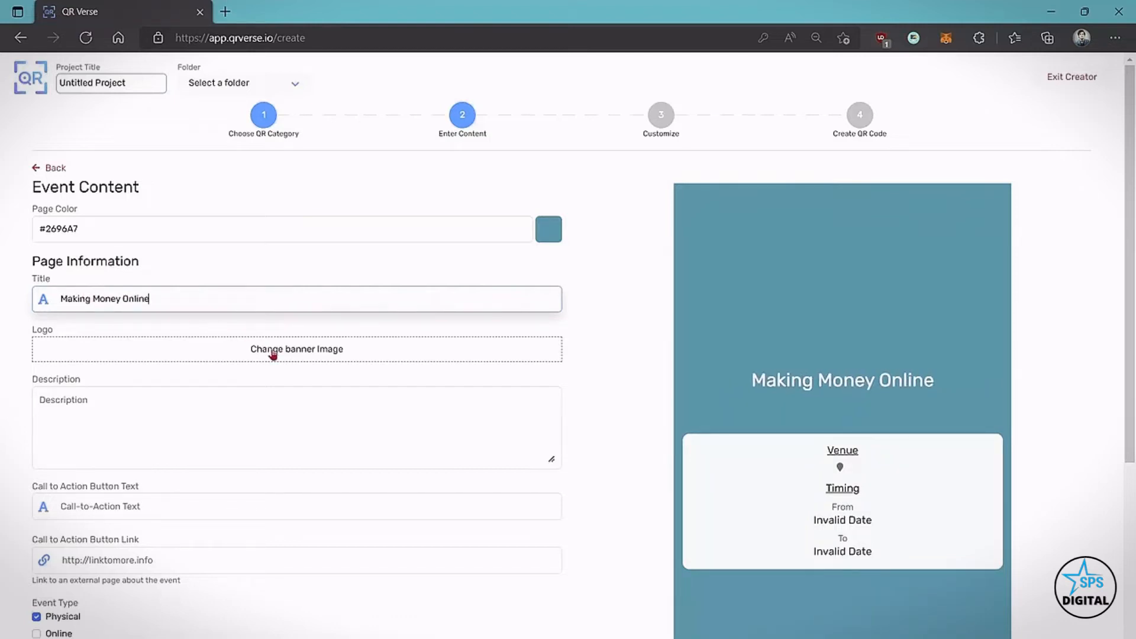
pyautogui.click(296, 349)
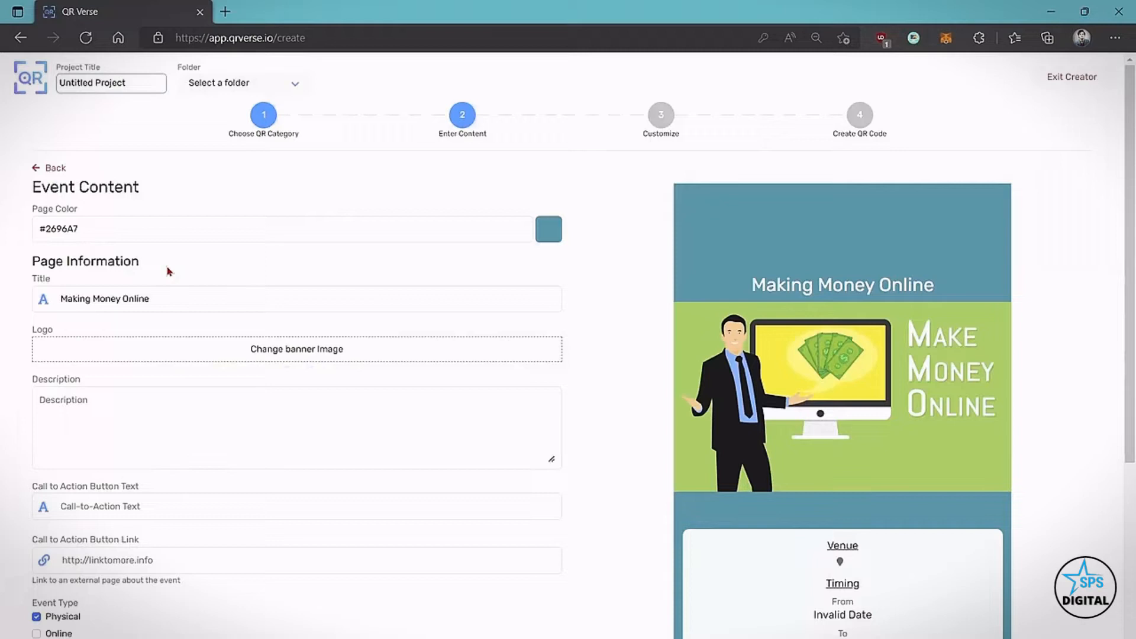
# Step: Add a one-sentence webinar description about making money online
pyautogui.scroll(-3)
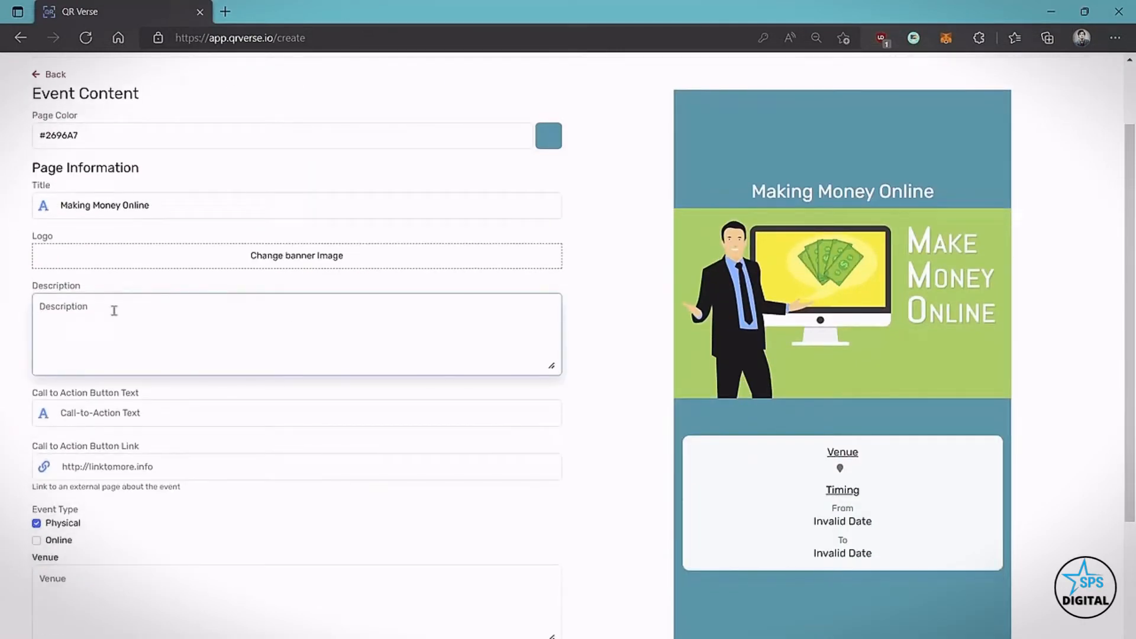
pyautogui.write('This webinar will teach you how to make')
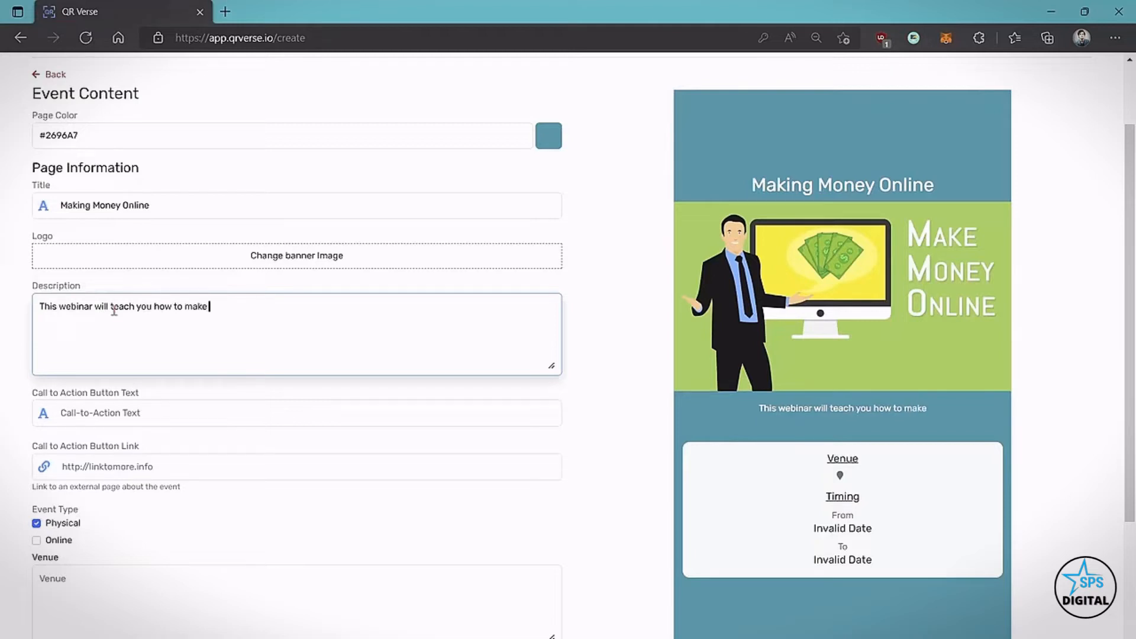
pyautogui.write('money online')
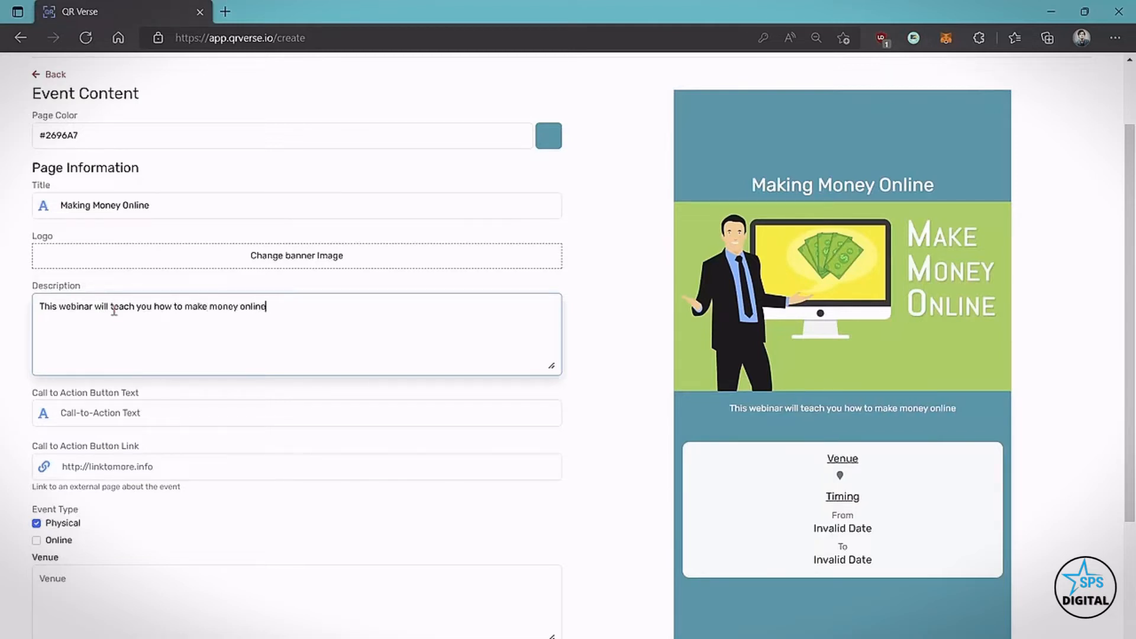
pyautogui.write('.')
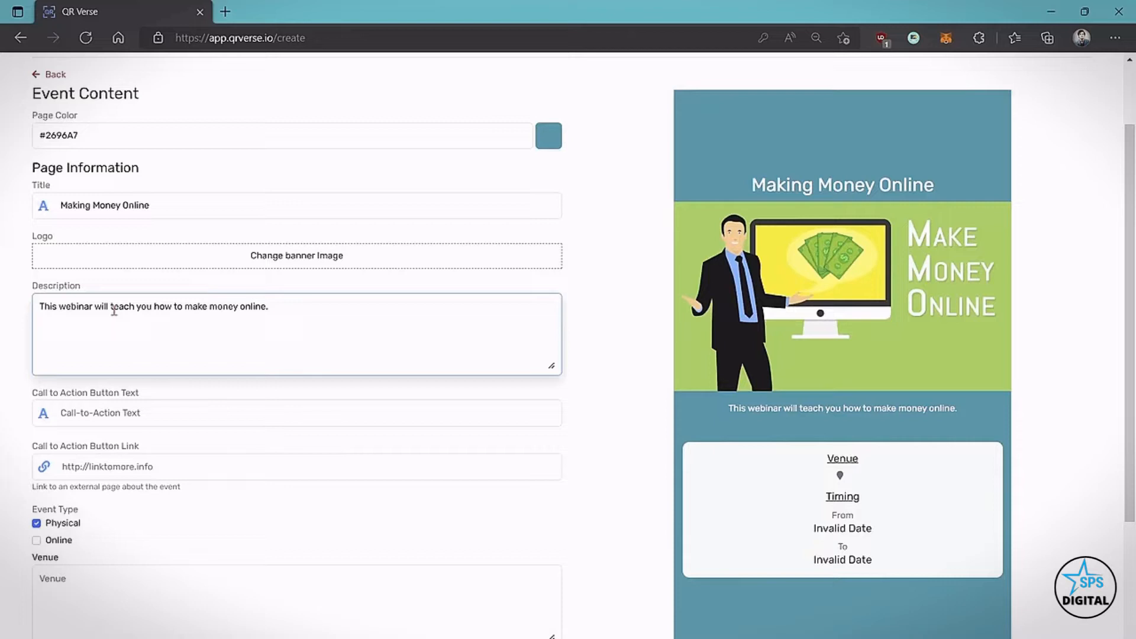
pyautogui.scroll(-3)
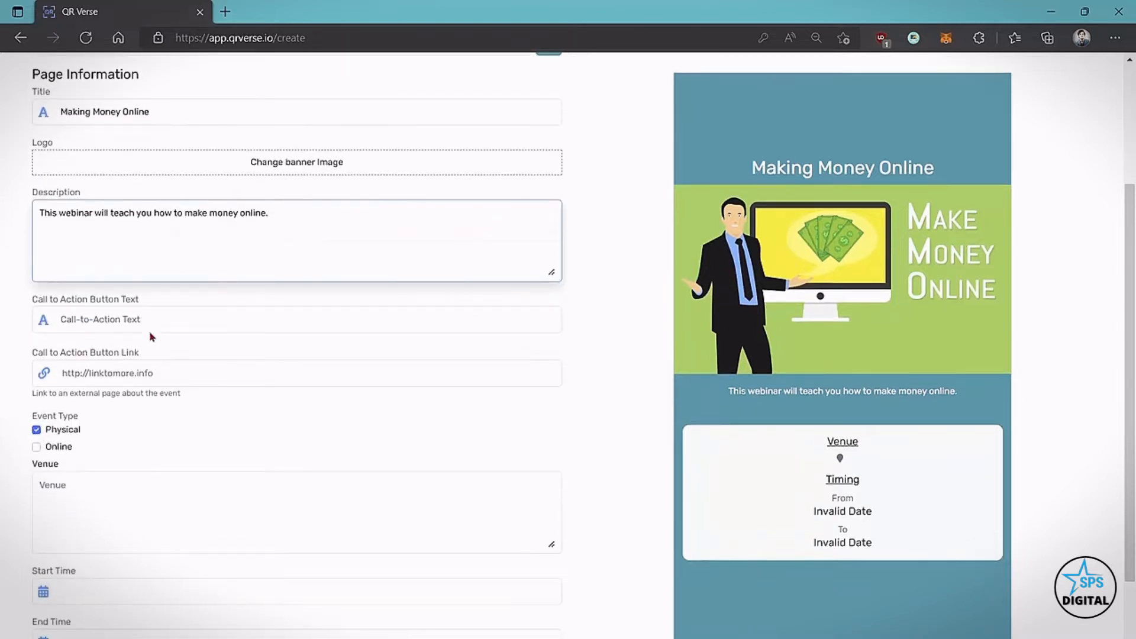
# Step: Enter google.com links, mark the event Online, and set the SIGN UP call-to-action
pyautogui.write('google.com')
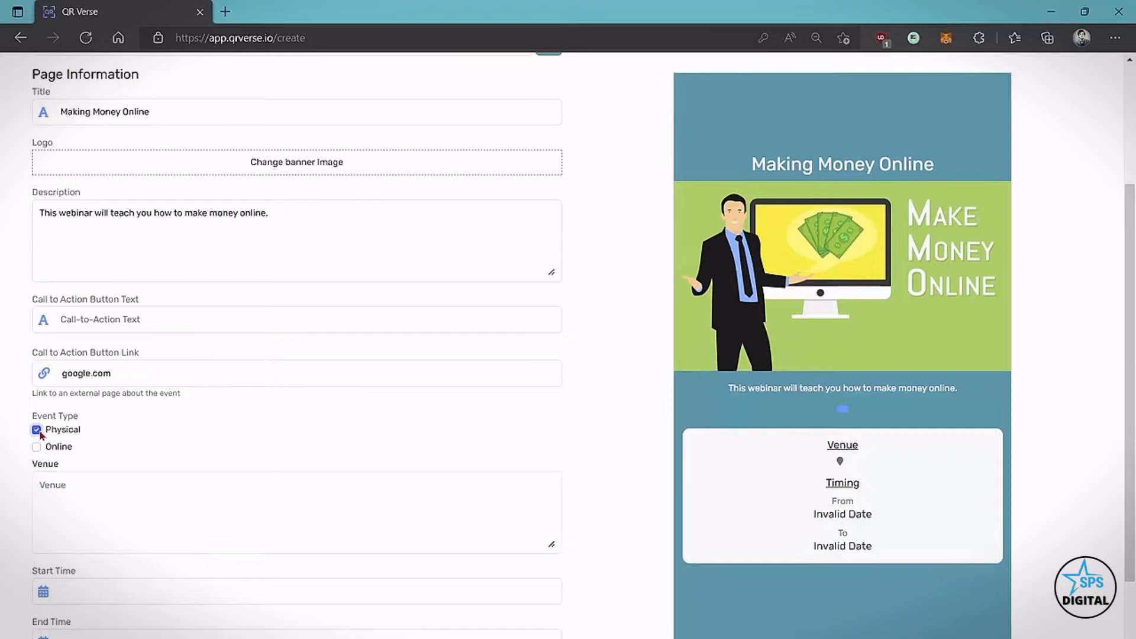
pyautogui.click(36, 446)
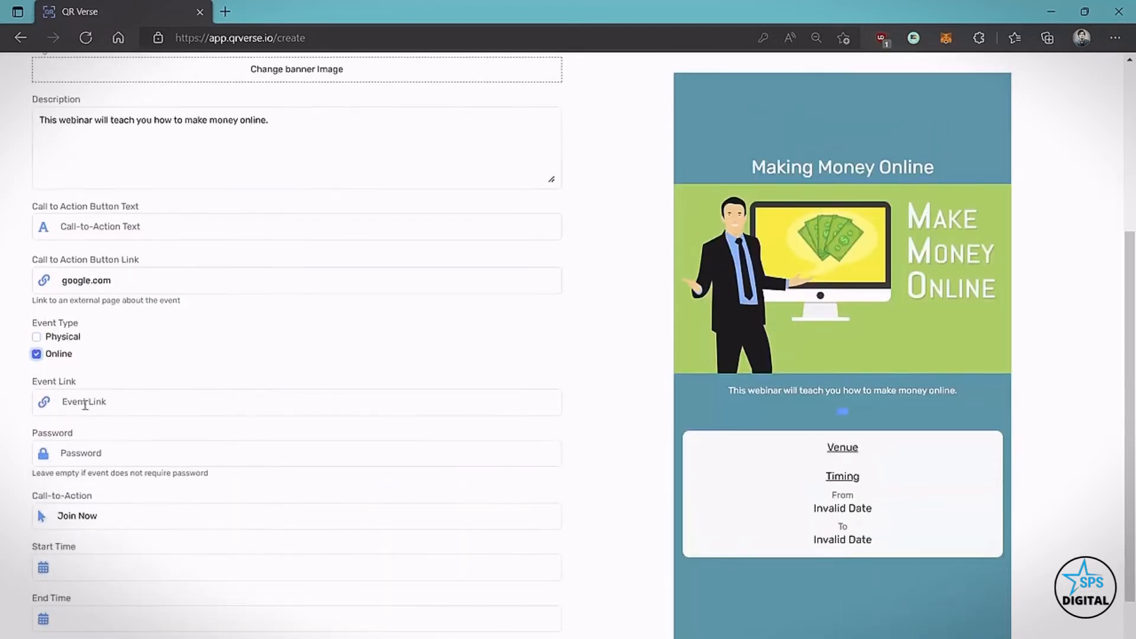
pyautogui.write('google.com')
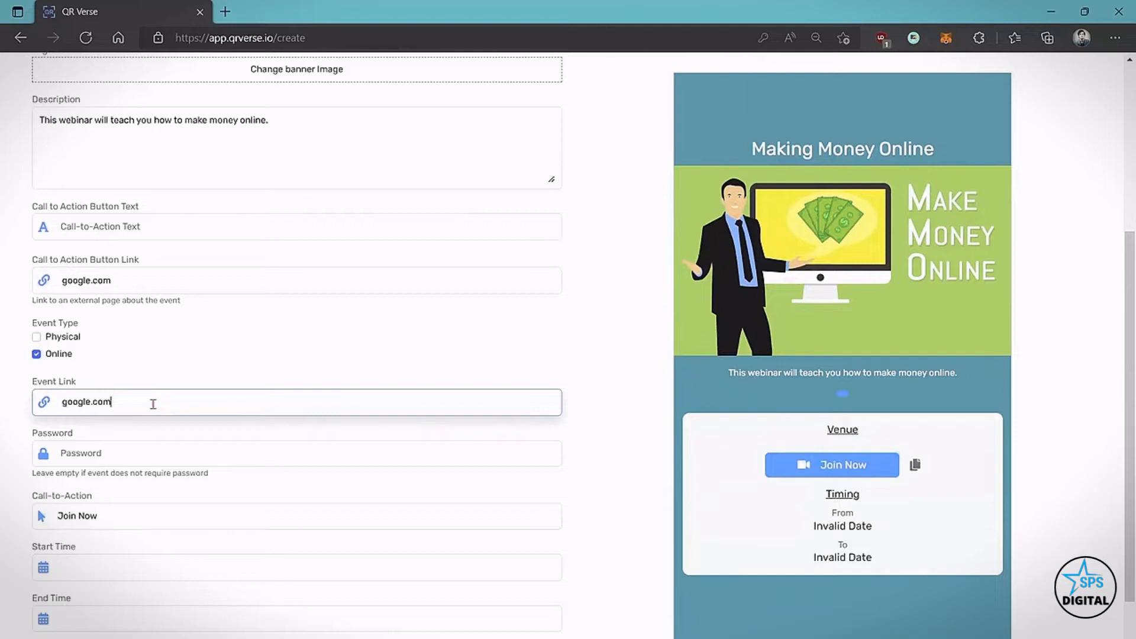
pyautogui.click(296, 453)
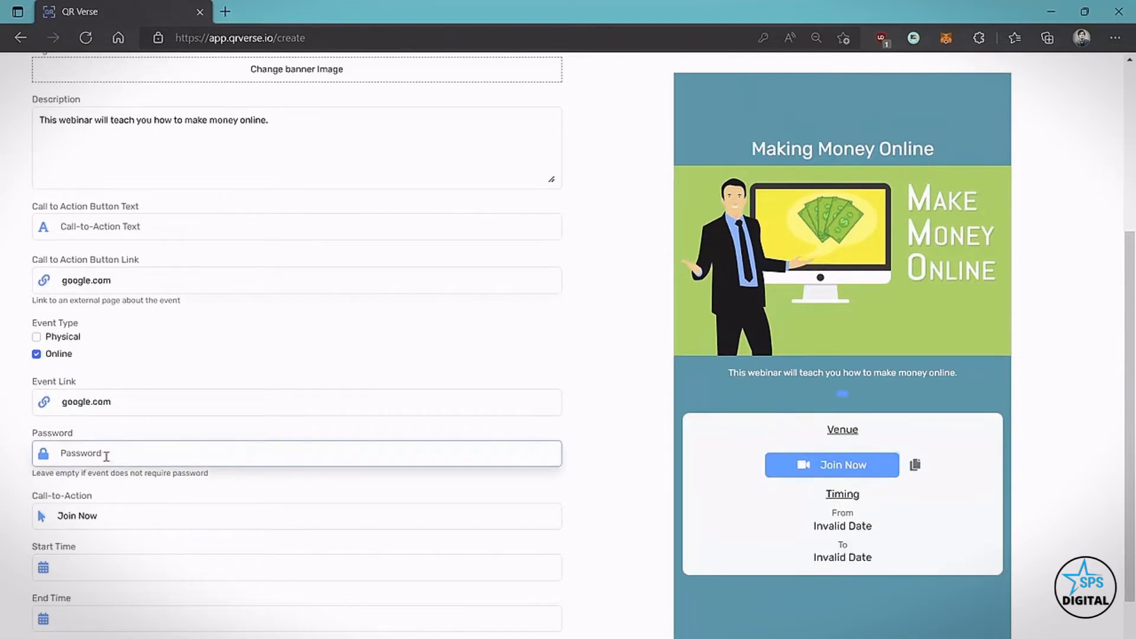
pyautogui.scroll(-3)
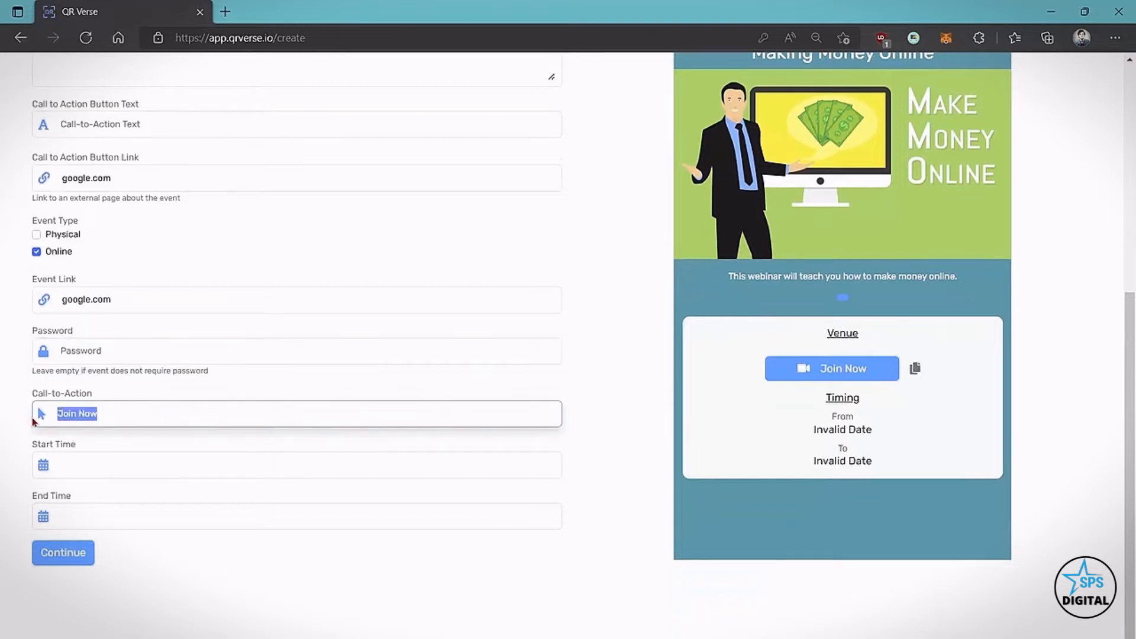
pyautogui.write('SIGN UP')
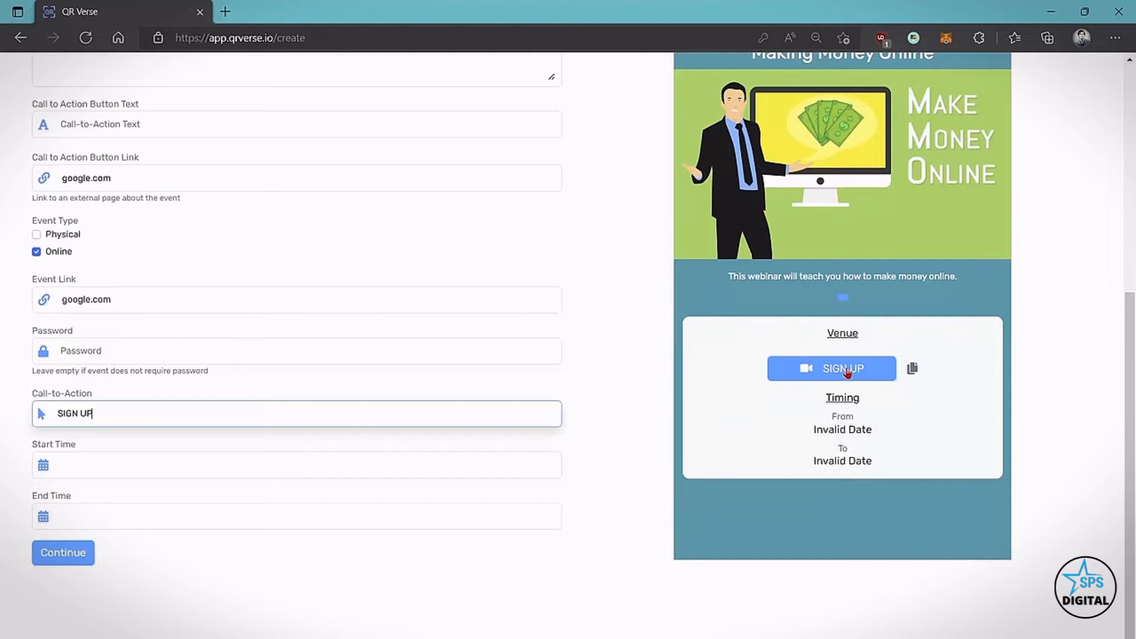
pyautogui.moveTo(131, 509)
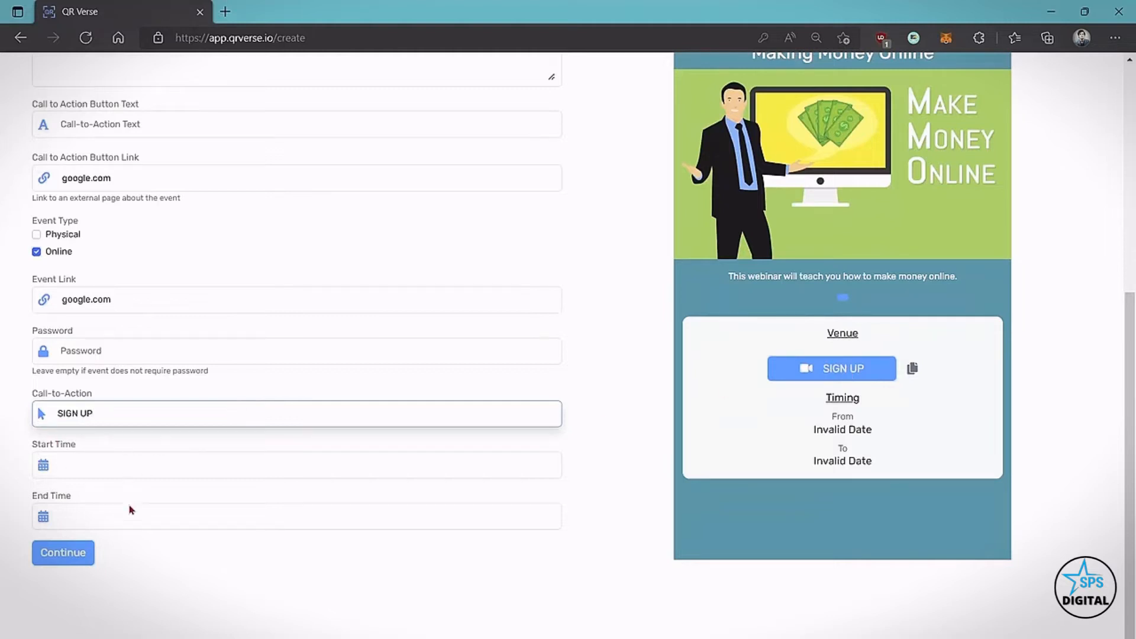
# Step: Set the June 9 start and end times and continue to customizing
pyautogui.click(296, 464)
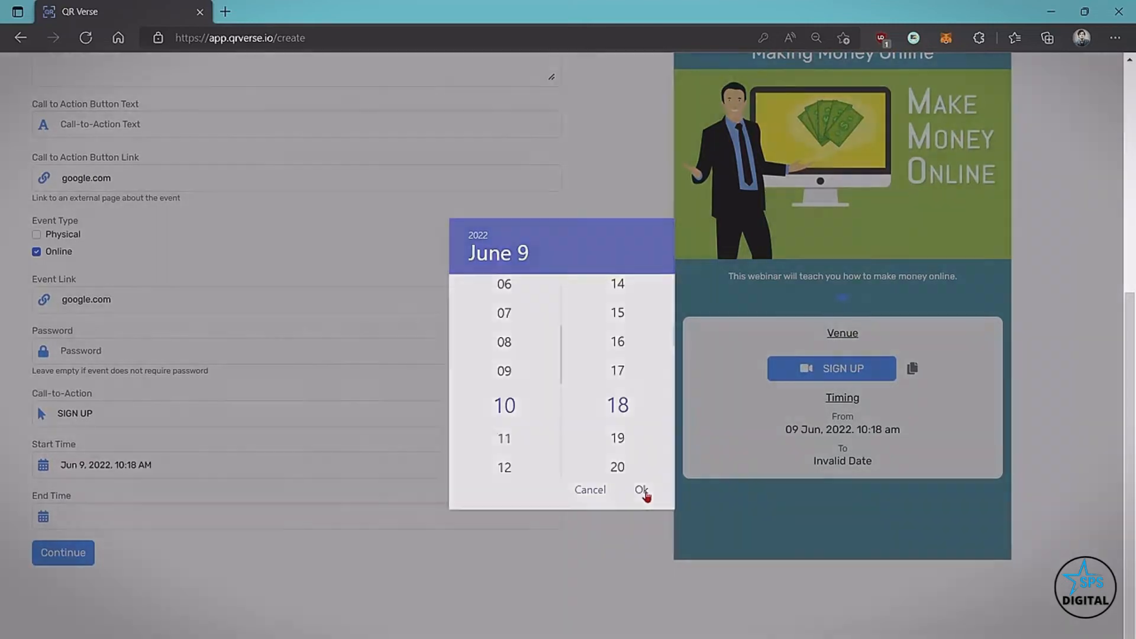
pyautogui.click(640, 490)
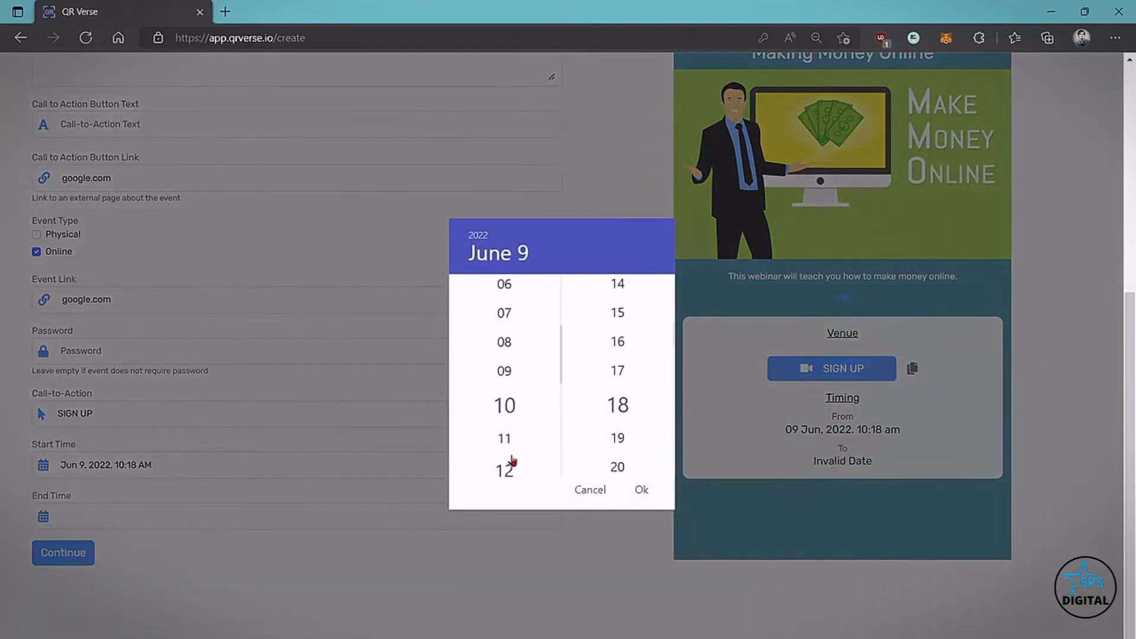
pyautogui.click(640, 489)
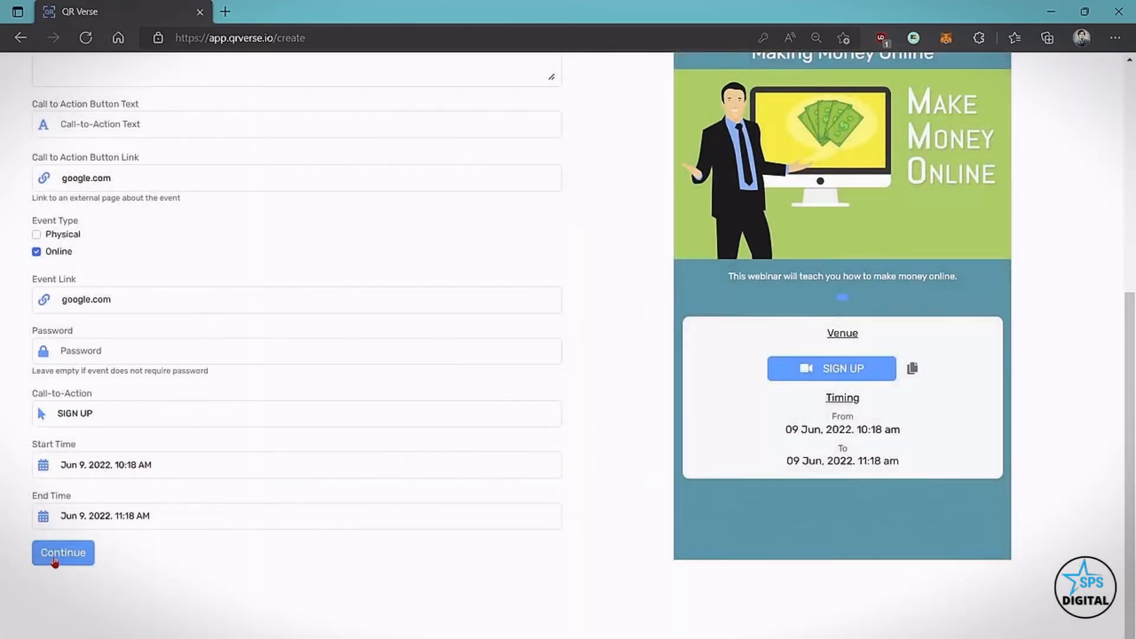
pyautogui.click(63, 552)
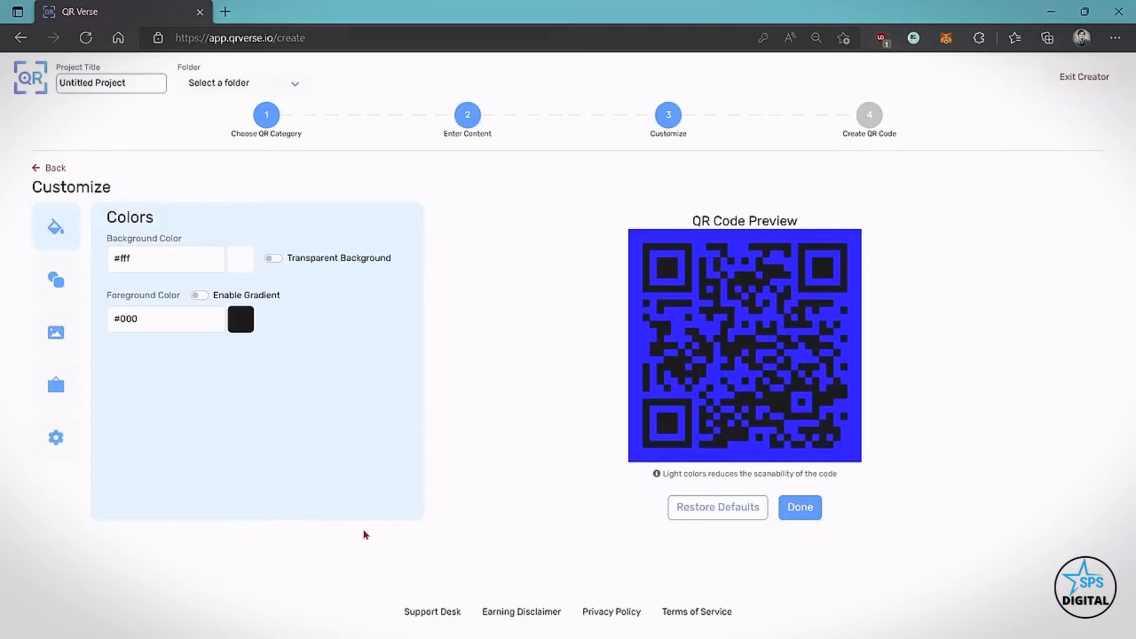
pyautogui.moveTo(622, 287)
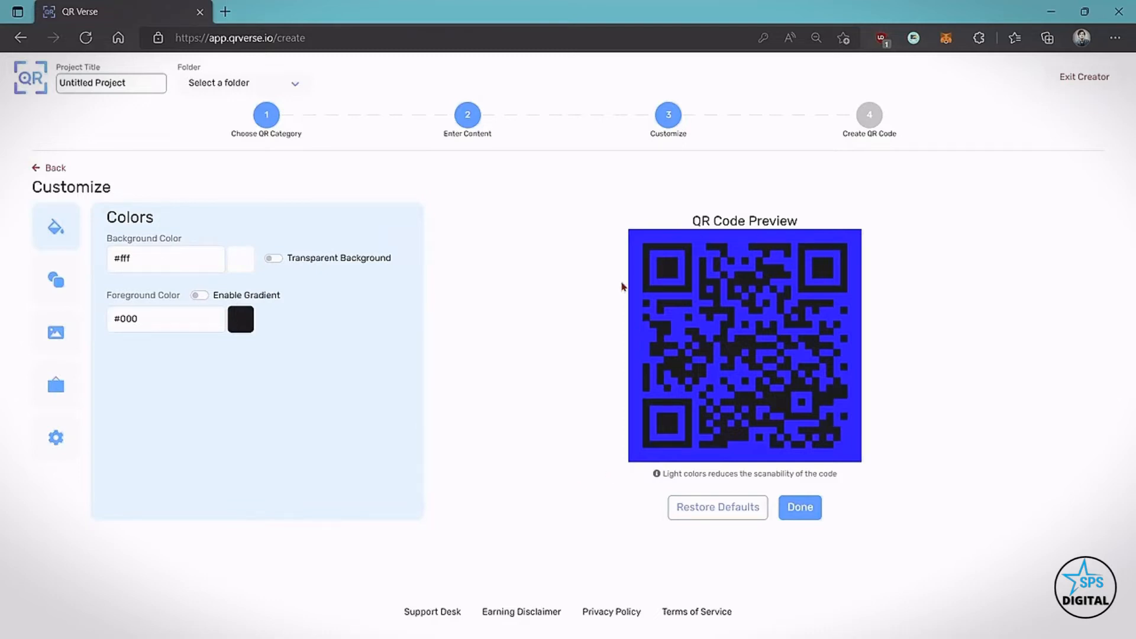
pyautogui.moveTo(820, 333)
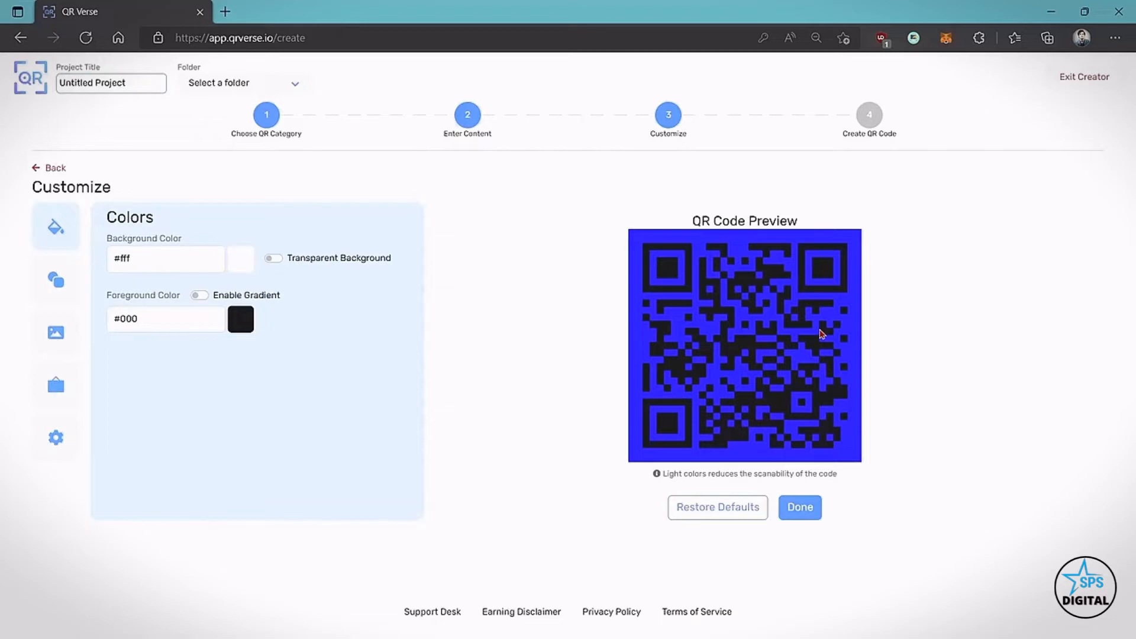
pyautogui.moveTo(137, 196)
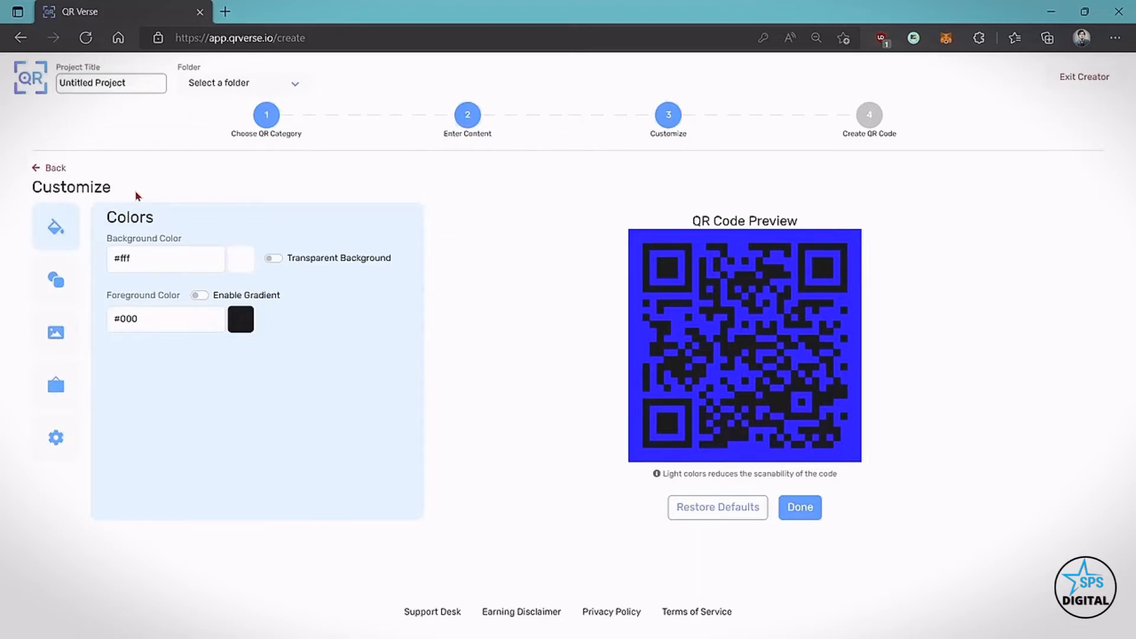
# Step: Give the QR code a green #49C35E background, leaving transparency off
pyautogui.click(240, 319)
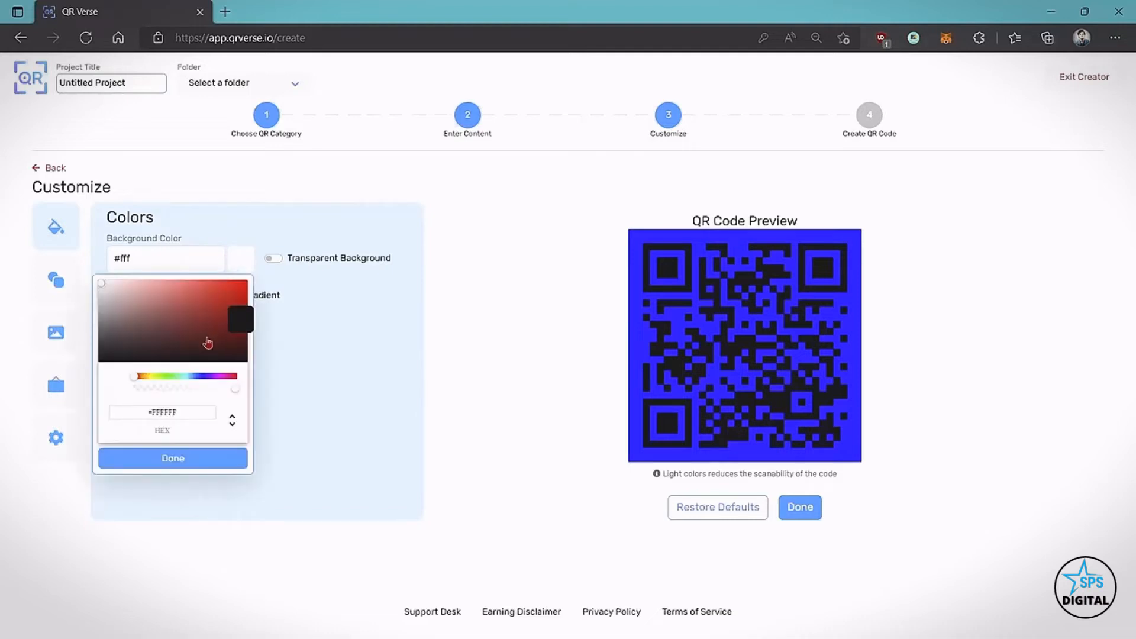
pyautogui.click(216, 300)
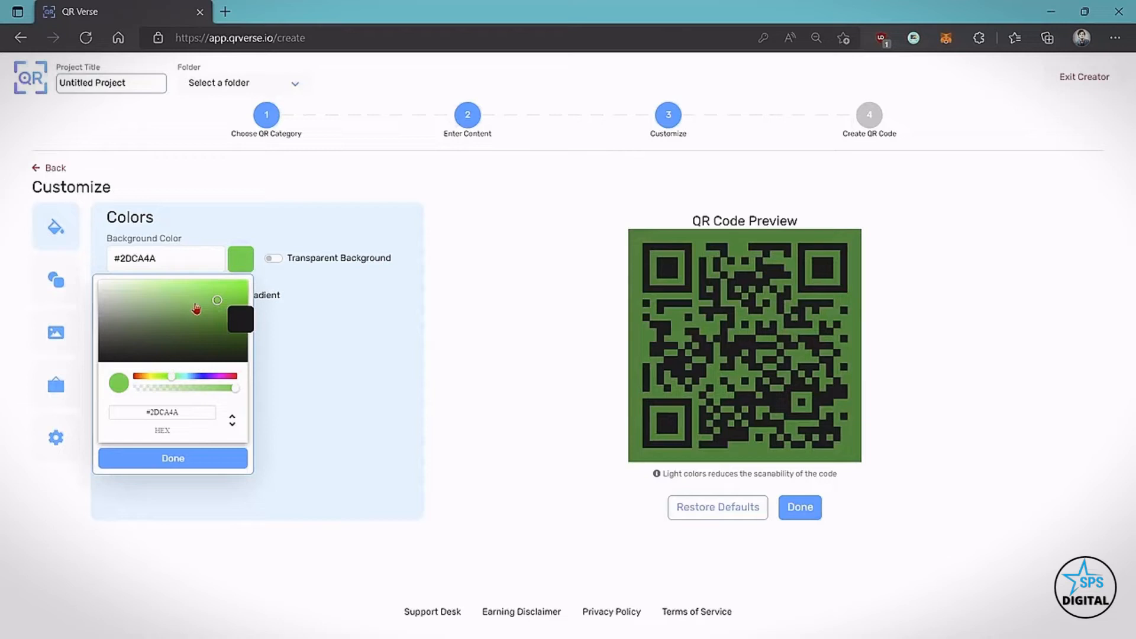
pyautogui.click(194, 303)
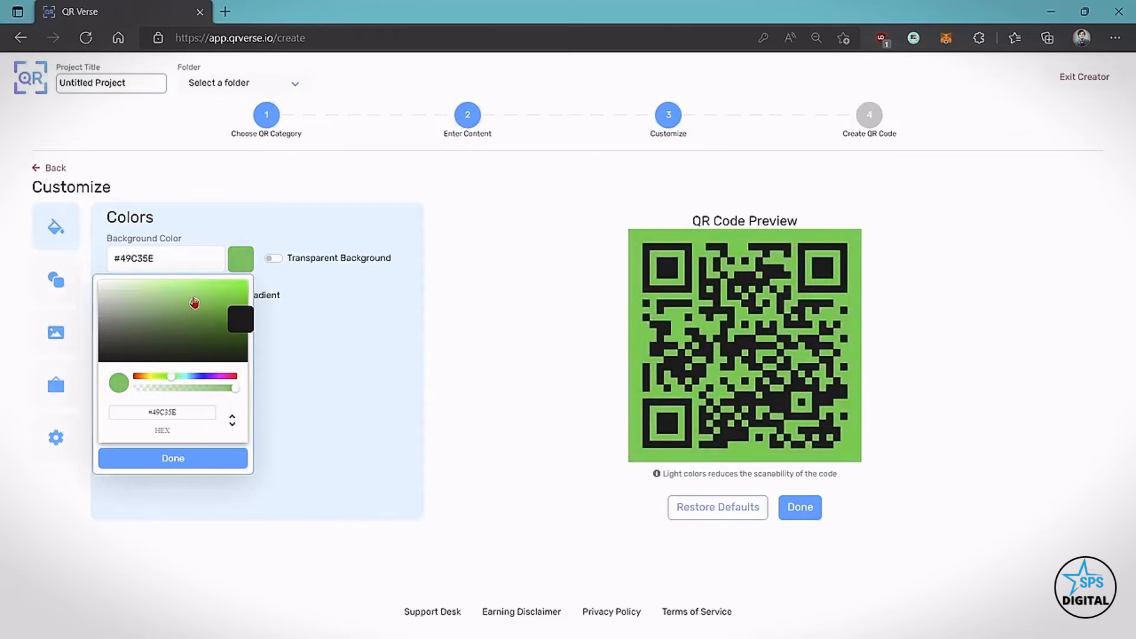
pyautogui.click(172, 458)
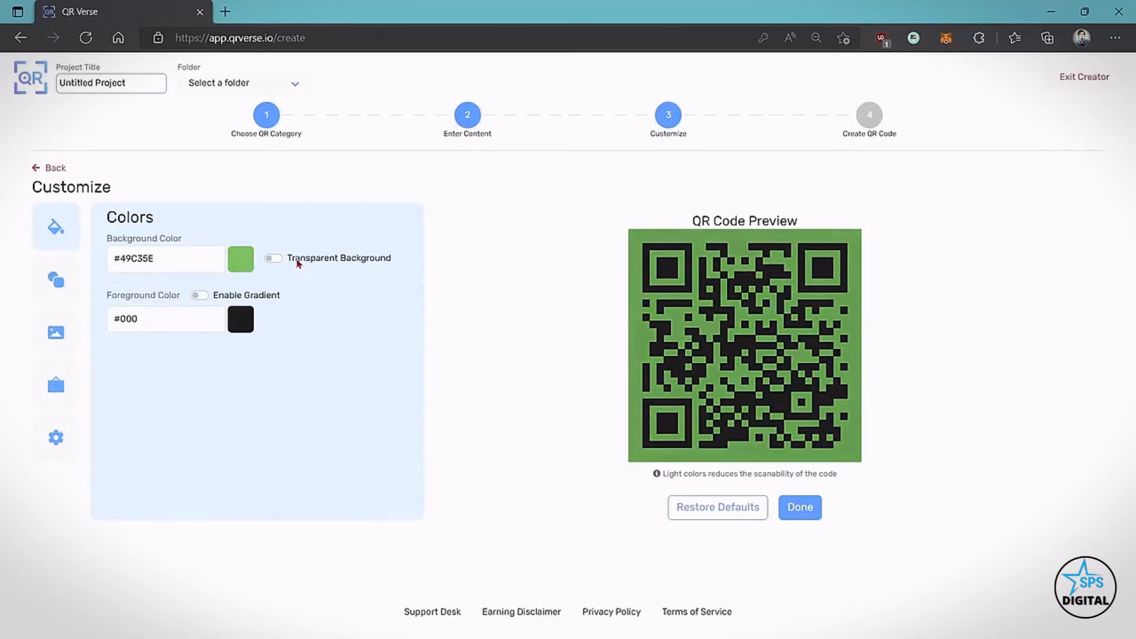
pyautogui.click(273, 259)
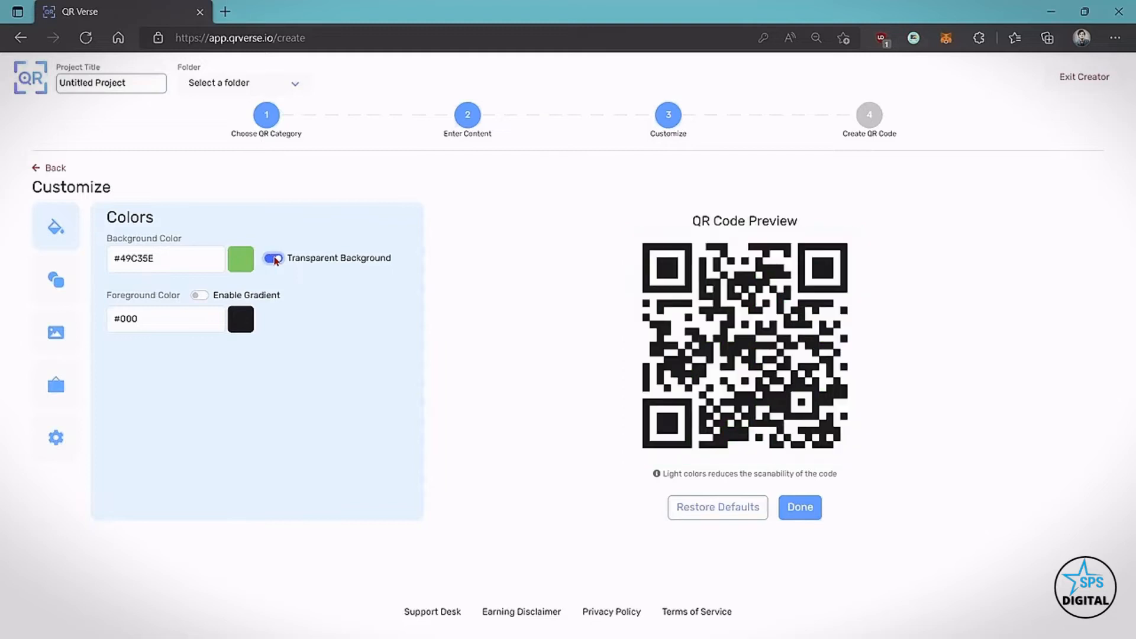
pyautogui.click(273, 259)
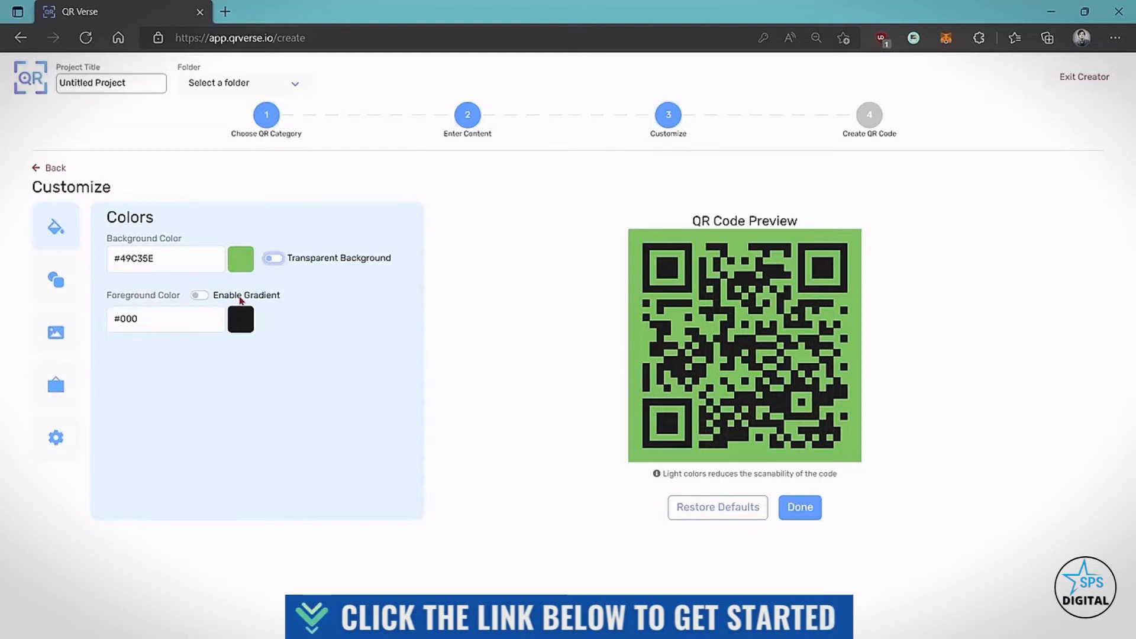
# Step: Set a blue #121199 foreground with a linear gradient to dark red
pyautogui.click(240, 319)
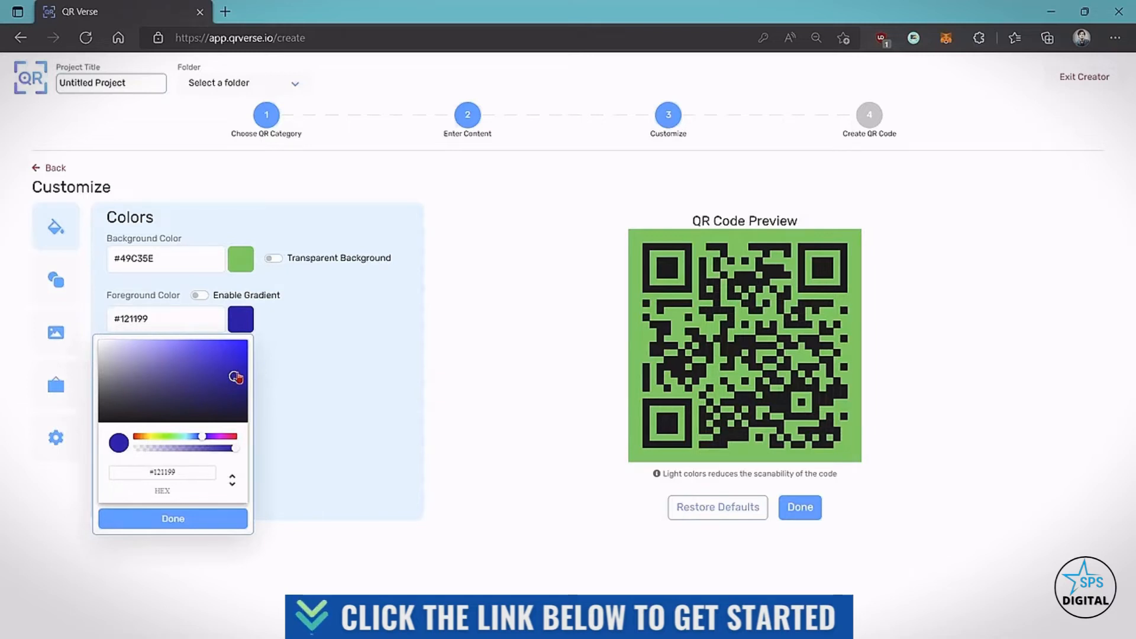
pyautogui.click(172, 519)
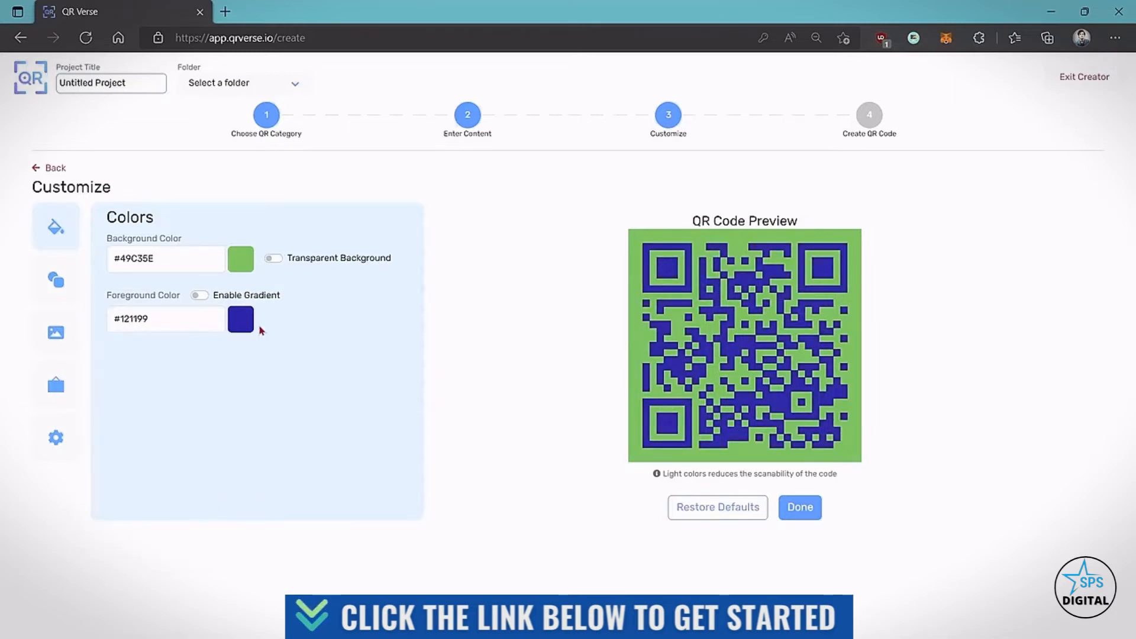
pyautogui.click(197, 295)
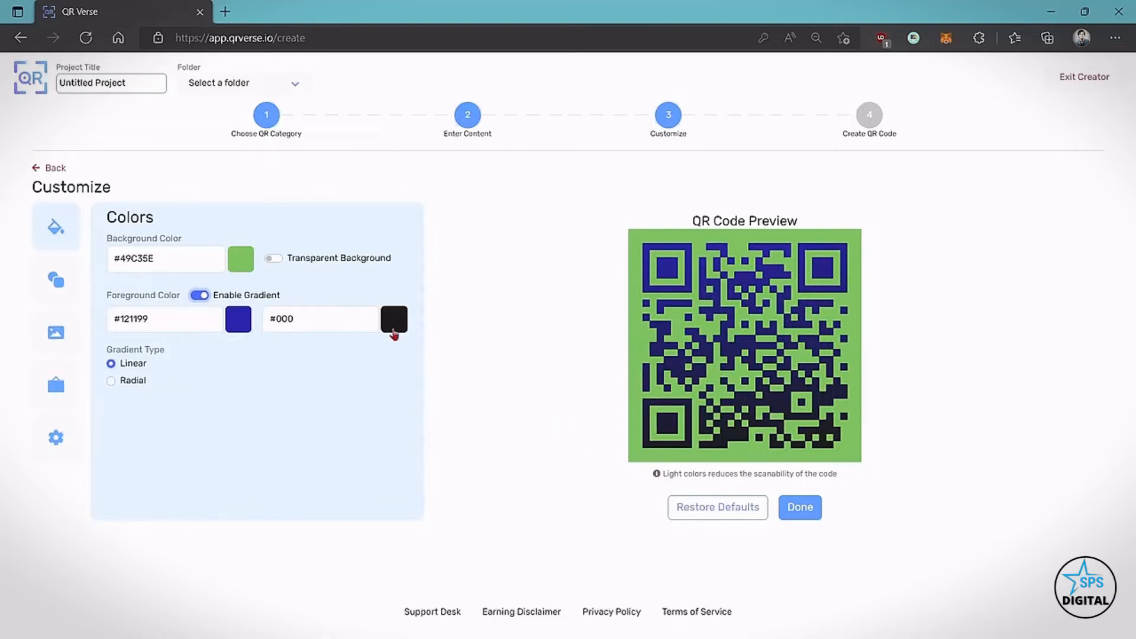
pyautogui.click(394, 320)
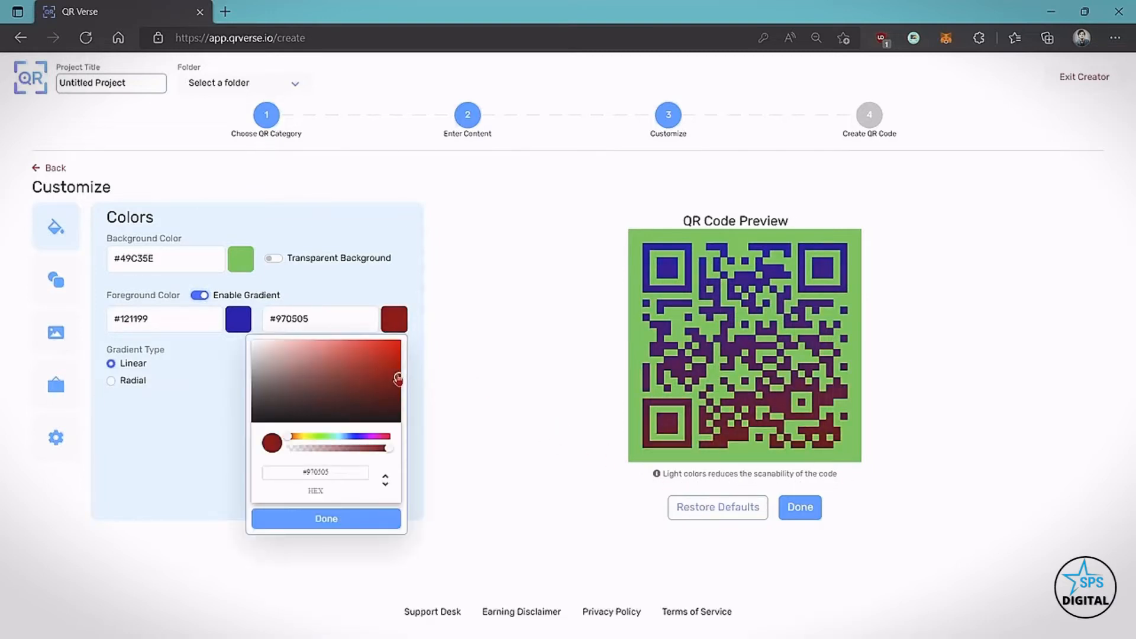
pyautogui.click(325, 518)
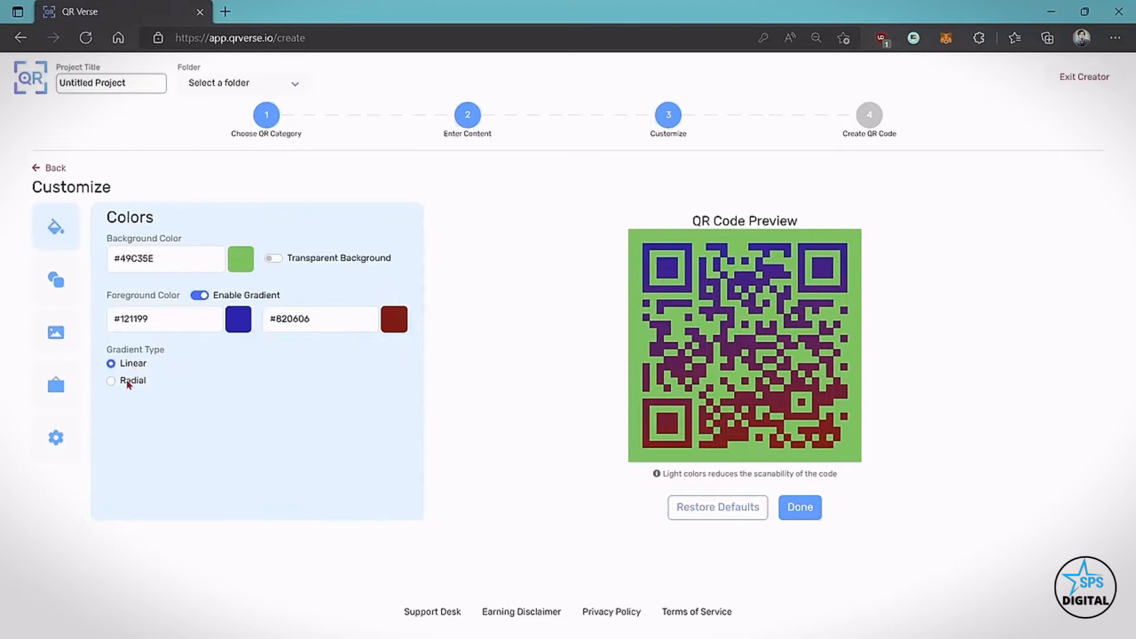
pyautogui.click(110, 380)
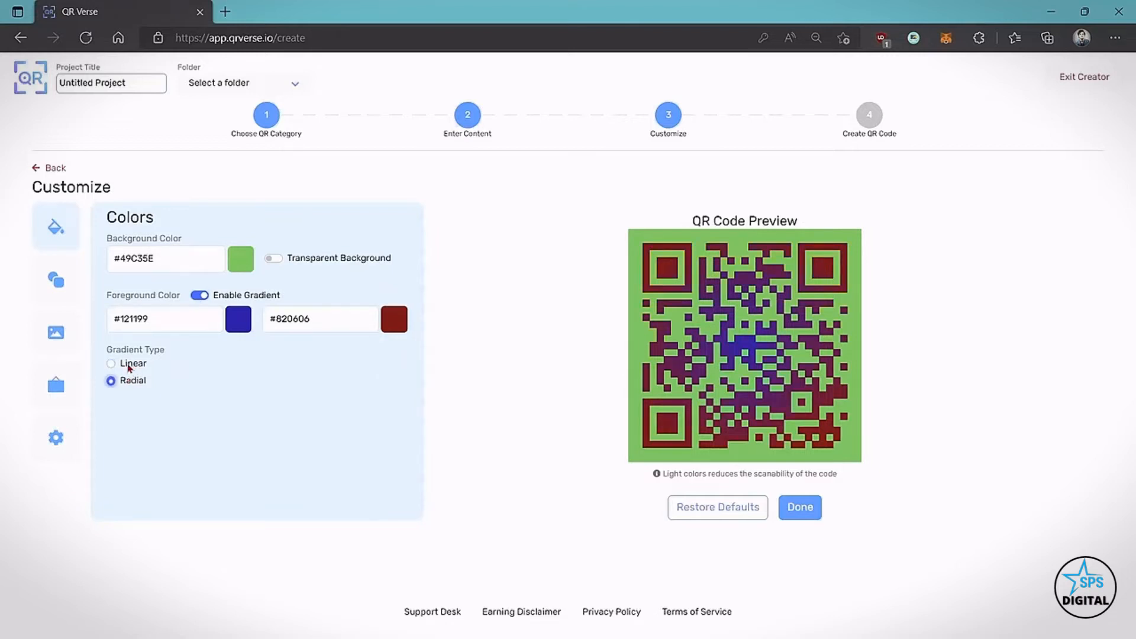
pyautogui.click(111, 363)
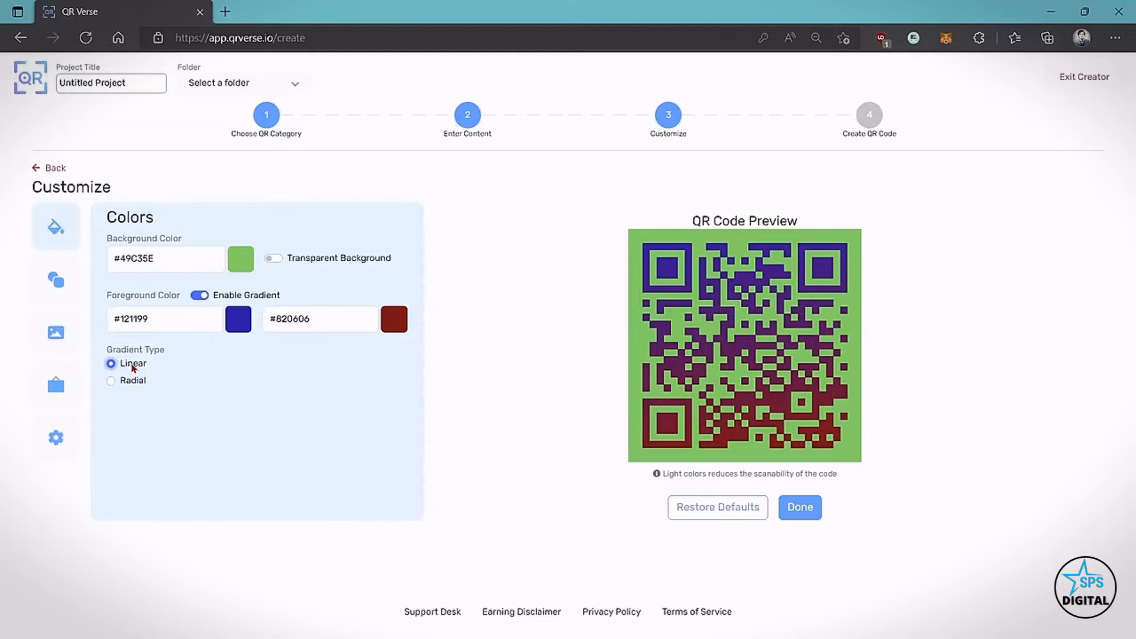
pyautogui.click(55, 281)
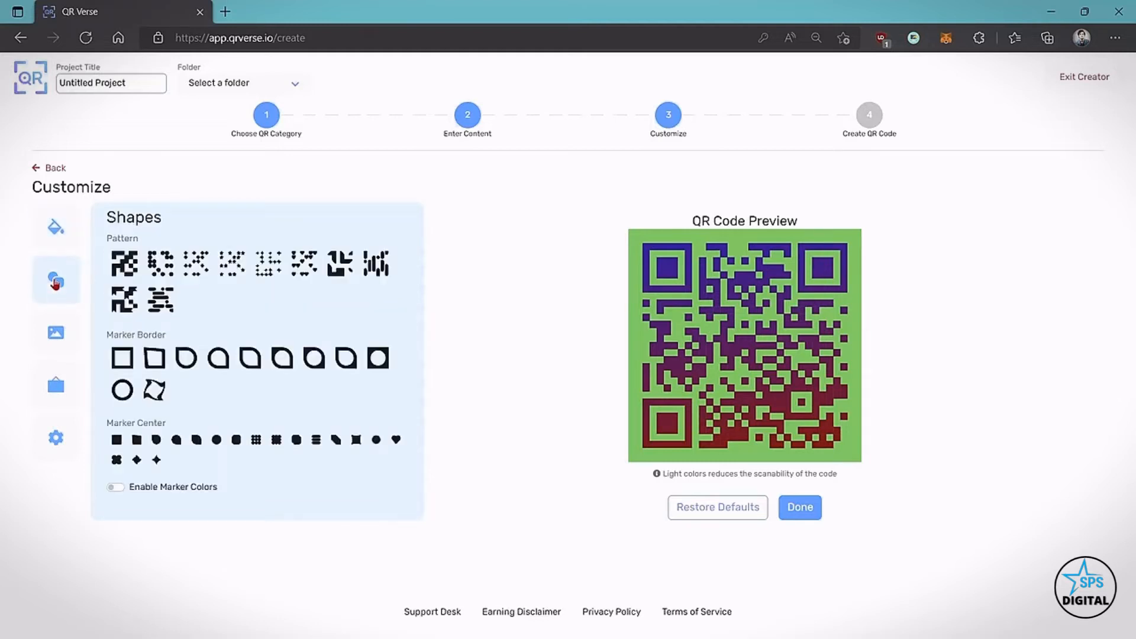
# Step: Make the code's modules rounded bars and dots after trying other patterns
pyautogui.click(123, 262)
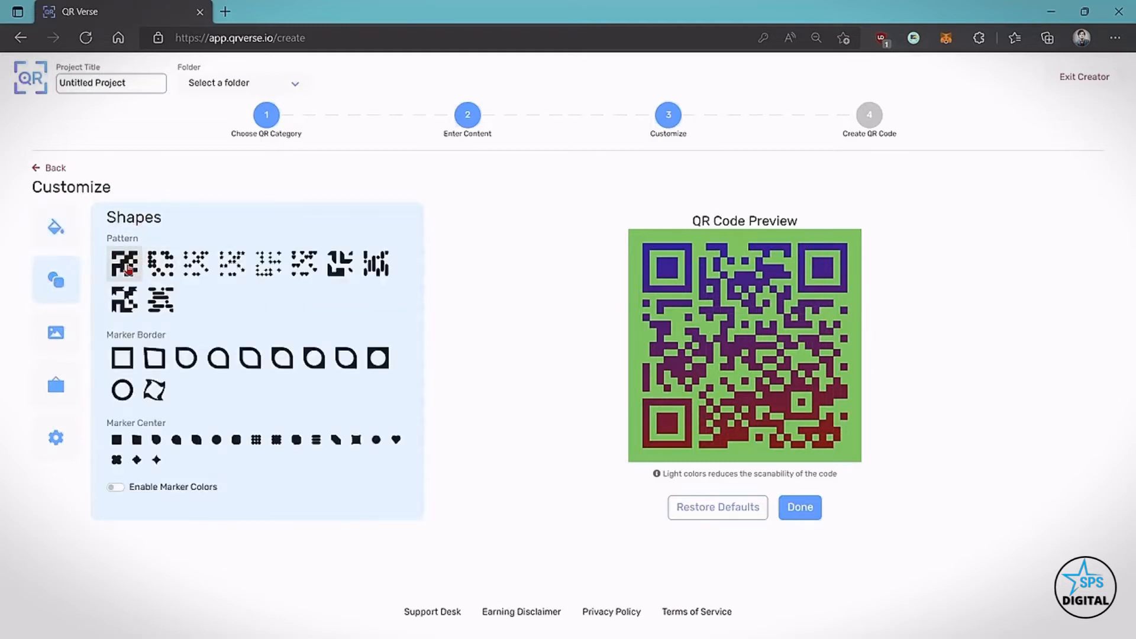
pyautogui.click(196, 263)
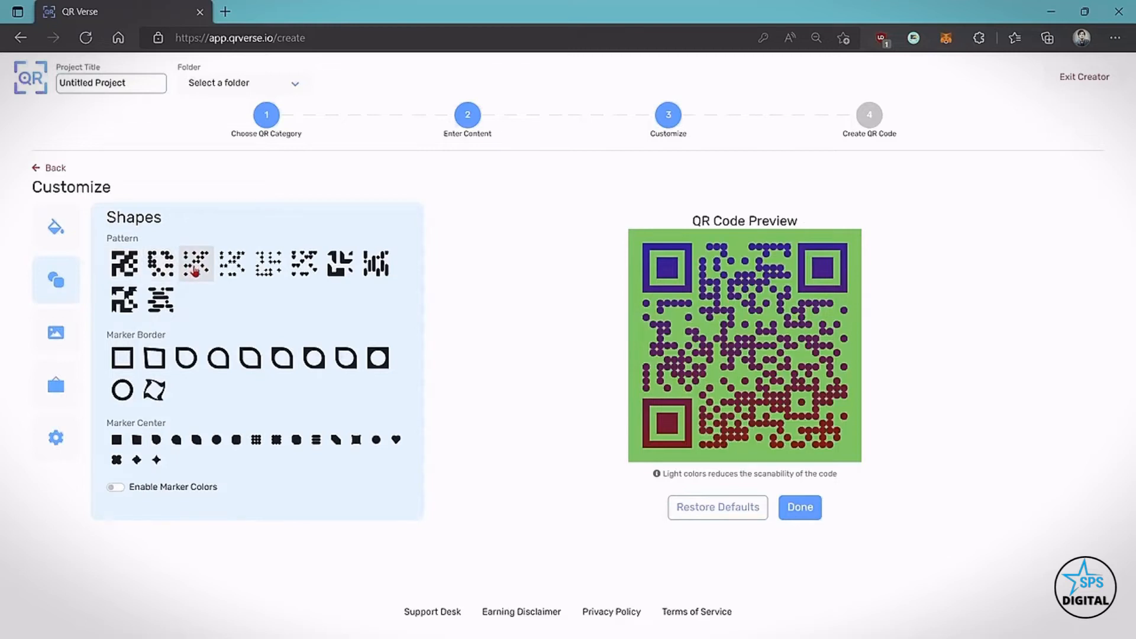
pyautogui.click(339, 262)
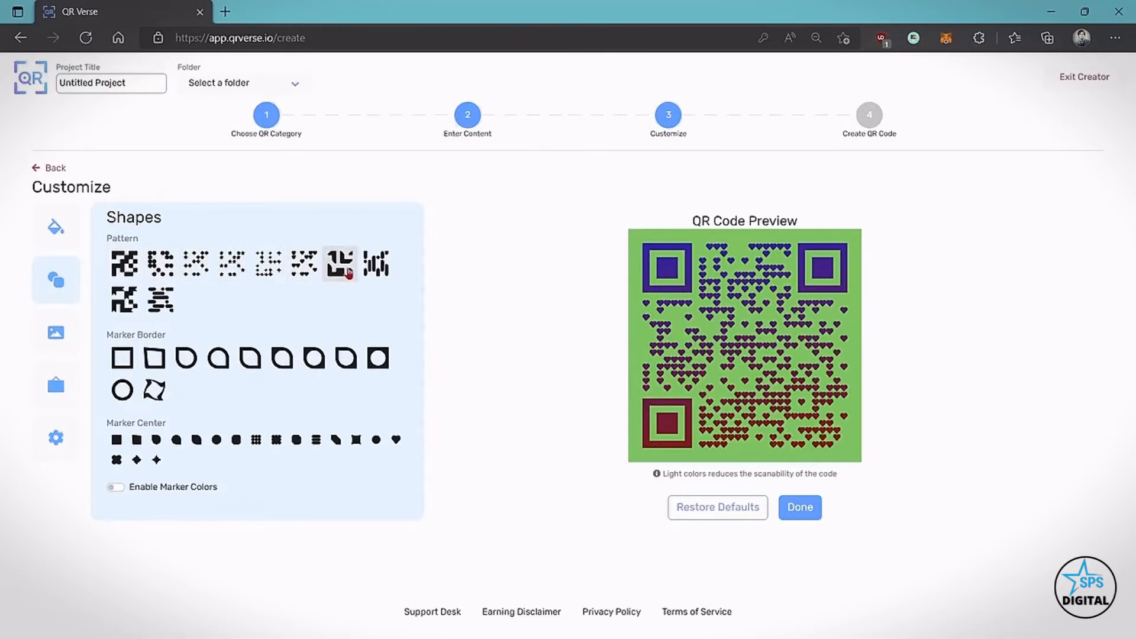
pyautogui.click(375, 262)
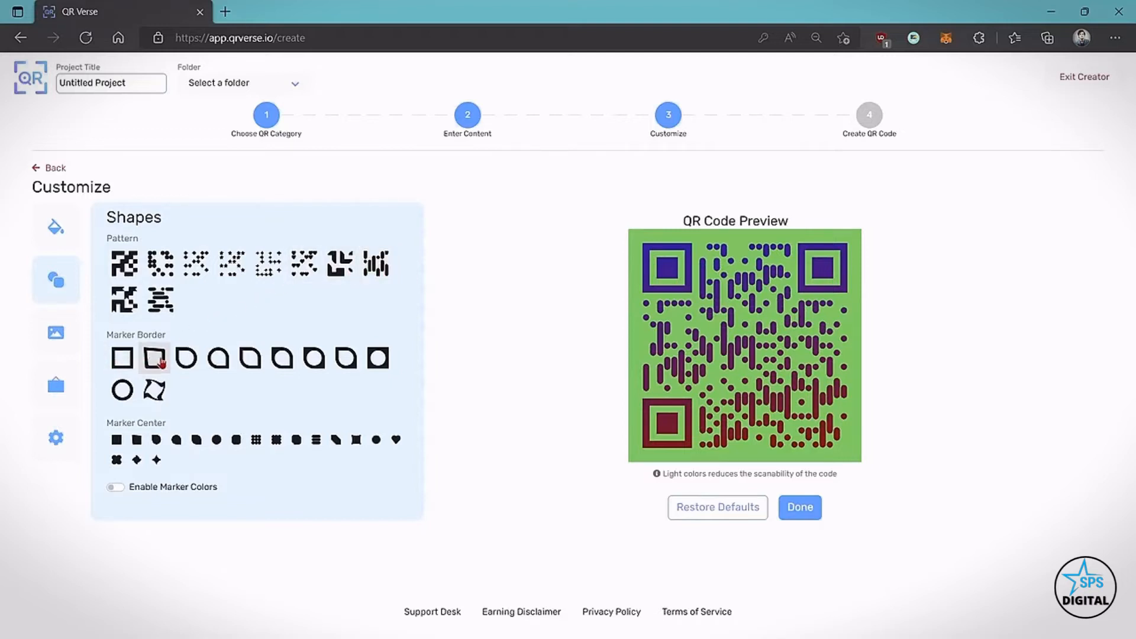
# Step: Give the corner markers leaf-shaped borders and rounded centres, without separate marker colours
pyautogui.click(248, 358)
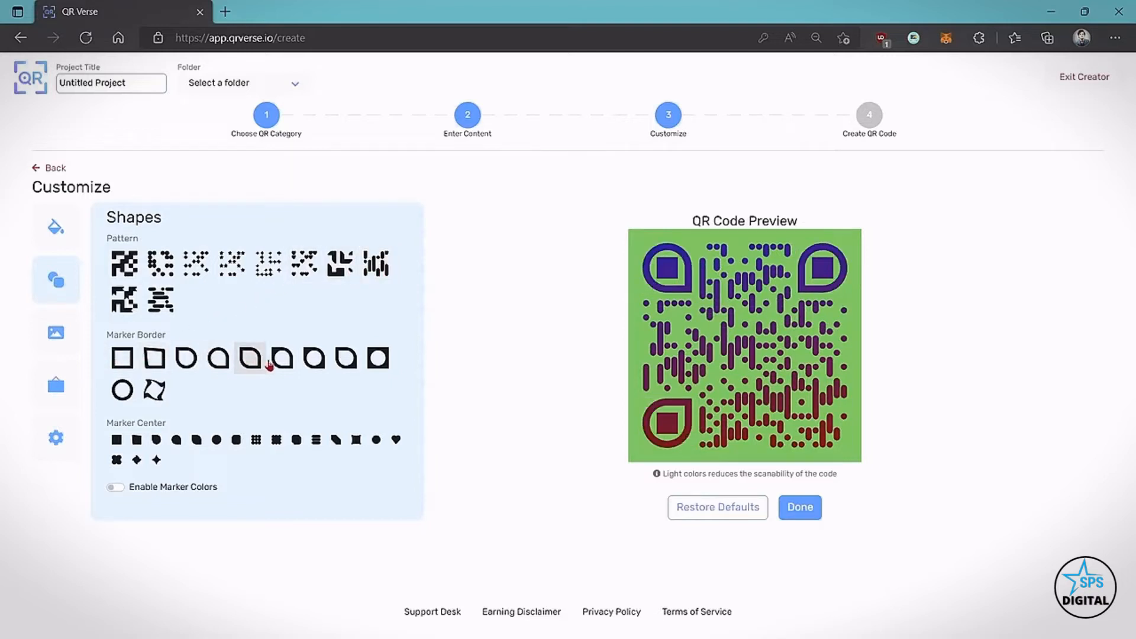
pyautogui.click(281, 359)
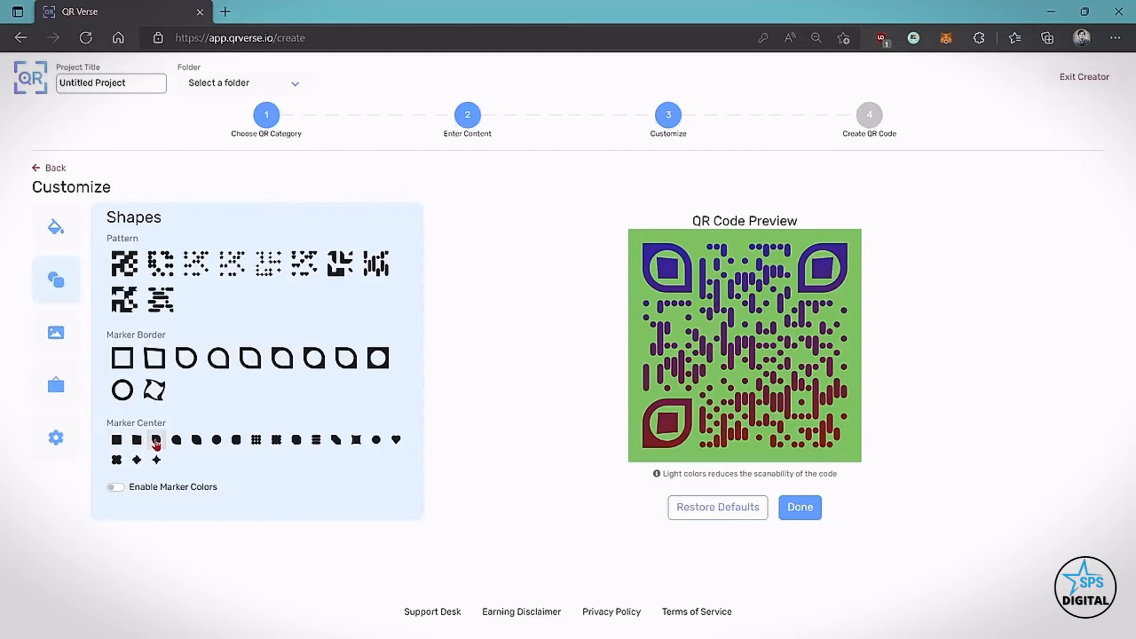
pyautogui.click(215, 440)
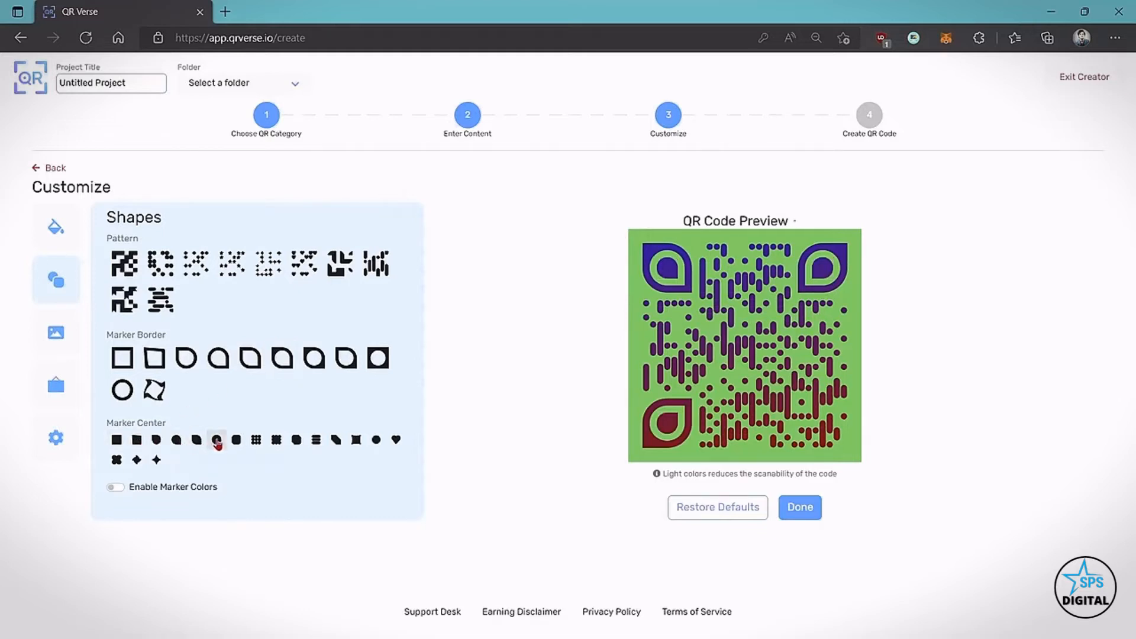
pyautogui.click(216, 440)
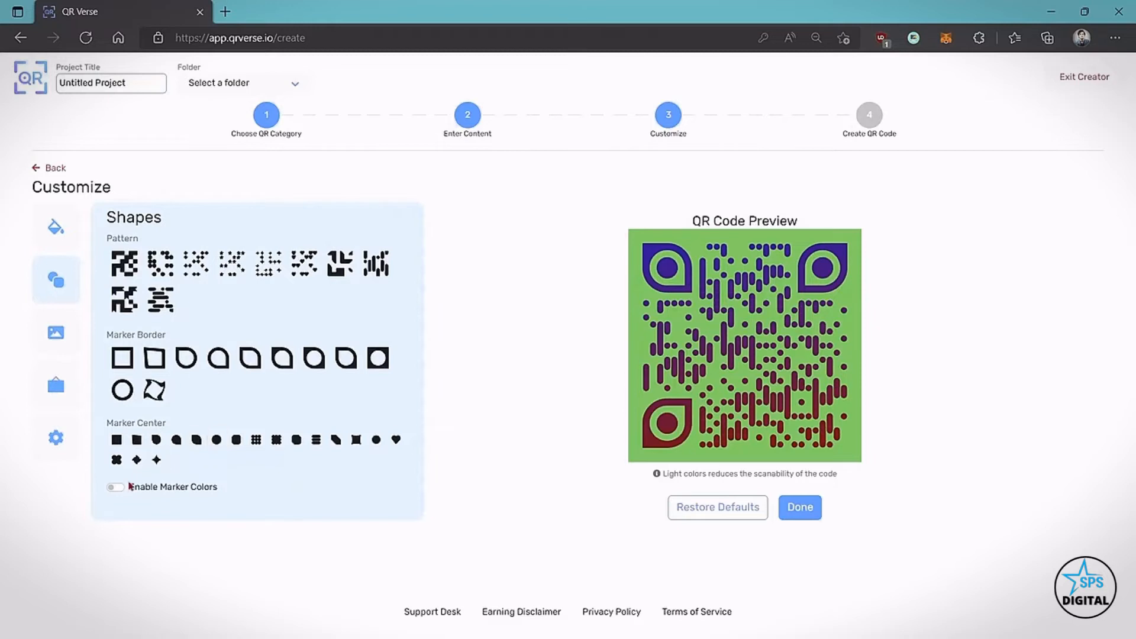
pyautogui.click(115, 487)
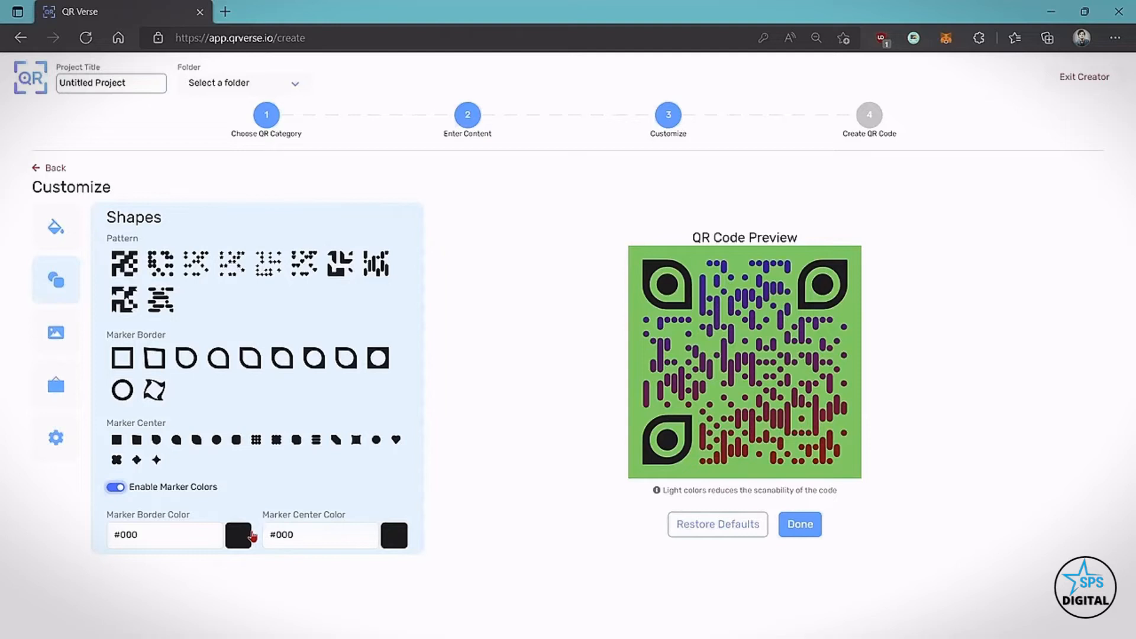
pyautogui.moveTo(203, 515)
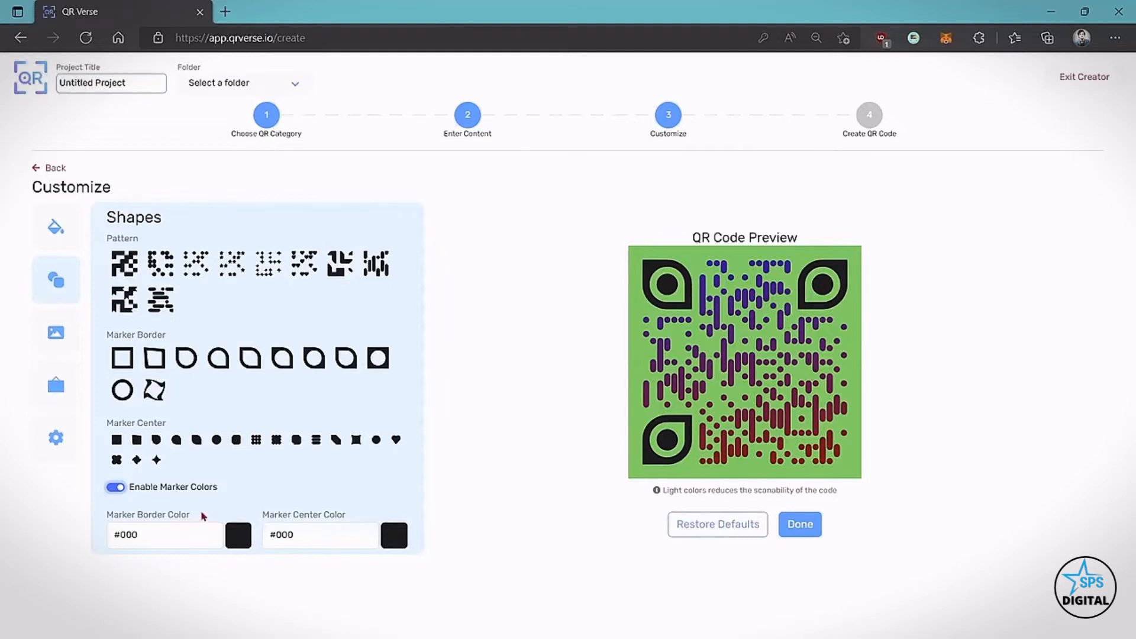
pyautogui.click(115, 486)
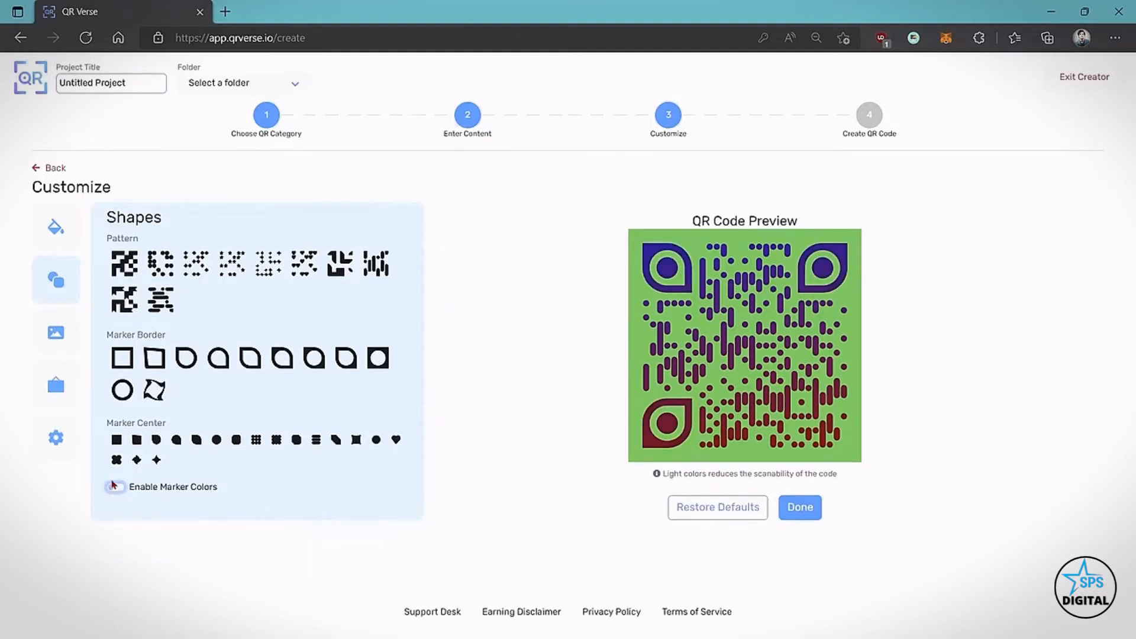
pyautogui.click(56, 331)
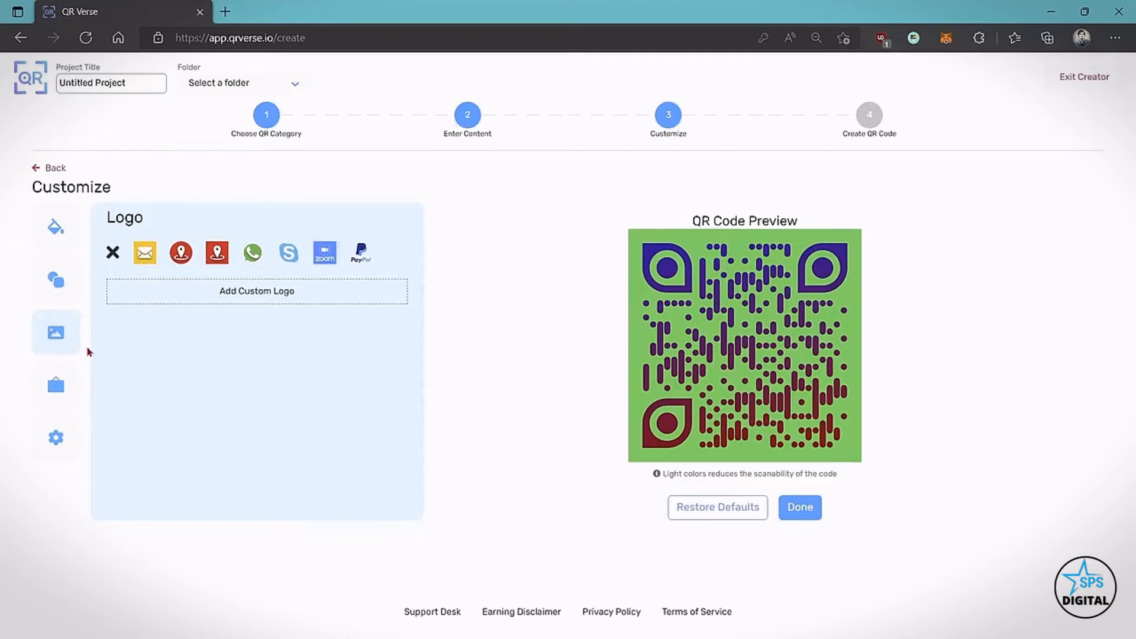
# Step: Pick the Zoom icon as the centre logo of the QR code
pyautogui.click(216, 252)
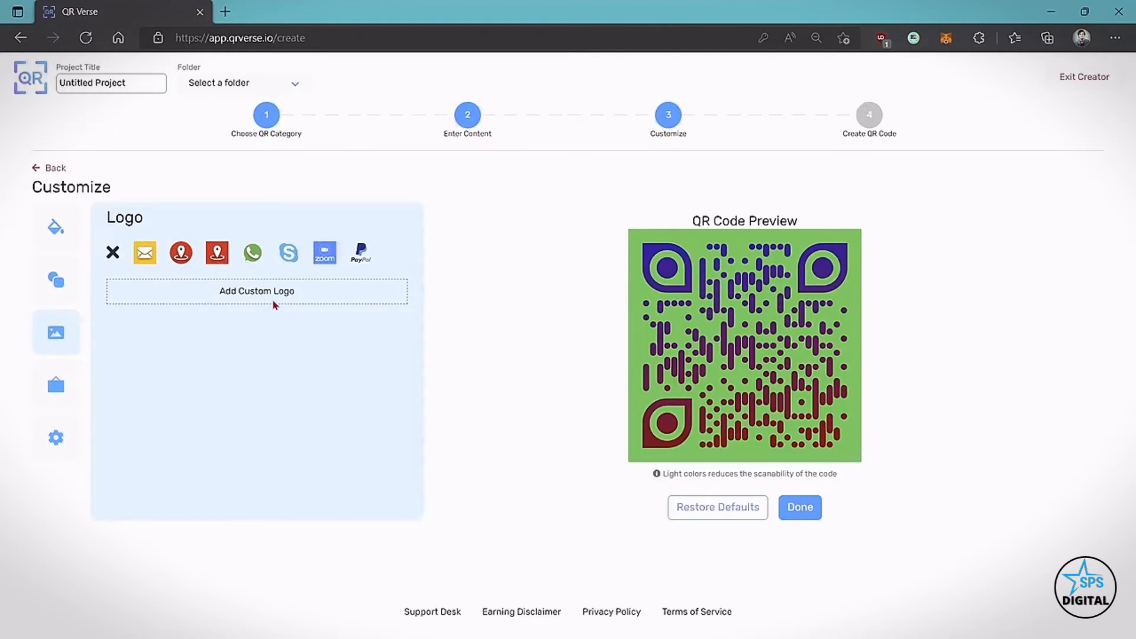
pyautogui.click(323, 252)
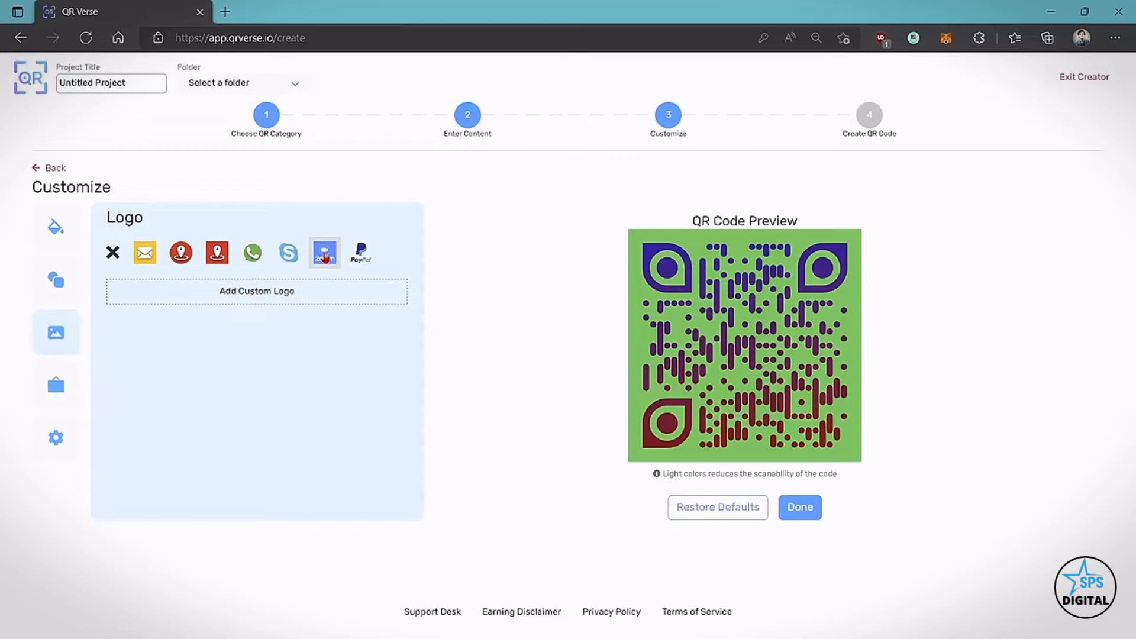
pyautogui.click(323, 252)
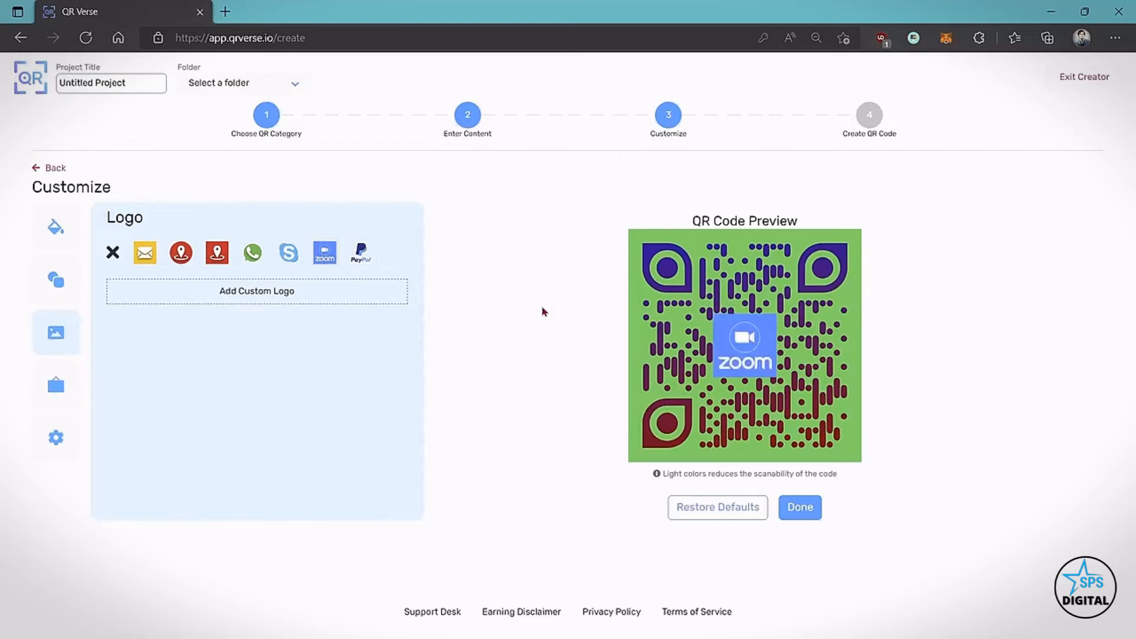
pyautogui.moveTo(746, 353)
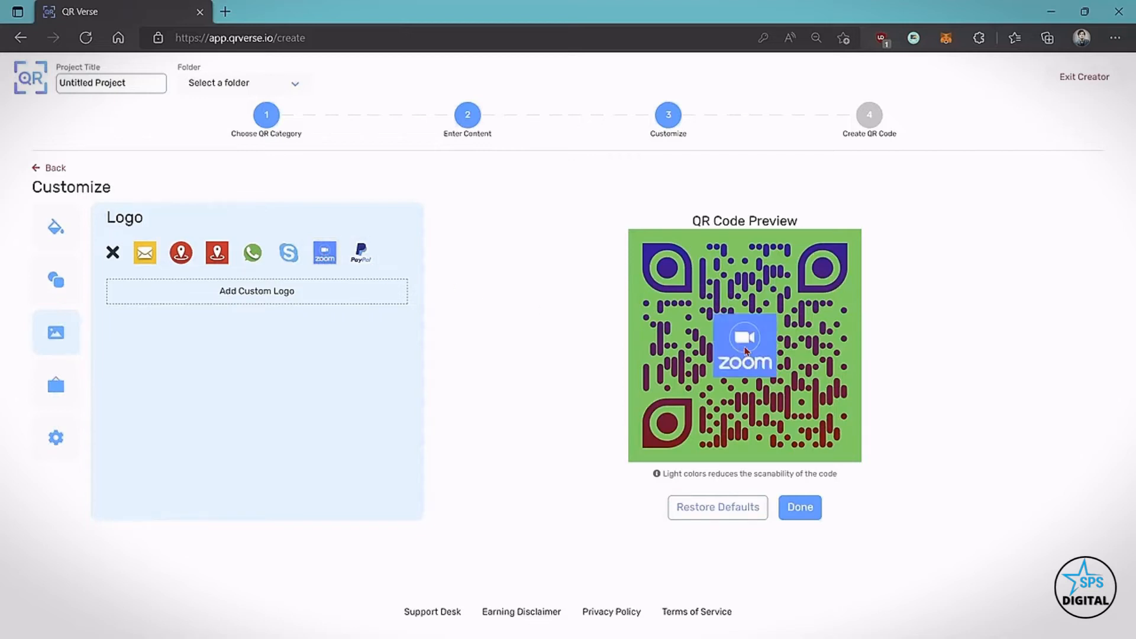
pyautogui.moveTo(56, 386)
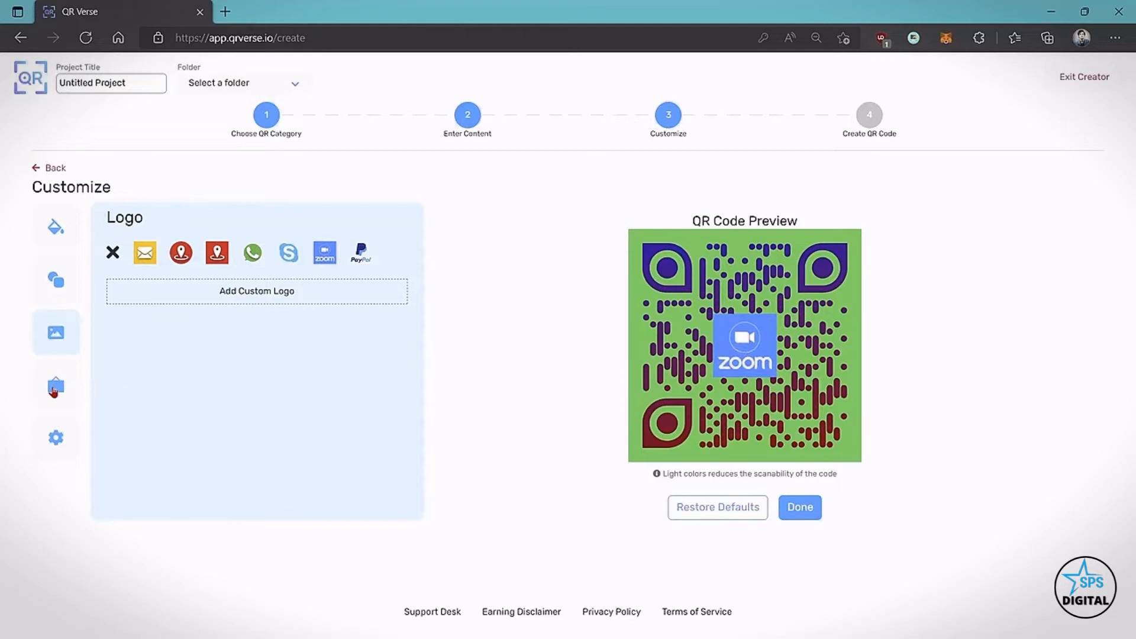
pyautogui.click(56, 385)
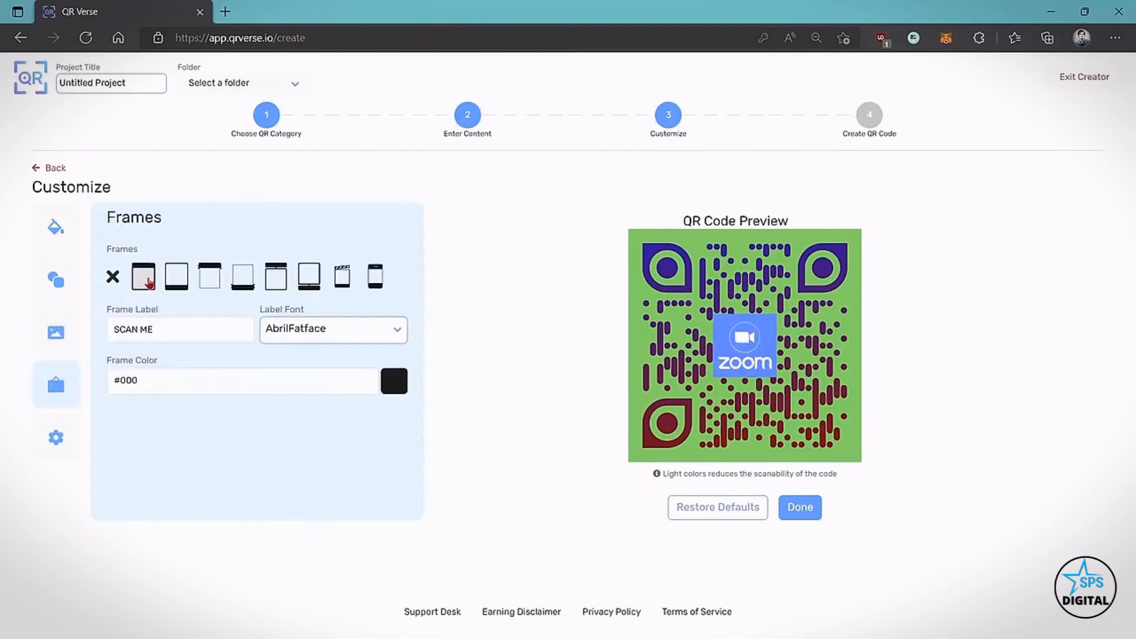
# Step: Add a frame with the label SIGN UP below the code
pyautogui.click(175, 277)
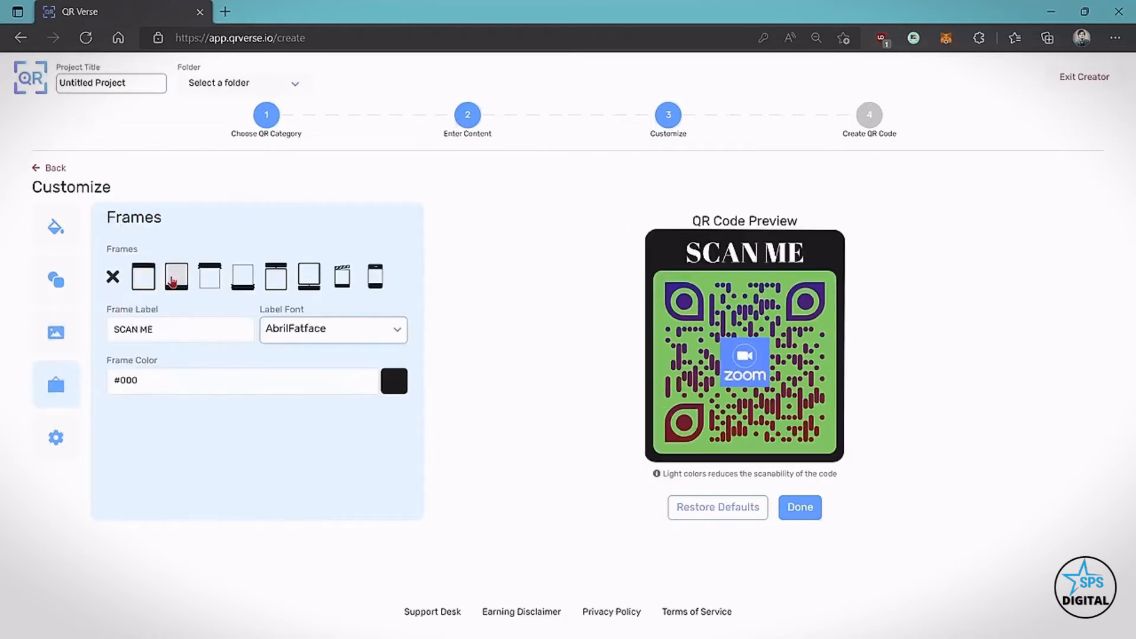
pyautogui.click(209, 275)
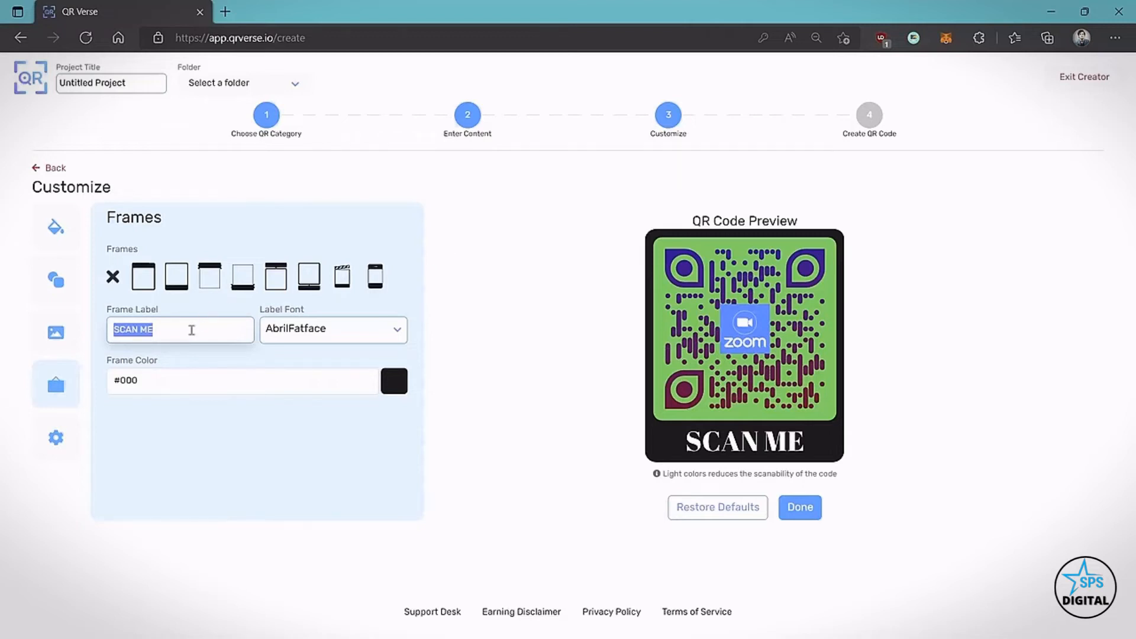
pyautogui.write('SIGN UP')
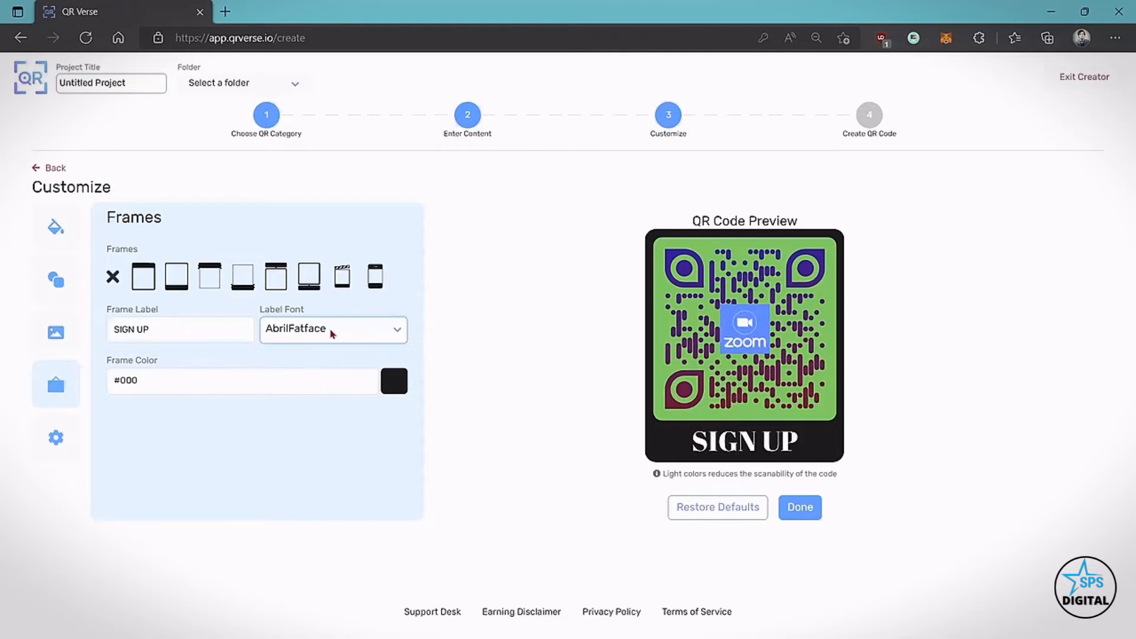
# Step: Set the label font to FredokaOne and the frame colour to green #0F8A0F
pyautogui.click(333, 329)
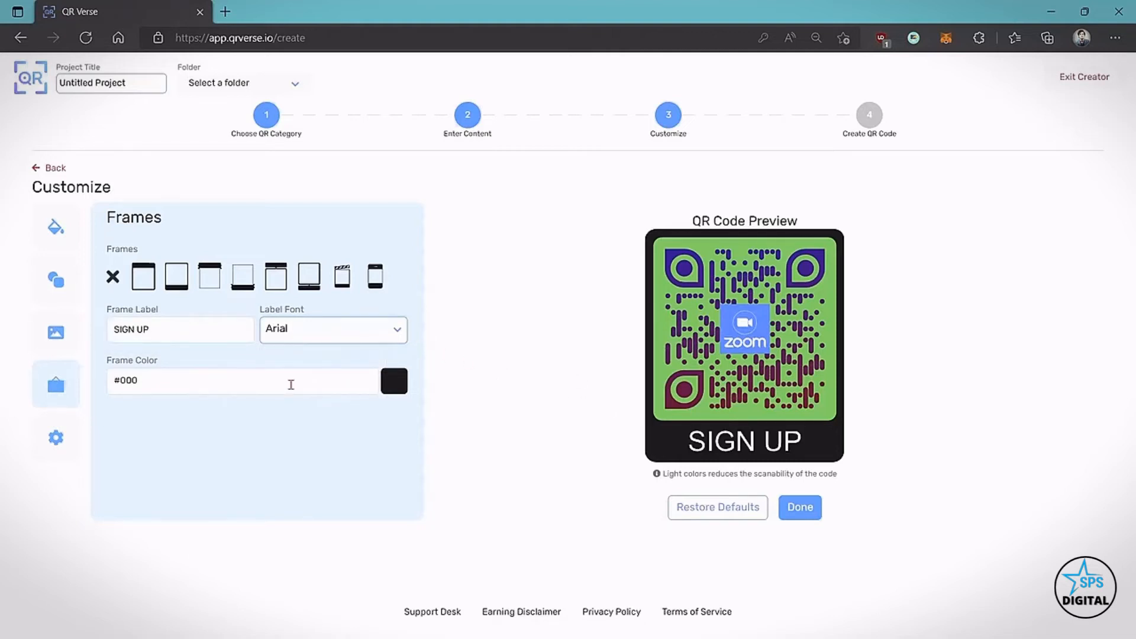
pyautogui.click(332, 329)
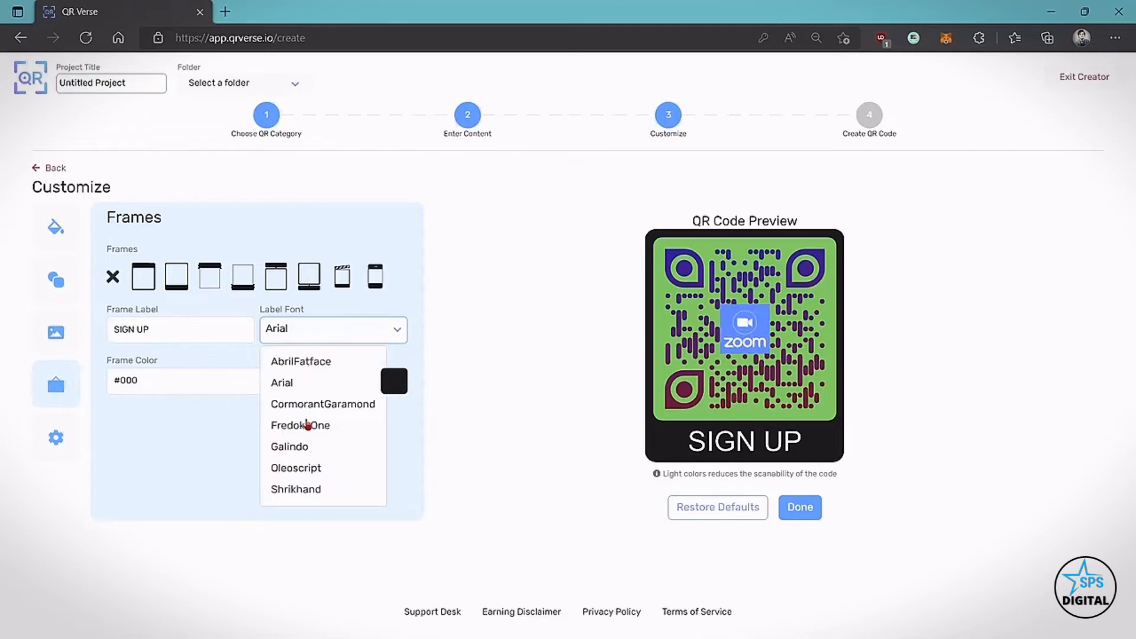
pyautogui.click(300, 426)
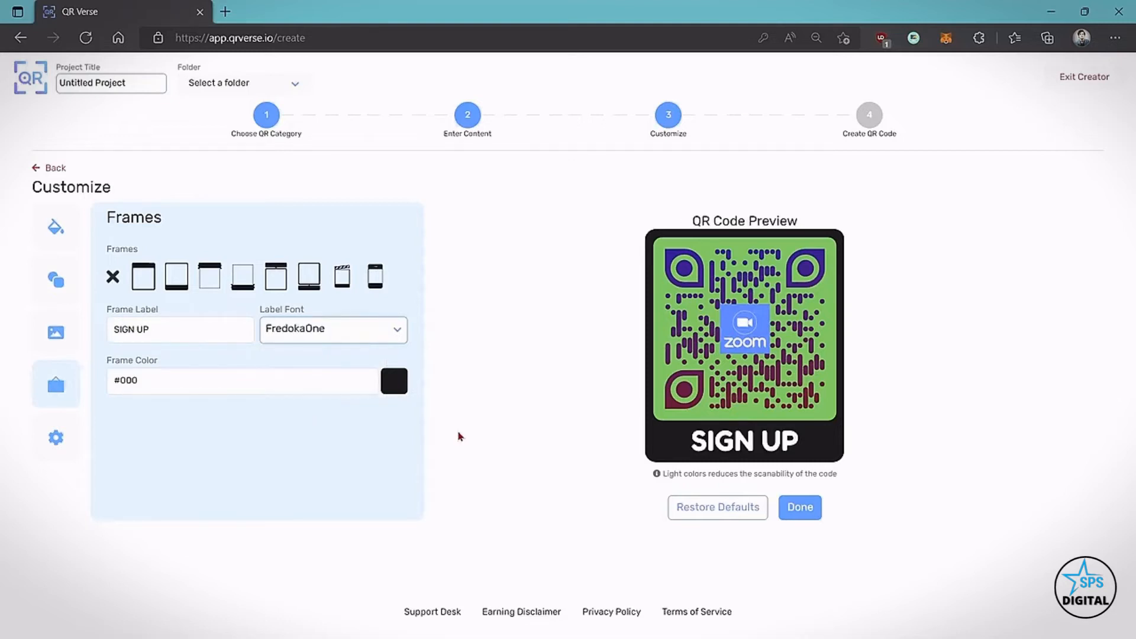
pyautogui.click(393, 380)
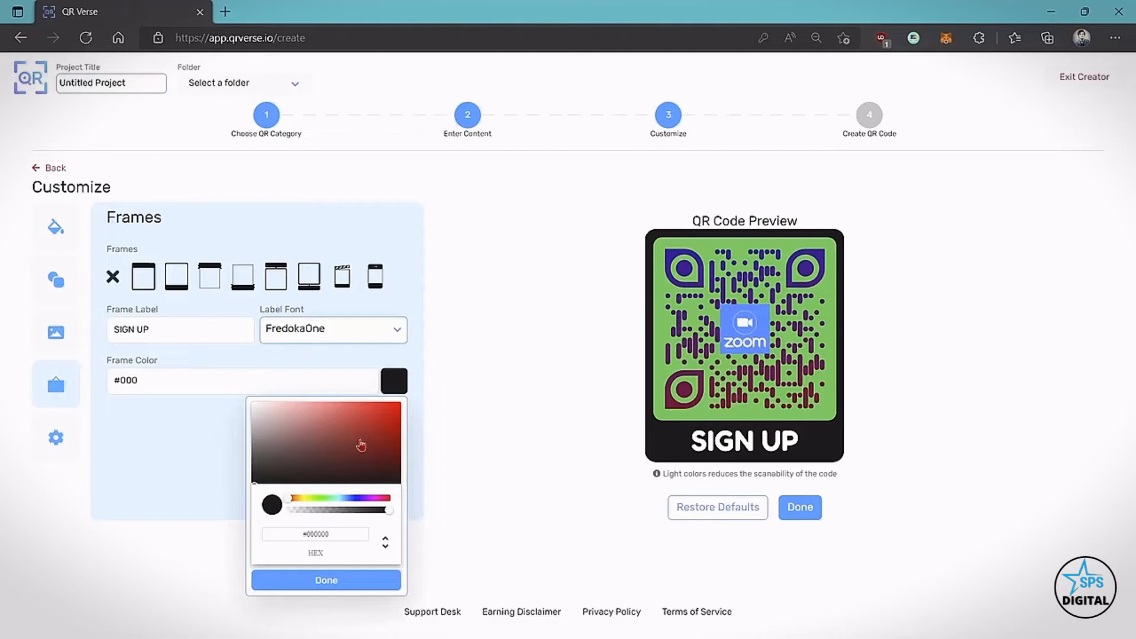
pyautogui.click(380, 438)
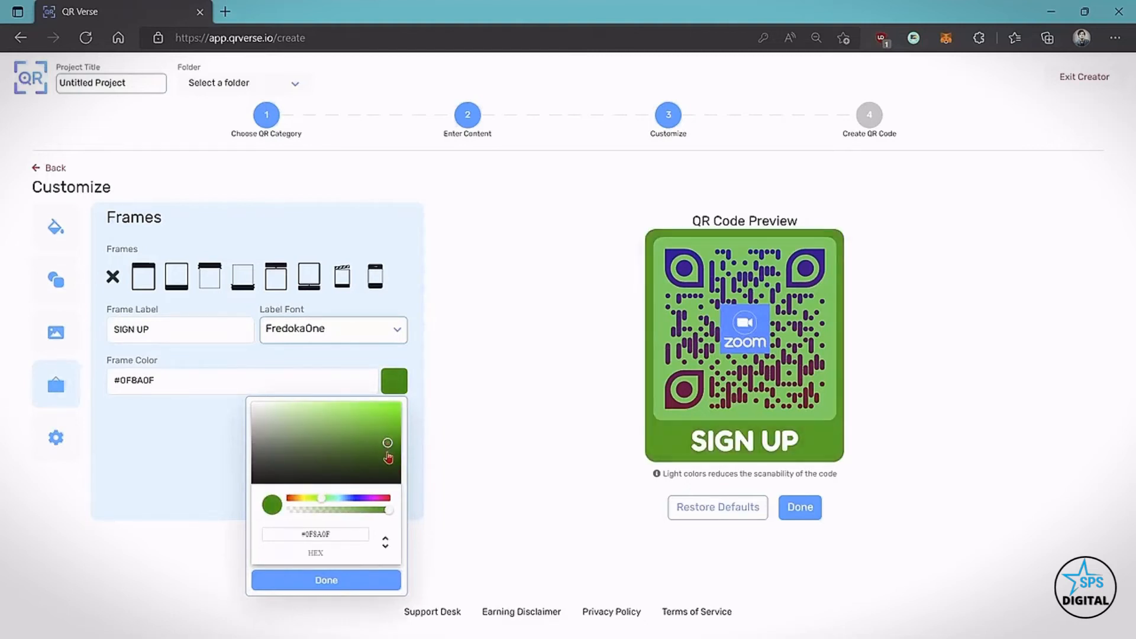
pyautogui.click(325, 580)
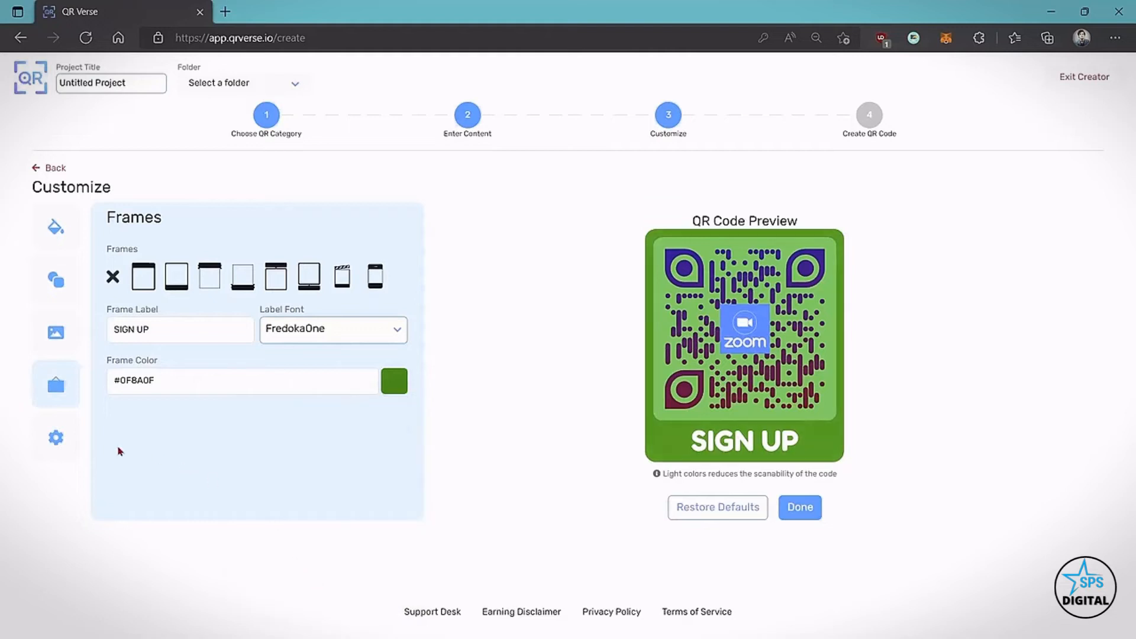
pyautogui.click(56, 437)
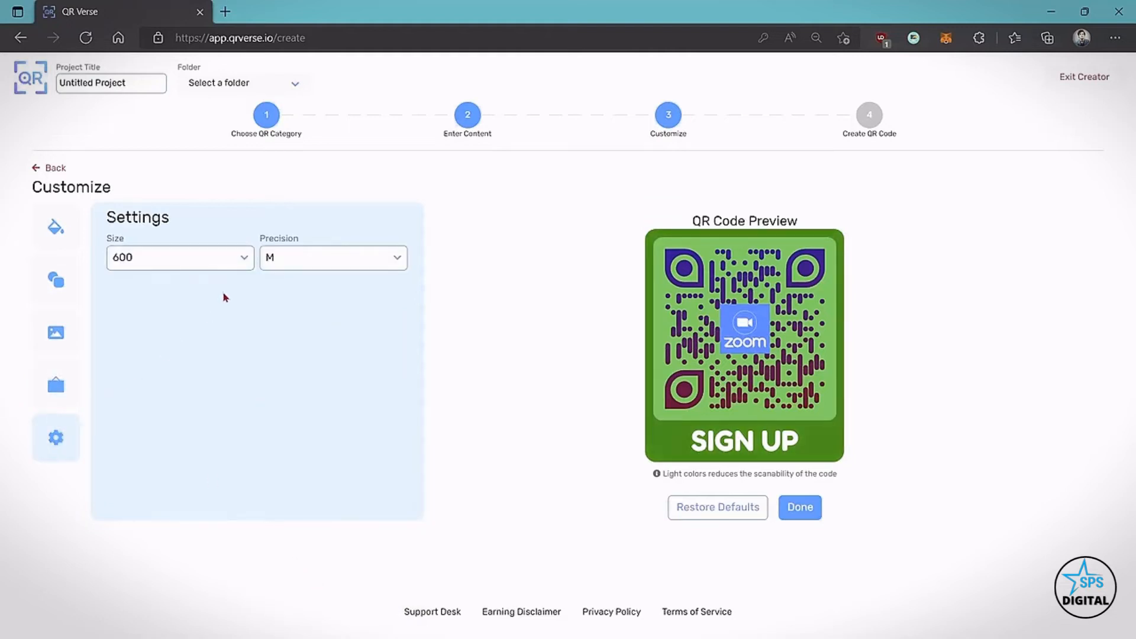
# Step: Set precision to H - Best and finish customising
pyautogui.click(333, 257)
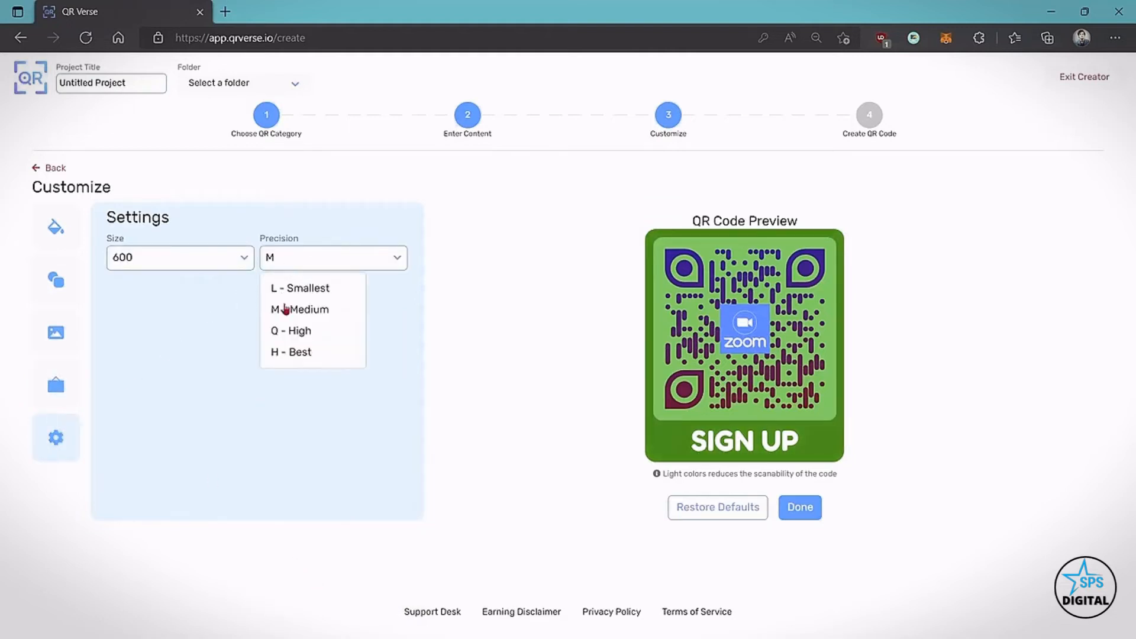
pyautogui.click(291, 352)
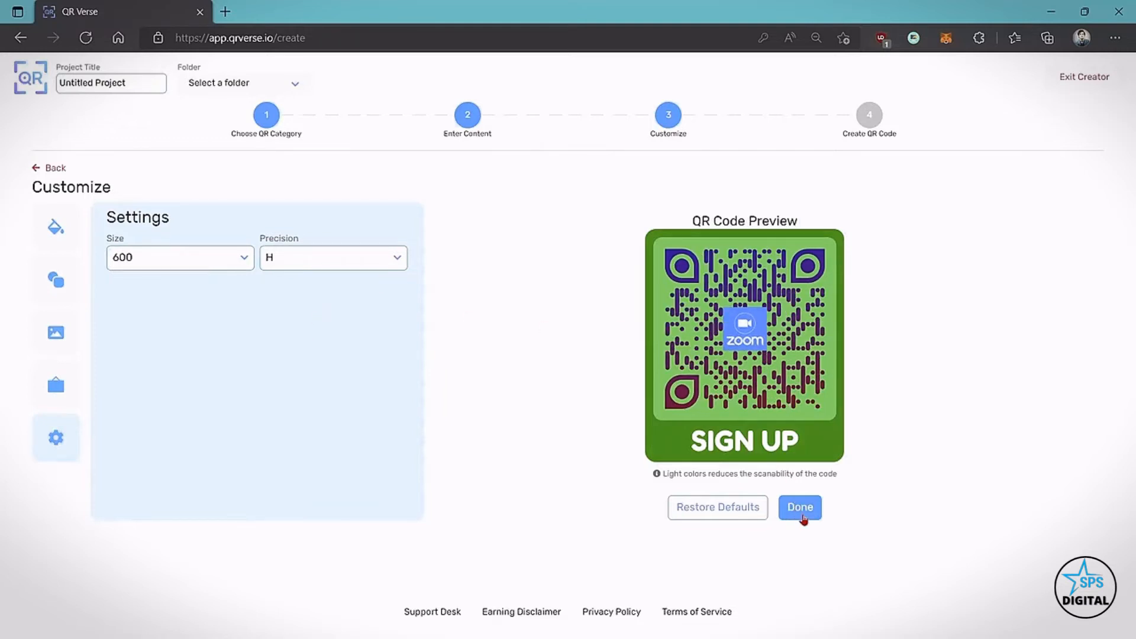
pyautogui.click(800, 507)
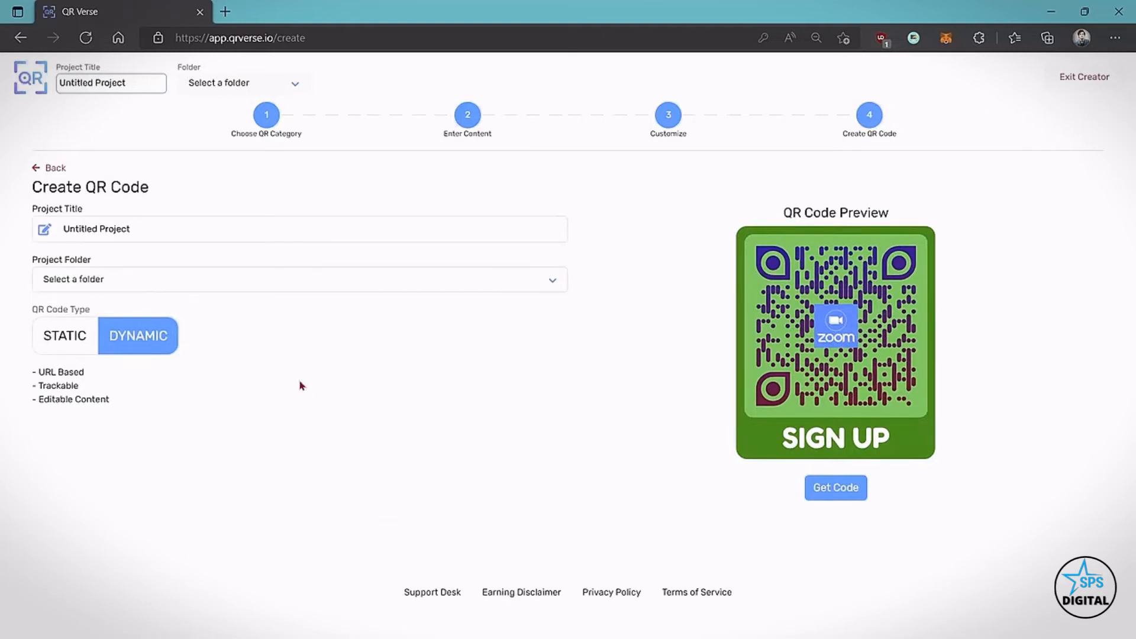
# Step: Retitle the project 'Event Code', file it in the DYNAMIC folder and generate the code
pyautogui.doubleClick(97, 229)
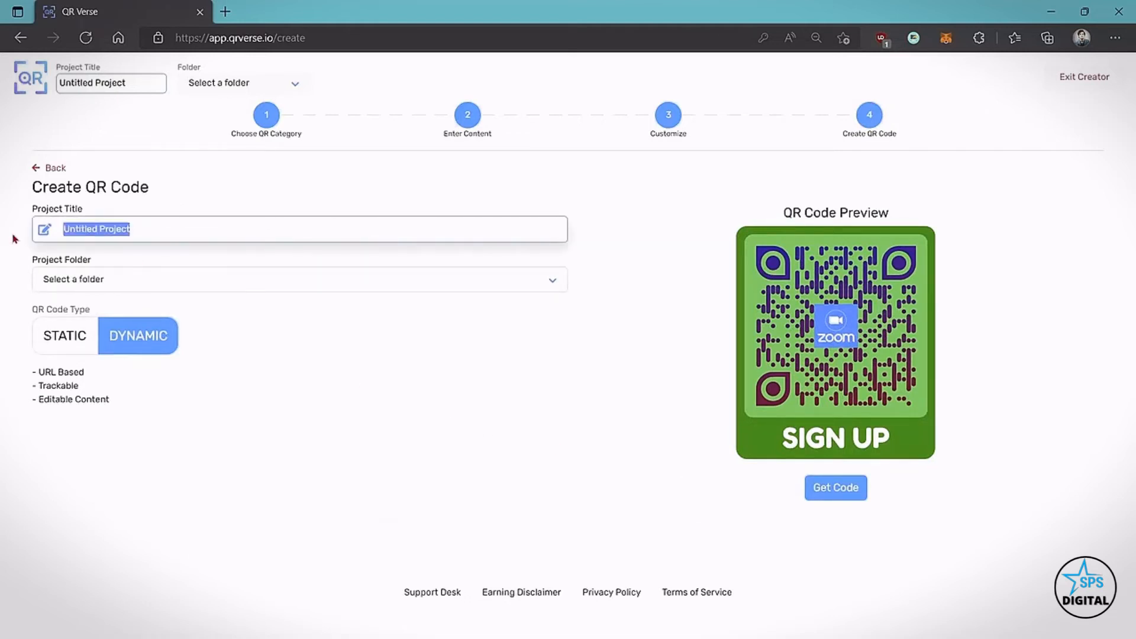
pyautogui.write('Event Code')
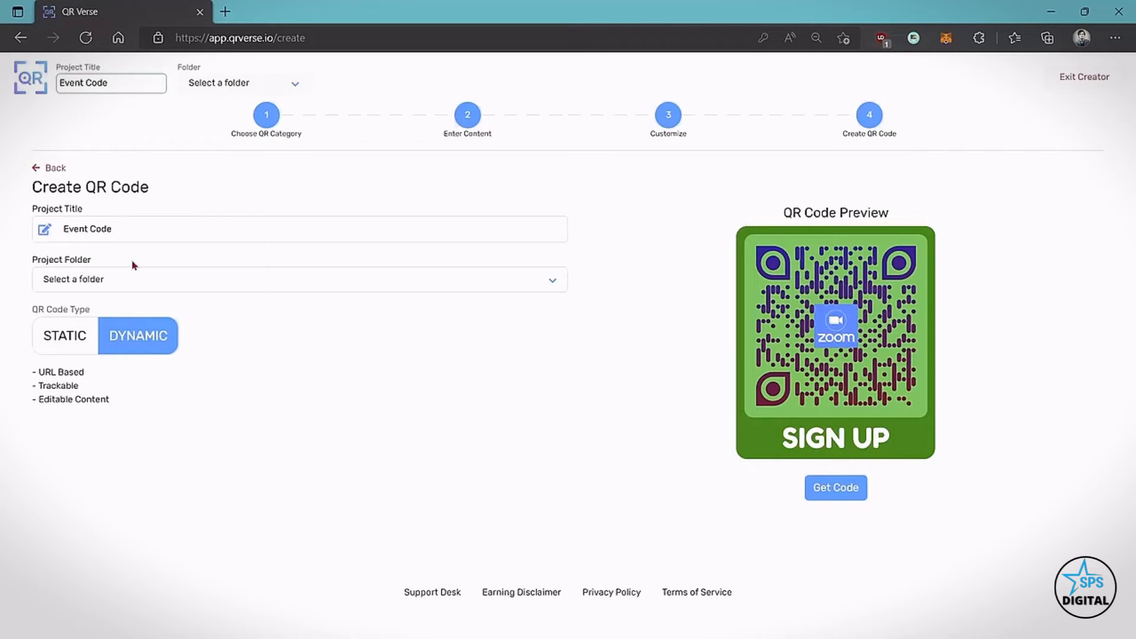
pyautogui.click(297, 278)
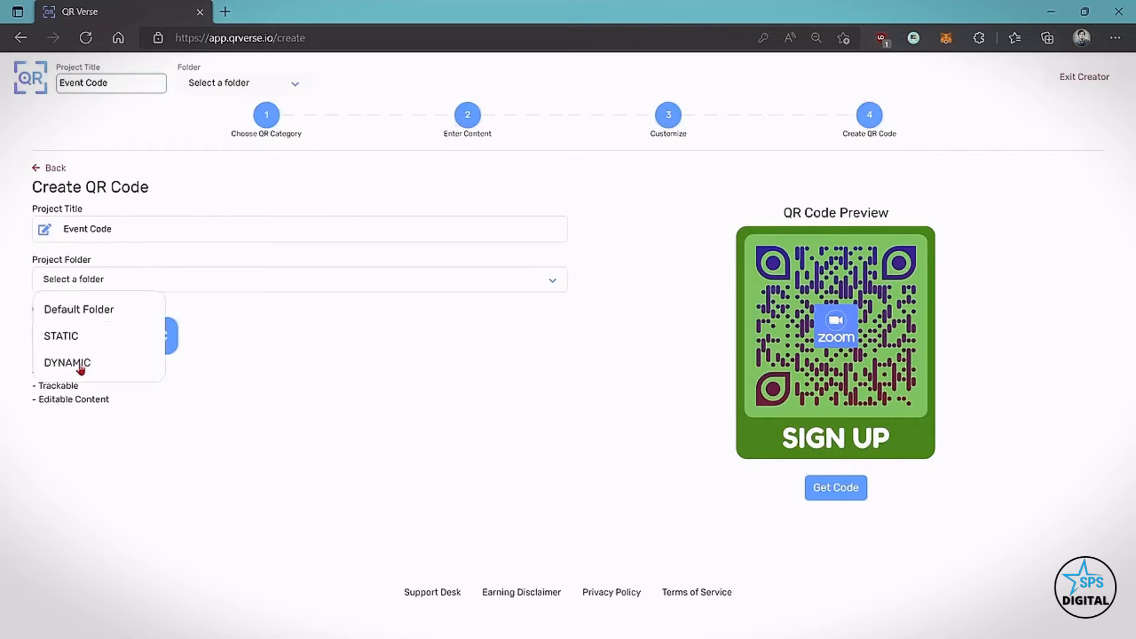
pyautogui.click(67, 362)
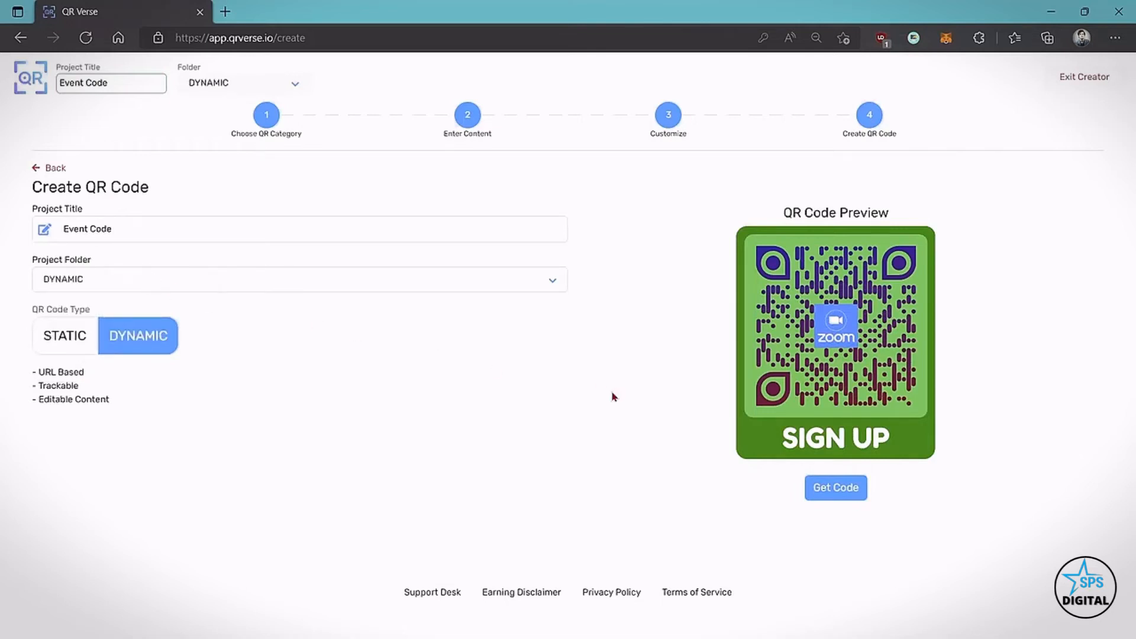
pyautogui.click(835, 487)
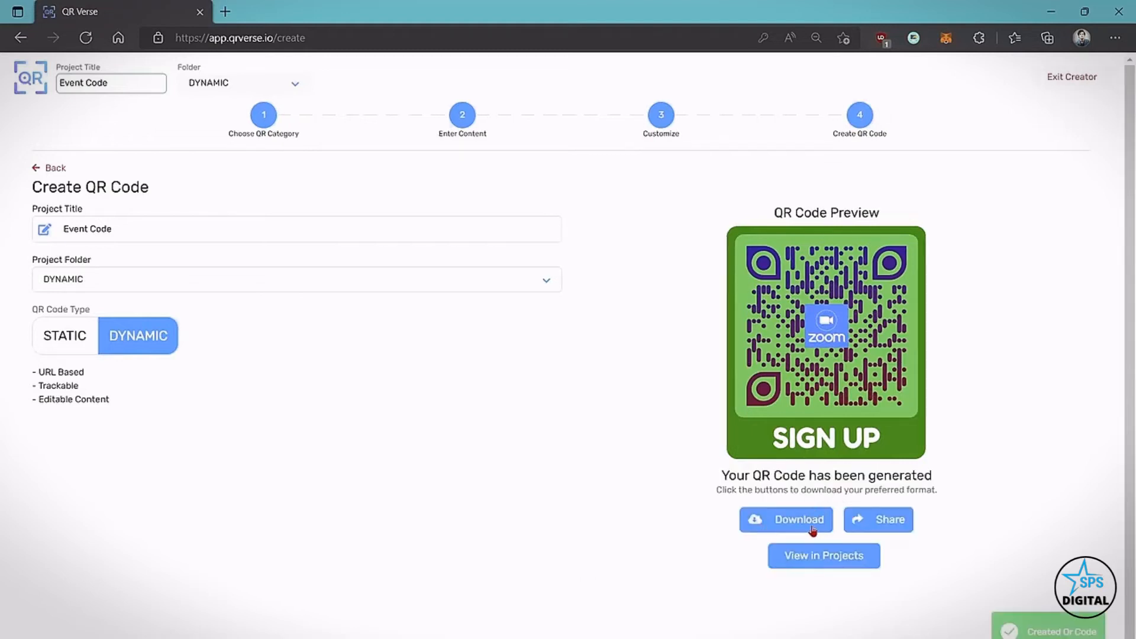
# Step: Download the Event Code QR as a PNG, view the image, then close the viewer
pyautogui.click(786, 520)
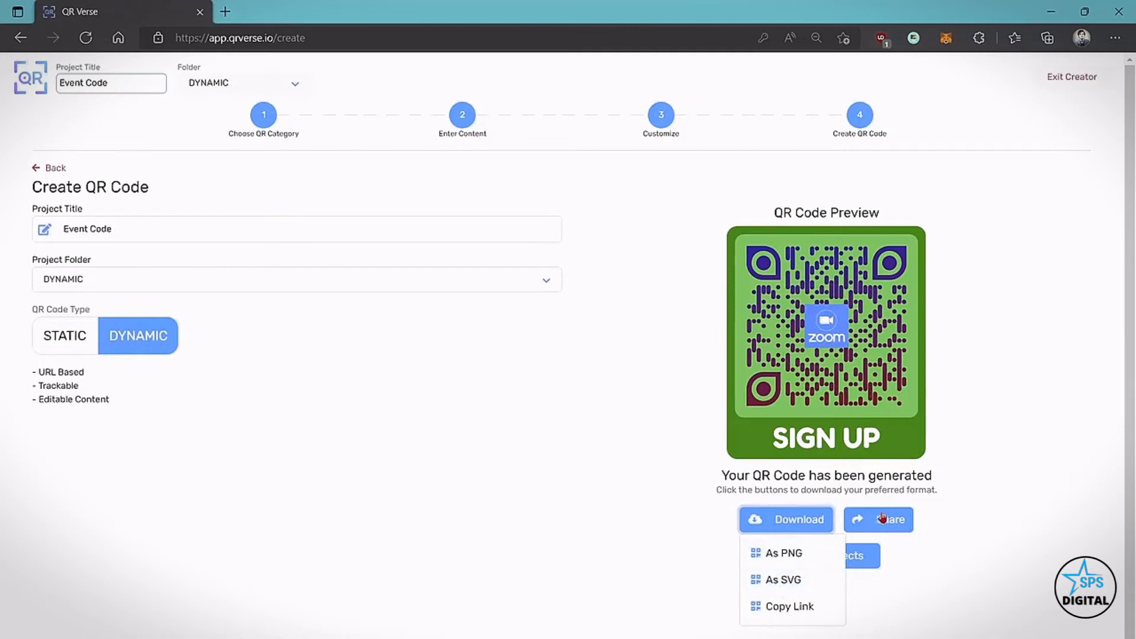
pyautogui.click(878, 519)
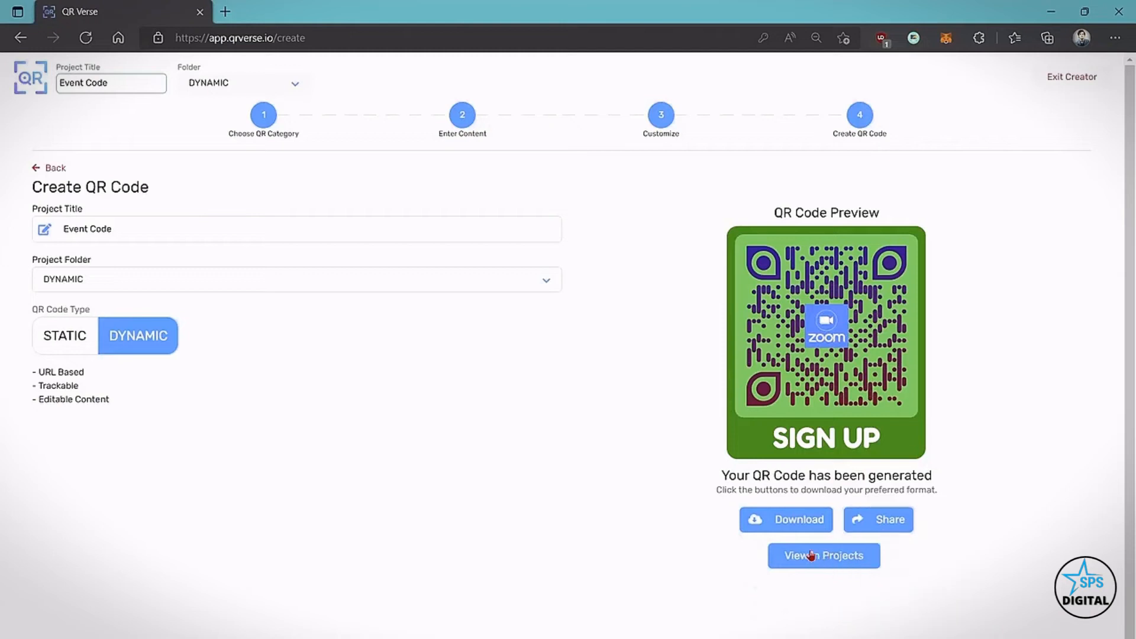
pyautogui.moveTo(848, 561)
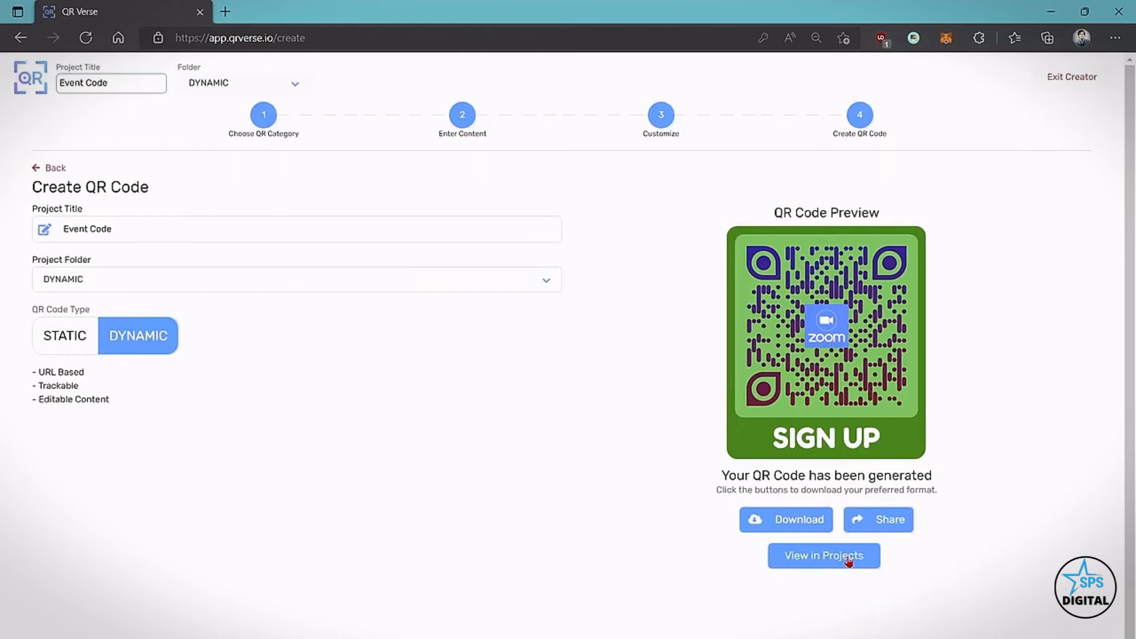
pyautogui.click(785, 519)
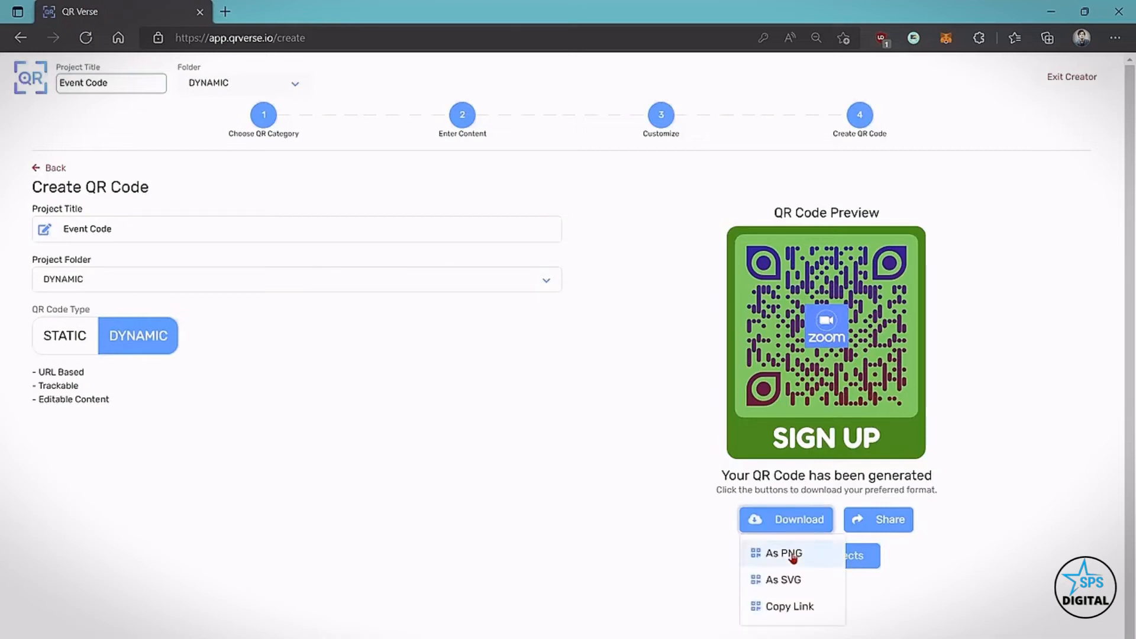
pyautogui.click(781, 552)
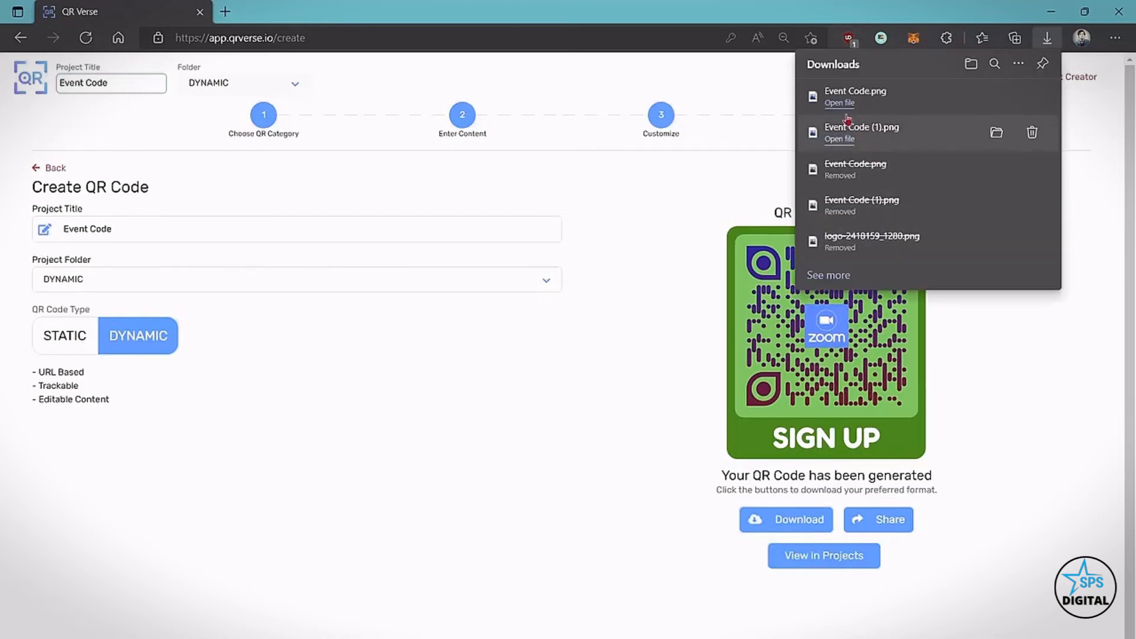
pyautogui.click(839, 102)
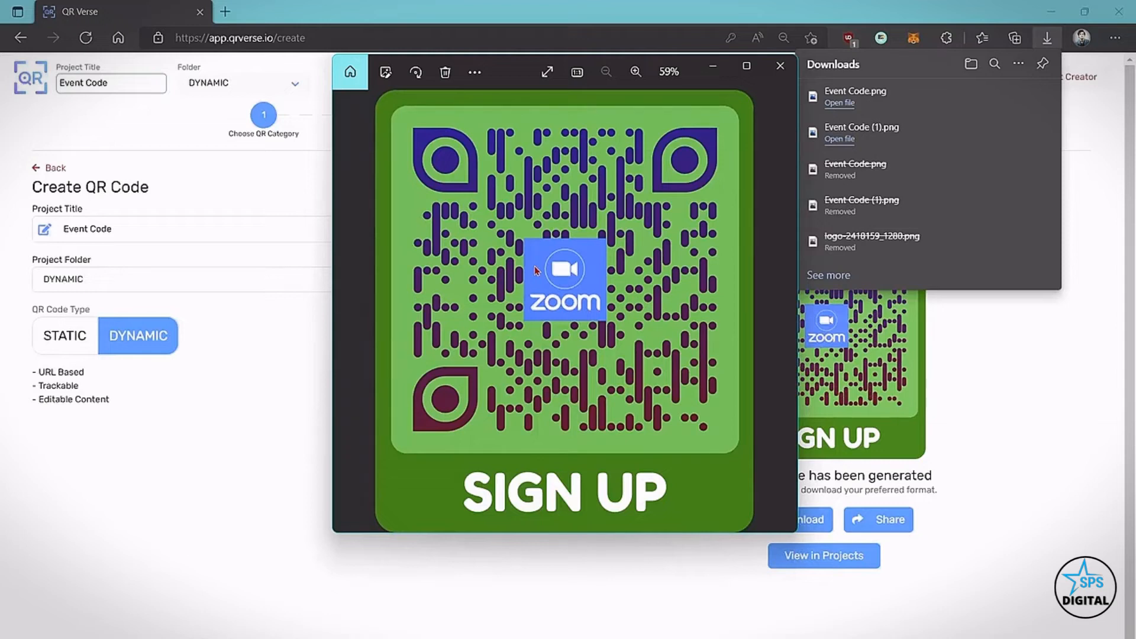
pyautogui.moveTo(539, 268)
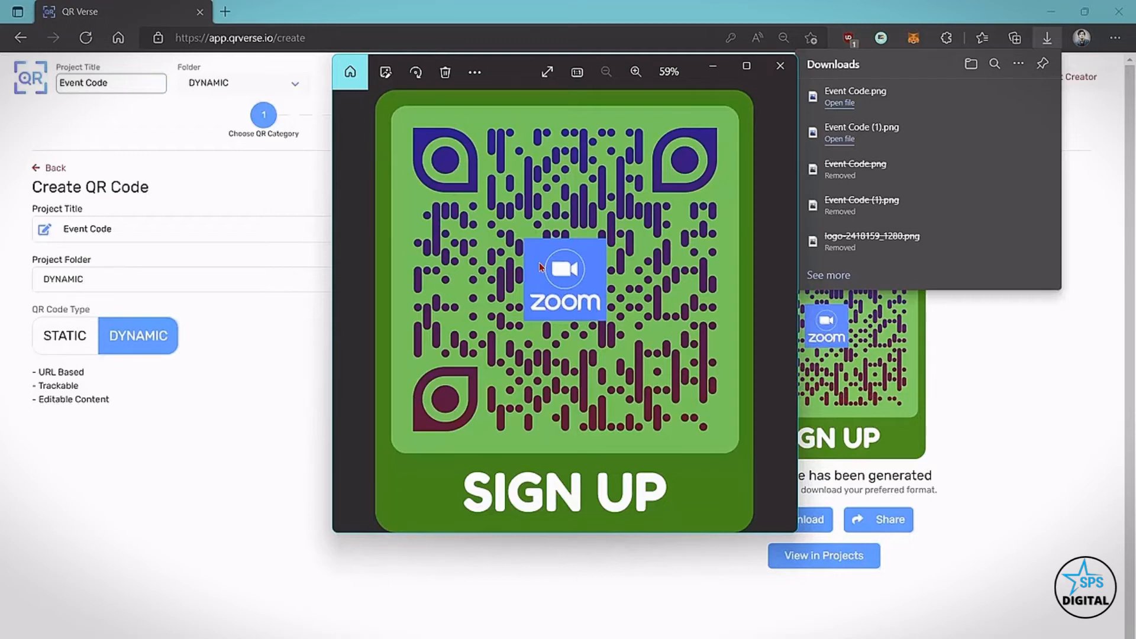
pyautogui.click(780, 71)
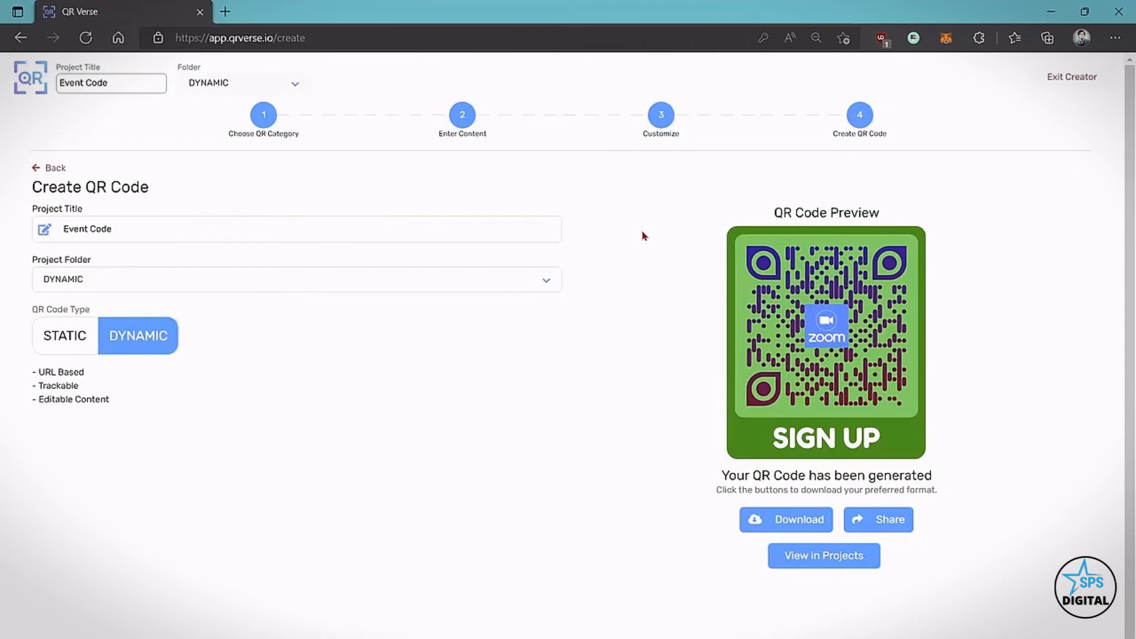
pyautogui.moveTo(816, 551)
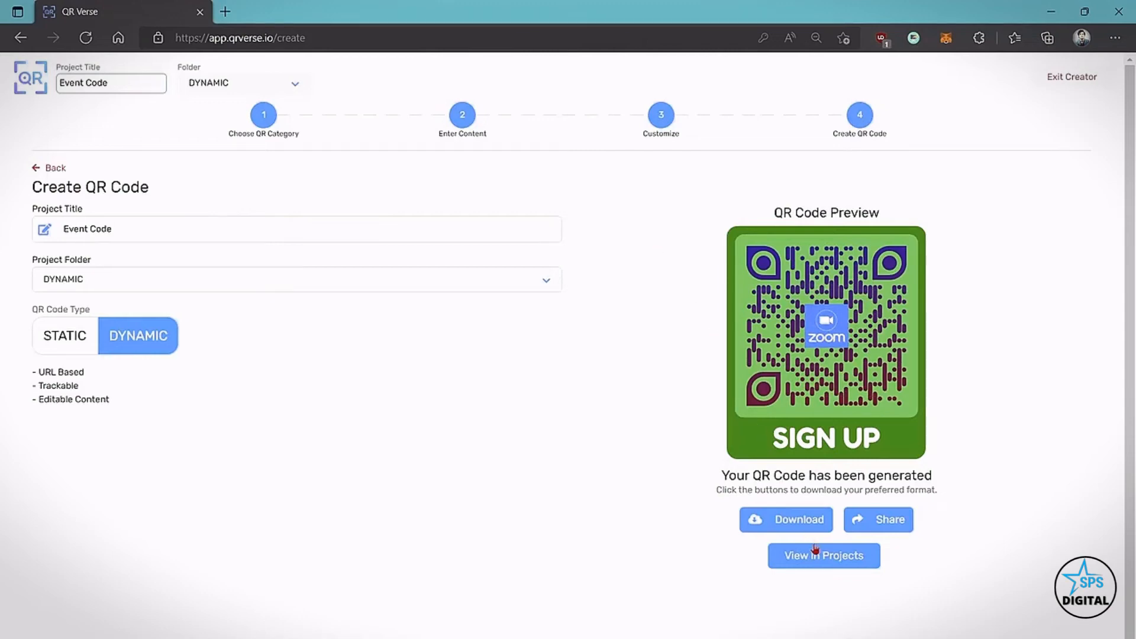
pyautogui.click(824, 556)
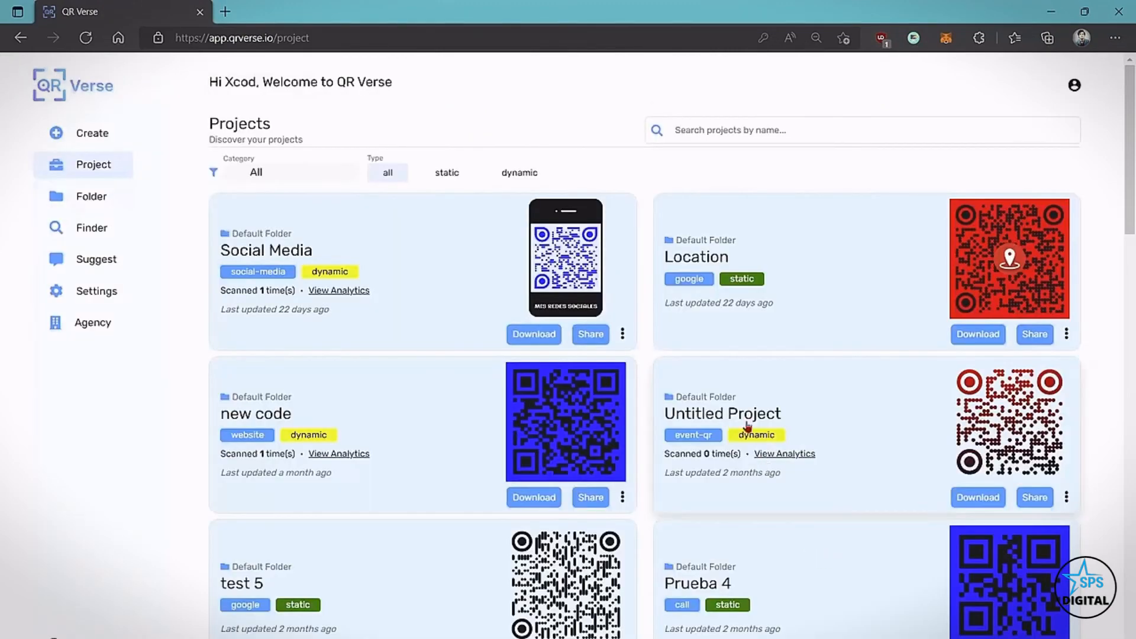
pyautogui.scroll(-3)
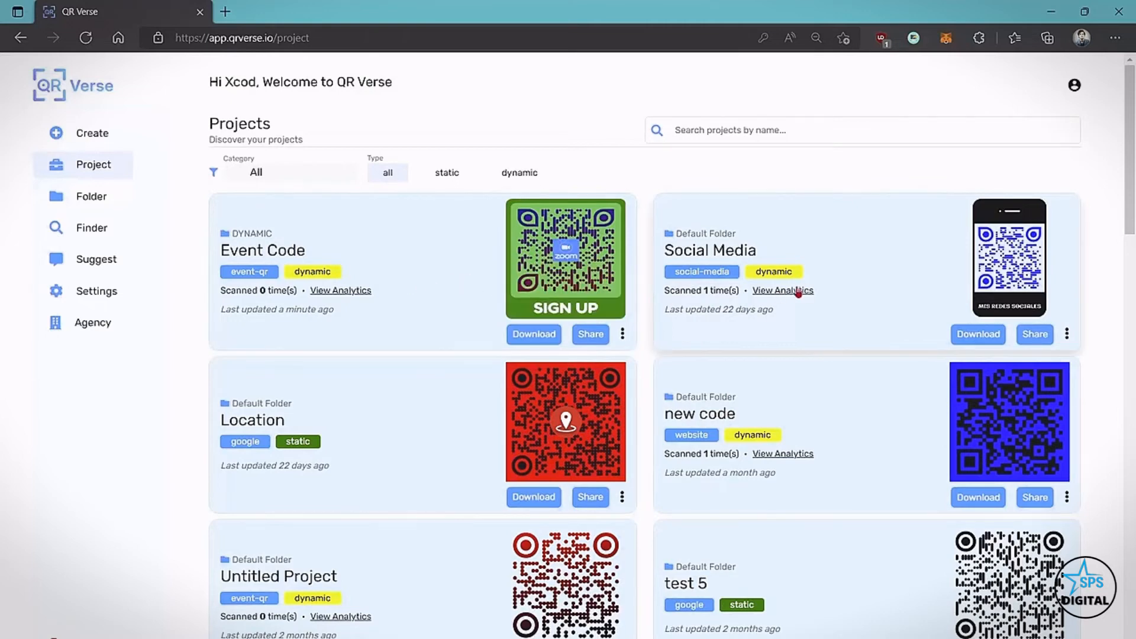
pyautogui.click(782, 290)
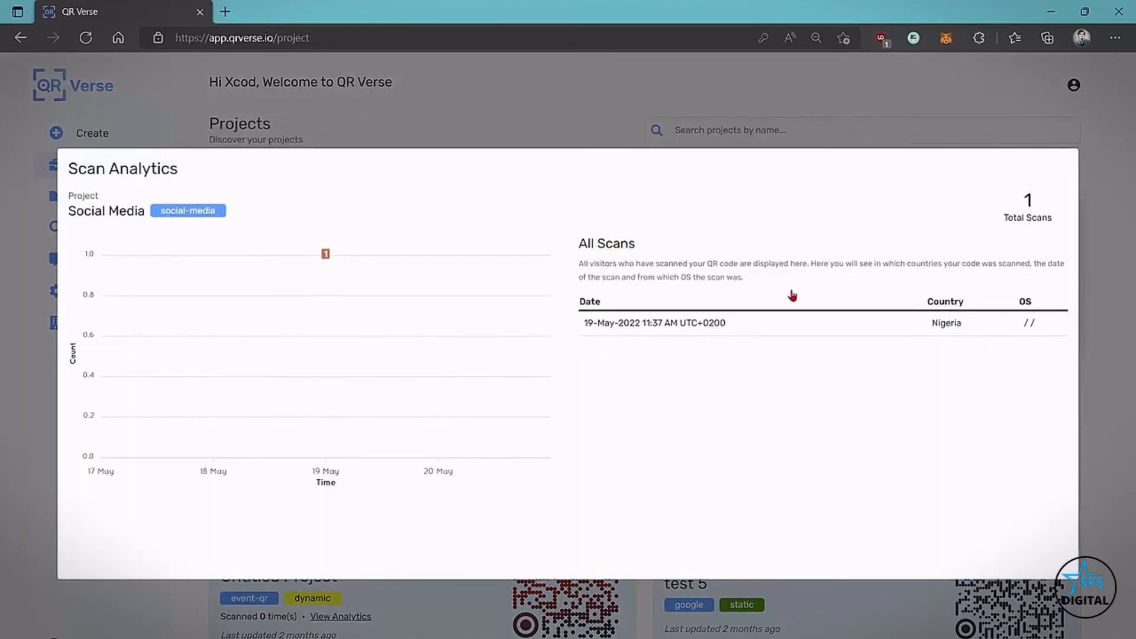
pyautogui.moveTo(743, 281)
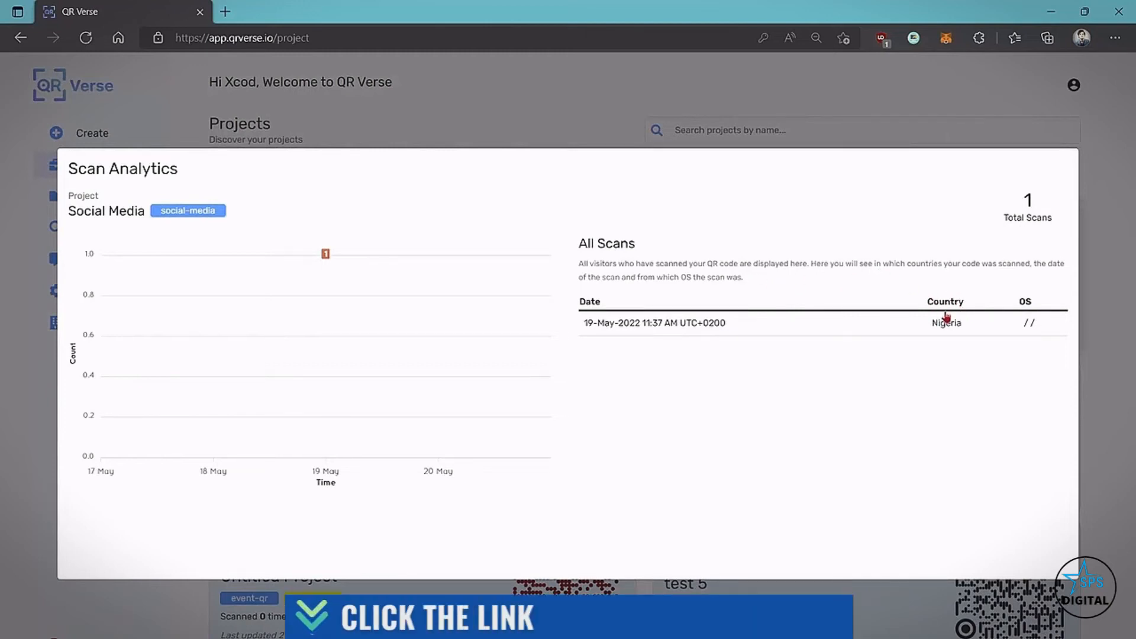
pyautogui.moveTo(578, 335)
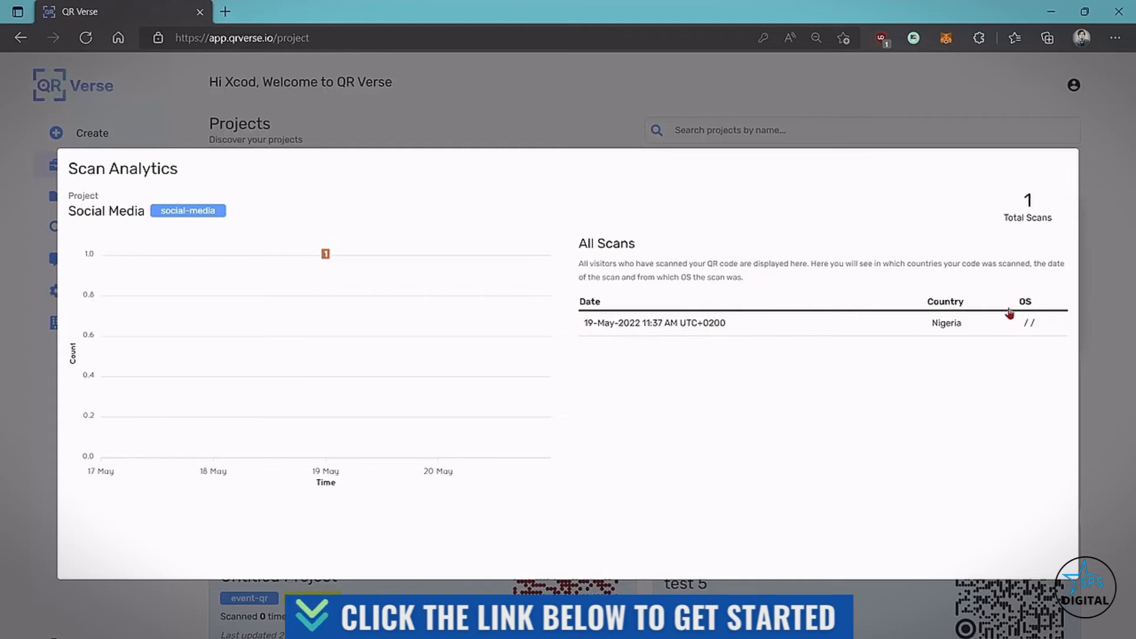
pyautogui.moveTo(1037, 306)
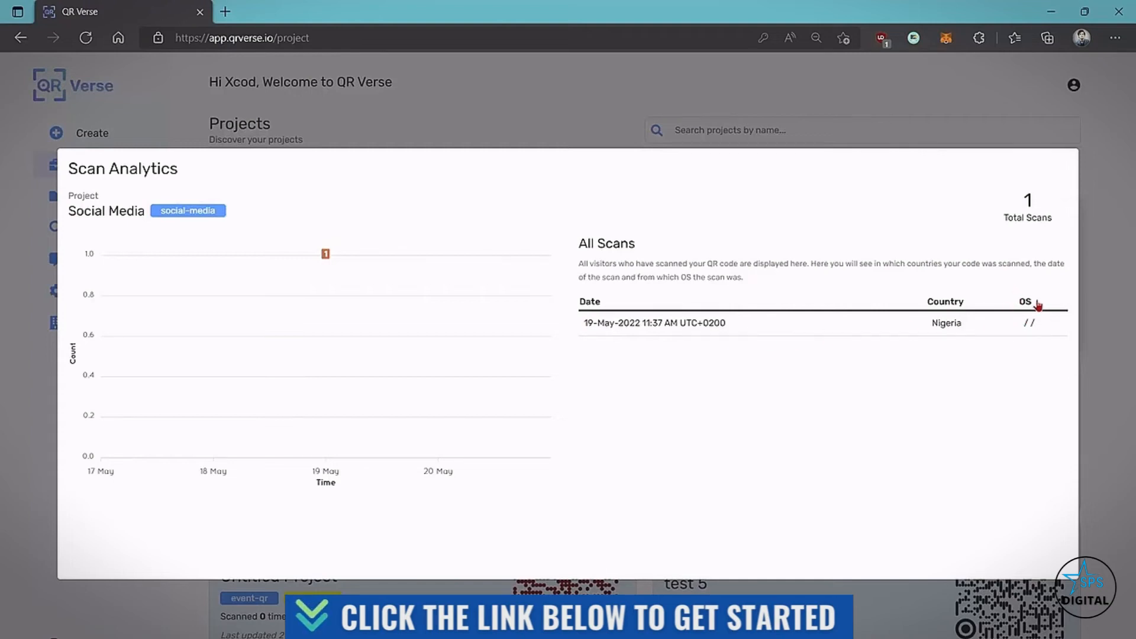
pyautogui.moveTo(985, 248)
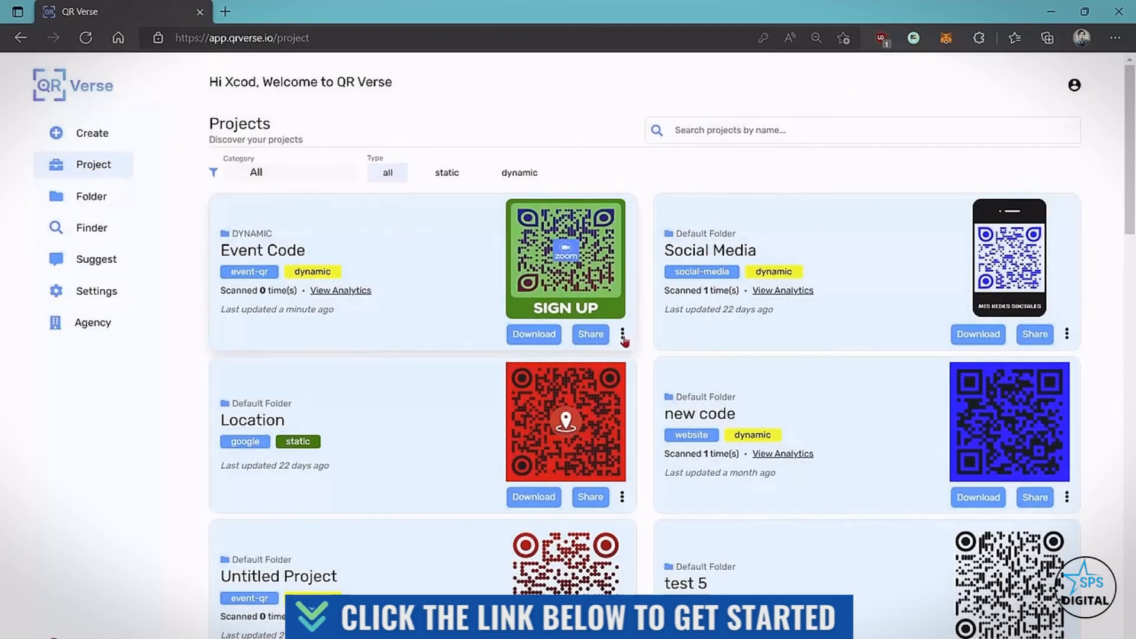
pyautogui.click(622, 333)
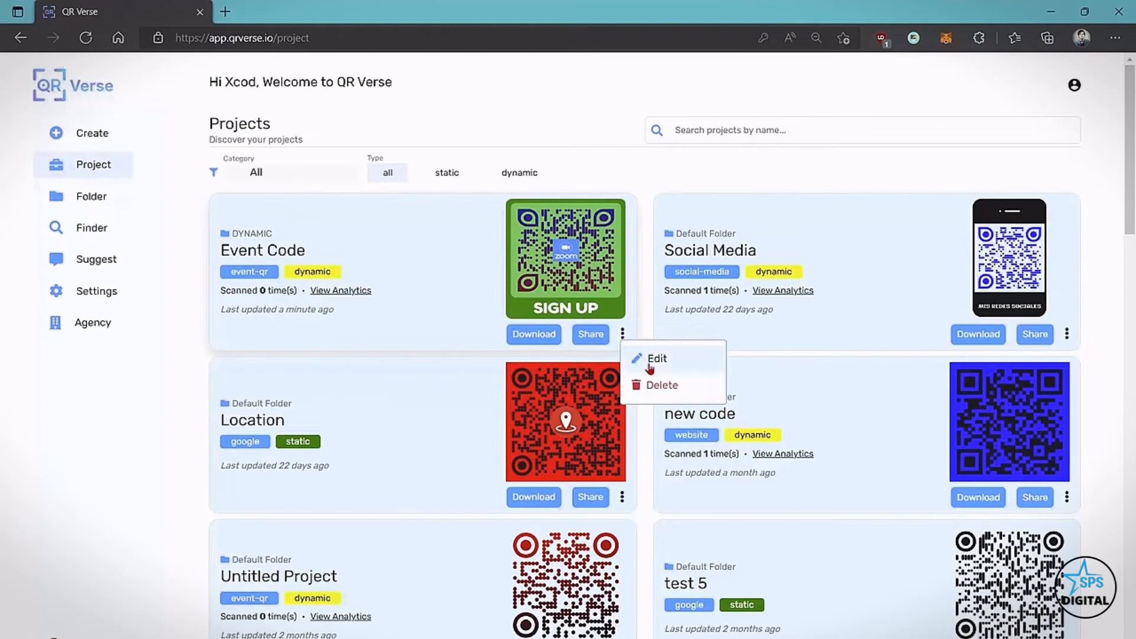
pyautogui.moveTo(690, 363)
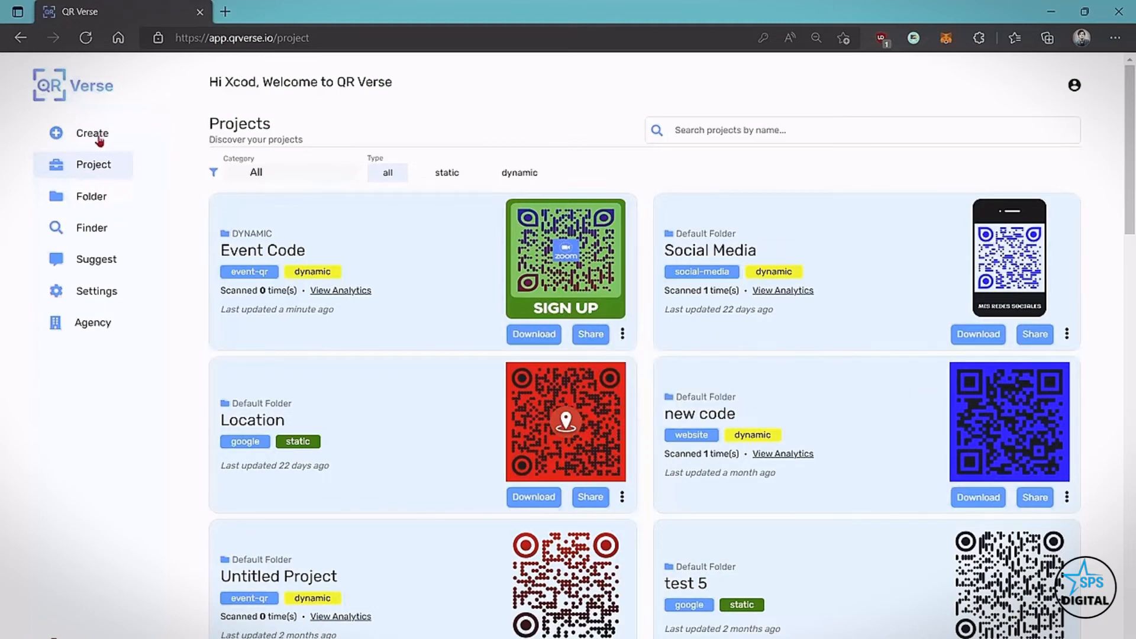
# Step: Start a new QR project and scroll down the category list toward Feedback QR Code
pyautogui.click(92, 133)
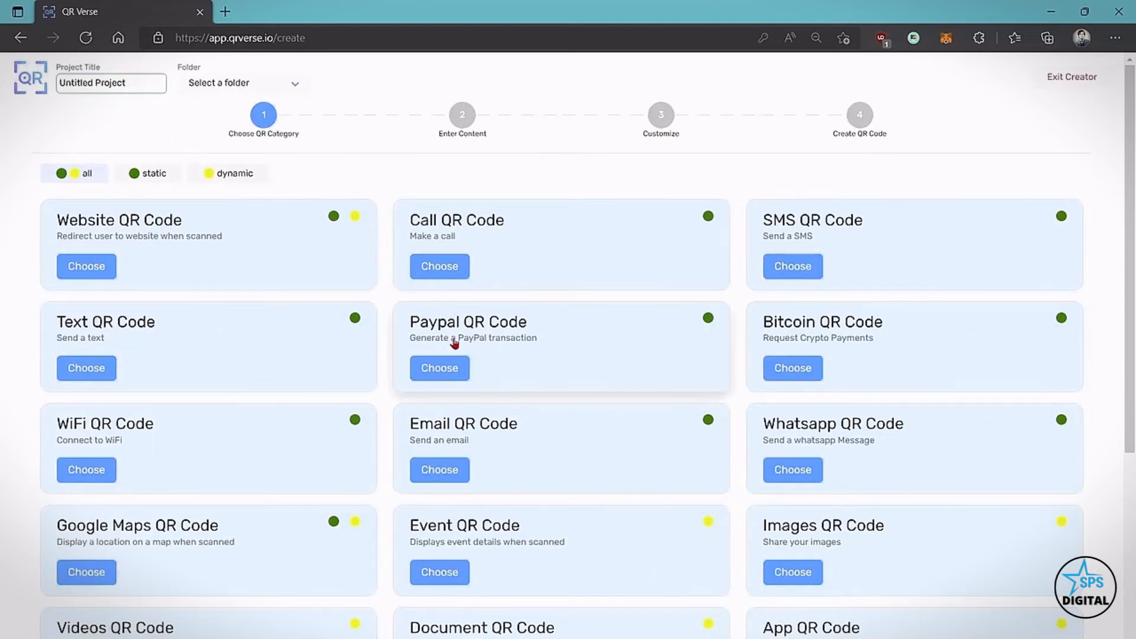
pyautogui.scroll(-3)
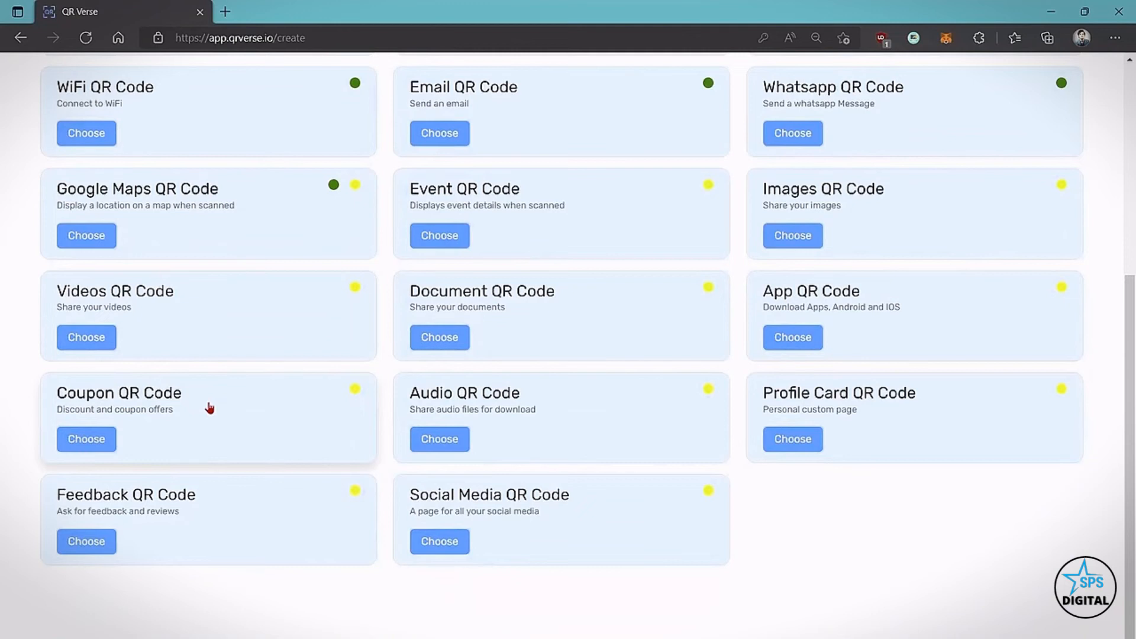
pyautogui.moveTo(131, 512)
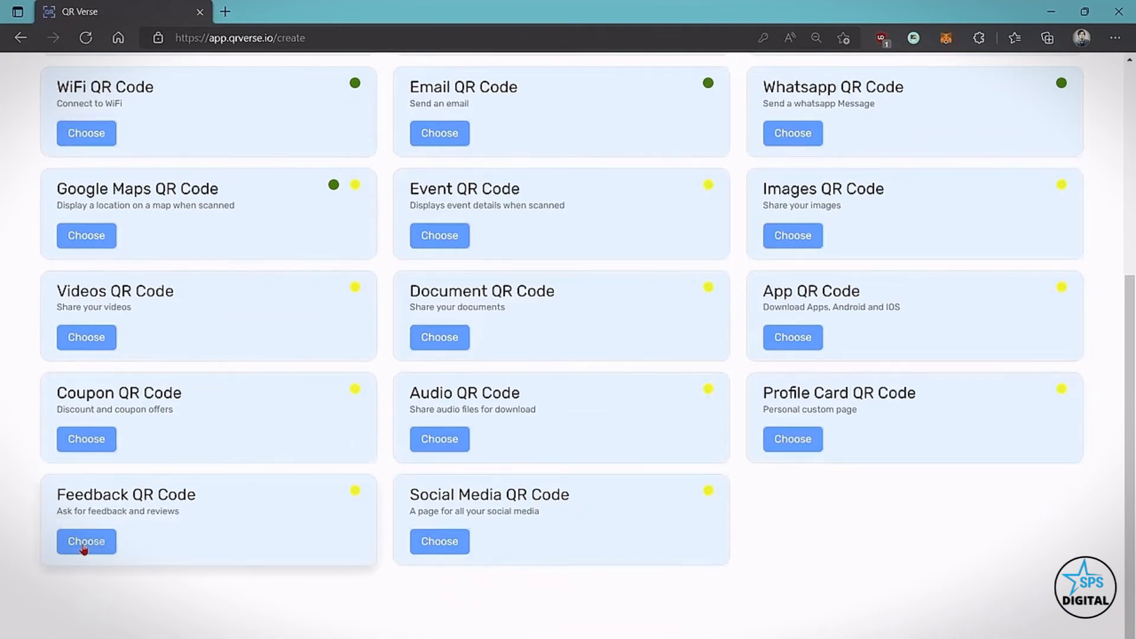
# Step: Choose Feedback QR Code with page colour #B7995E and title 'Let us know what you think'
pyautogui.click(85, 542)
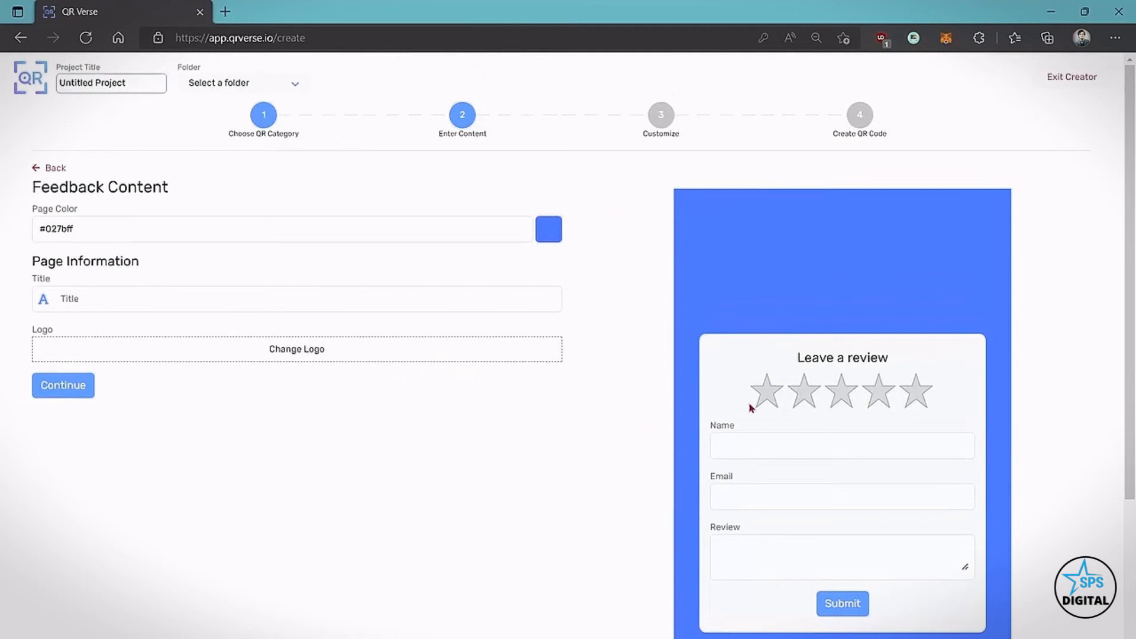
pyautogui.click(766, 391)
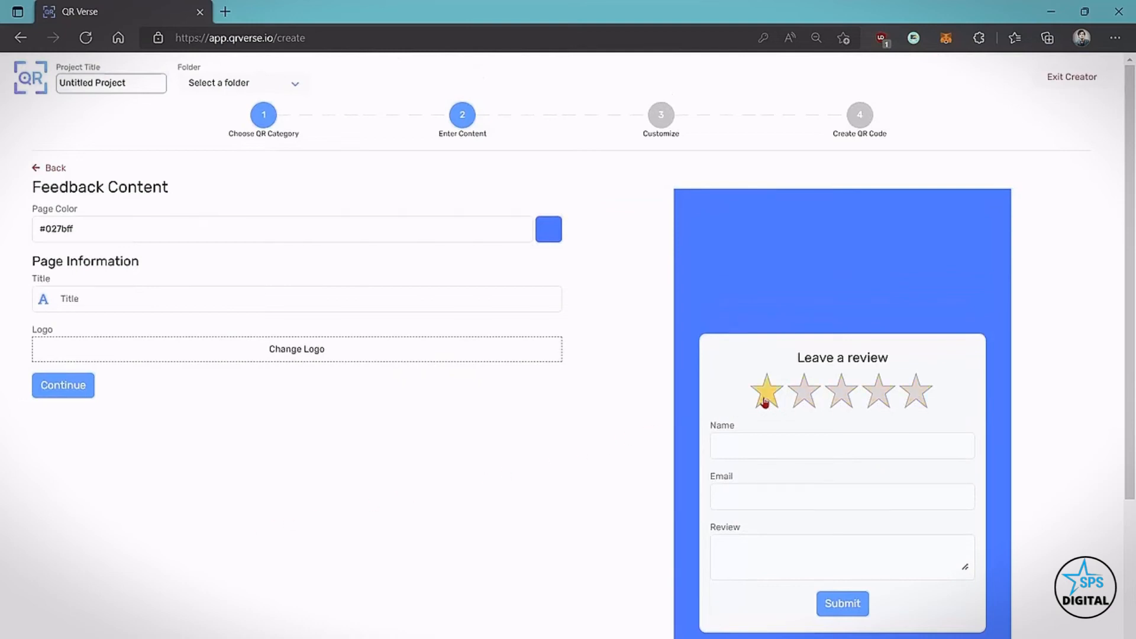
pyautogui.moveTo(696, 393)
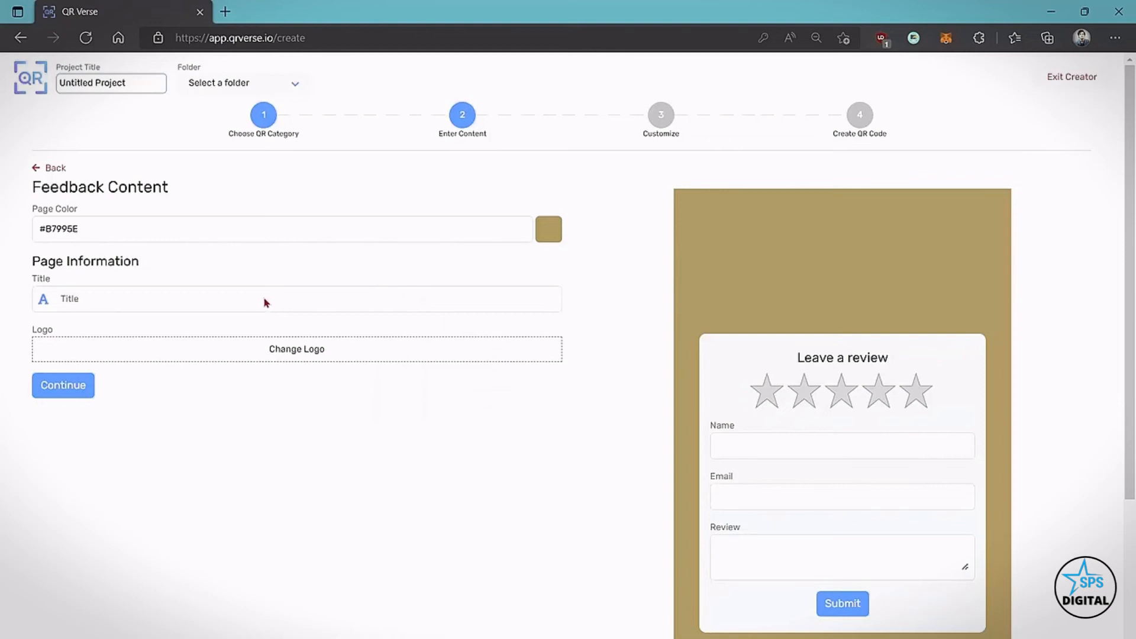
pyautogui.click(296, 298)
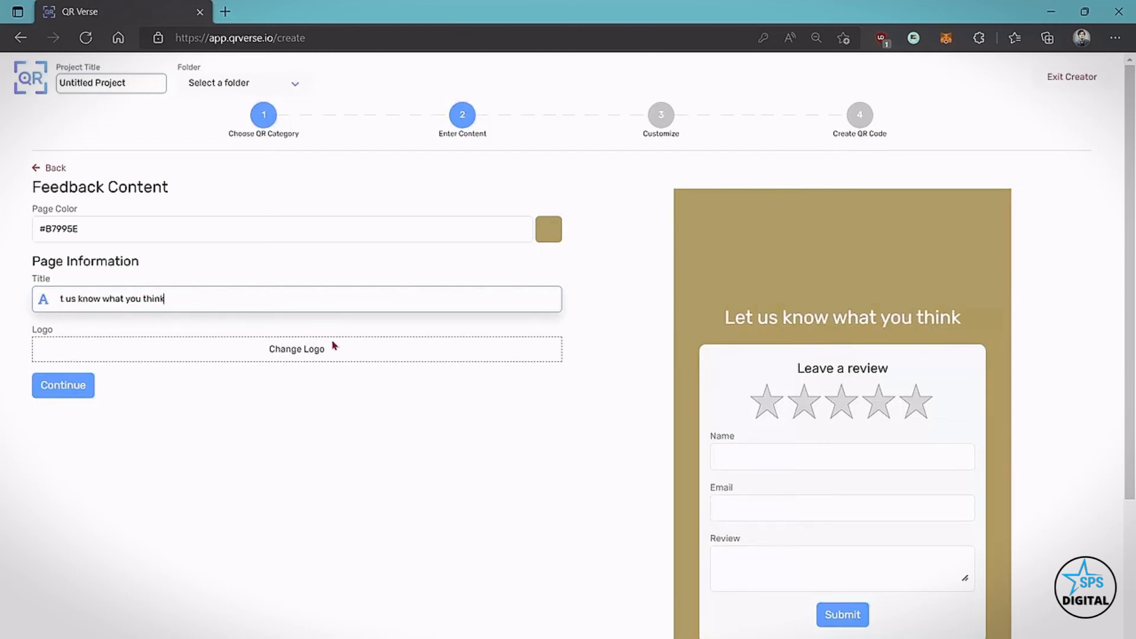
pyautogui.click(297, 348)
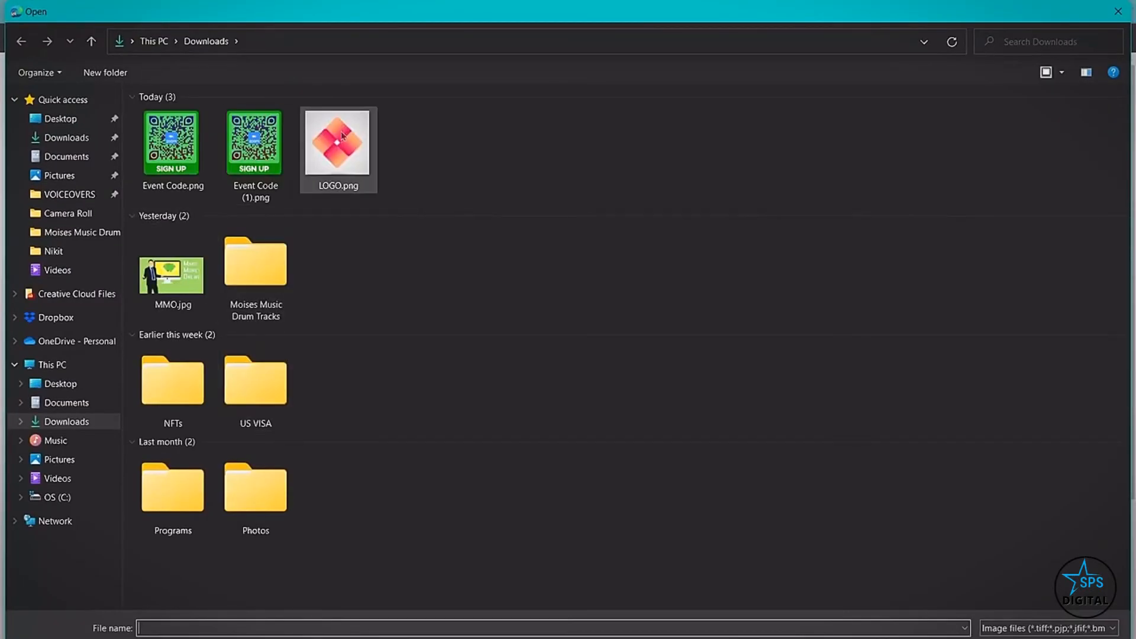
# Step: Use LOGO.png from Downloads as the page logo and continue to customization
pyautogui.doubleClick(338, 142)
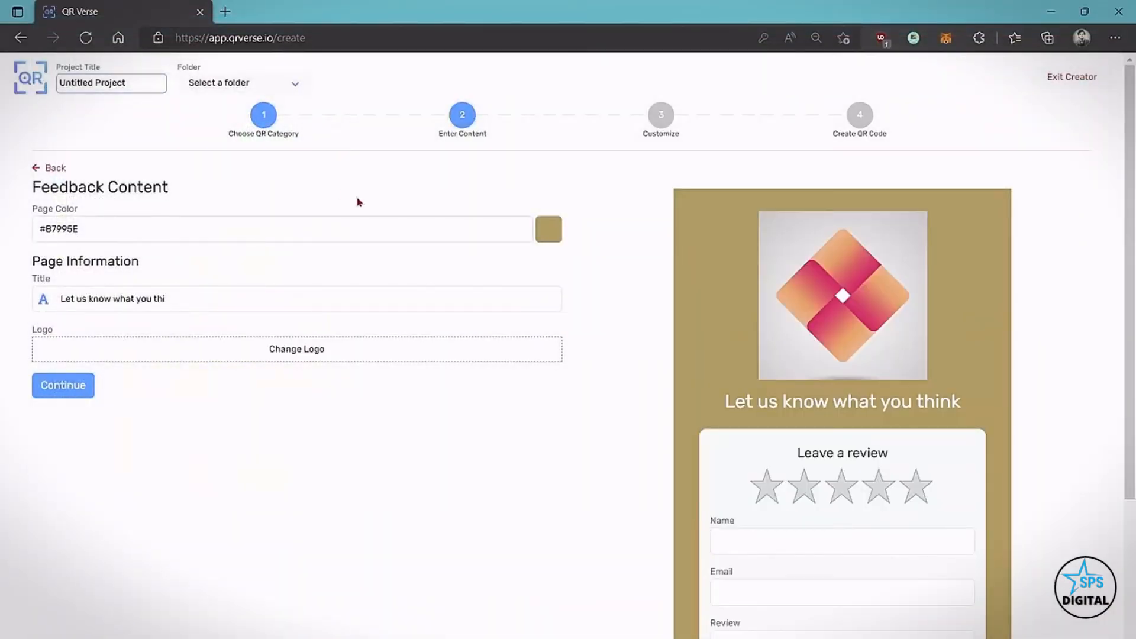
pyautogui.click(62, 384)
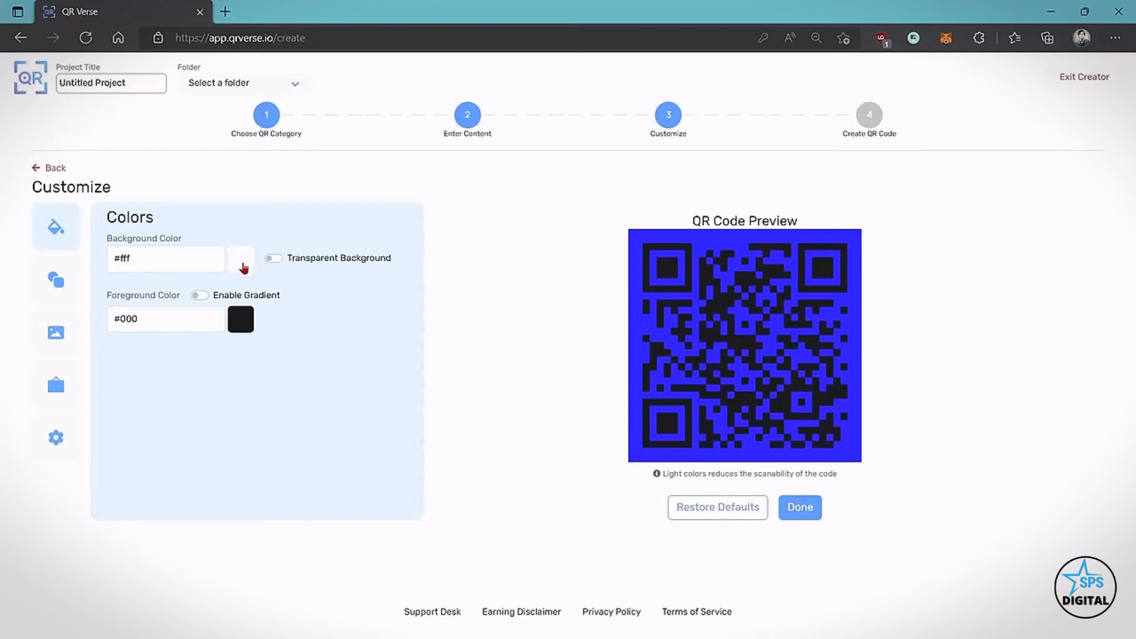
# Step: Style the code with beige background, dot pattern, centre logo and Arial 'Leave A Review' frame
pyautogui.click(241, 259)
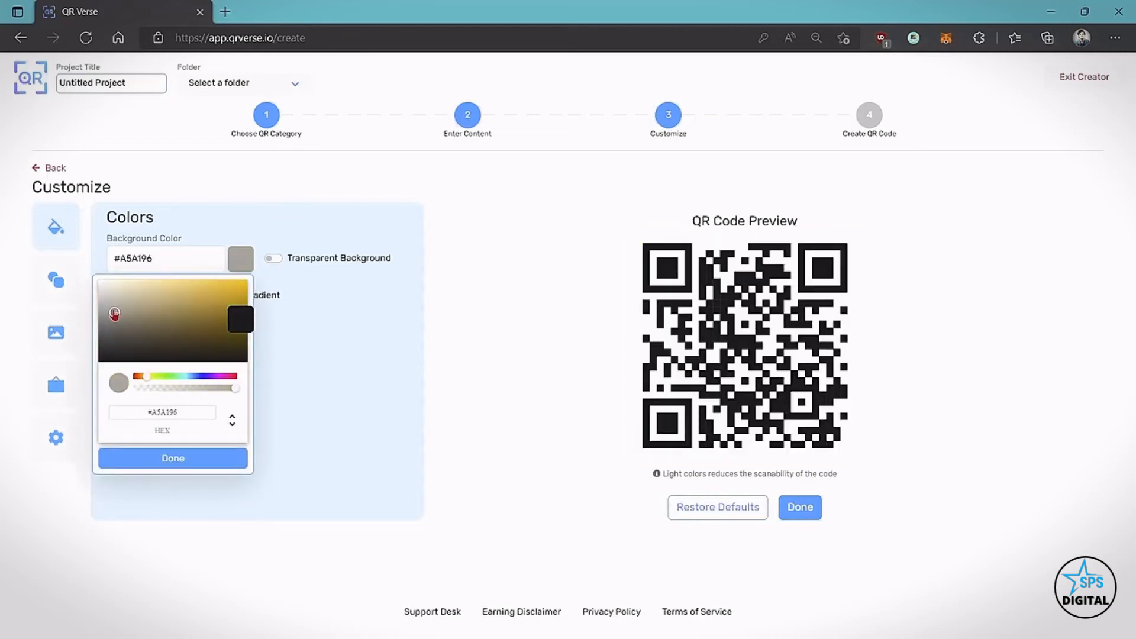
pyautogui.click(55, 280)
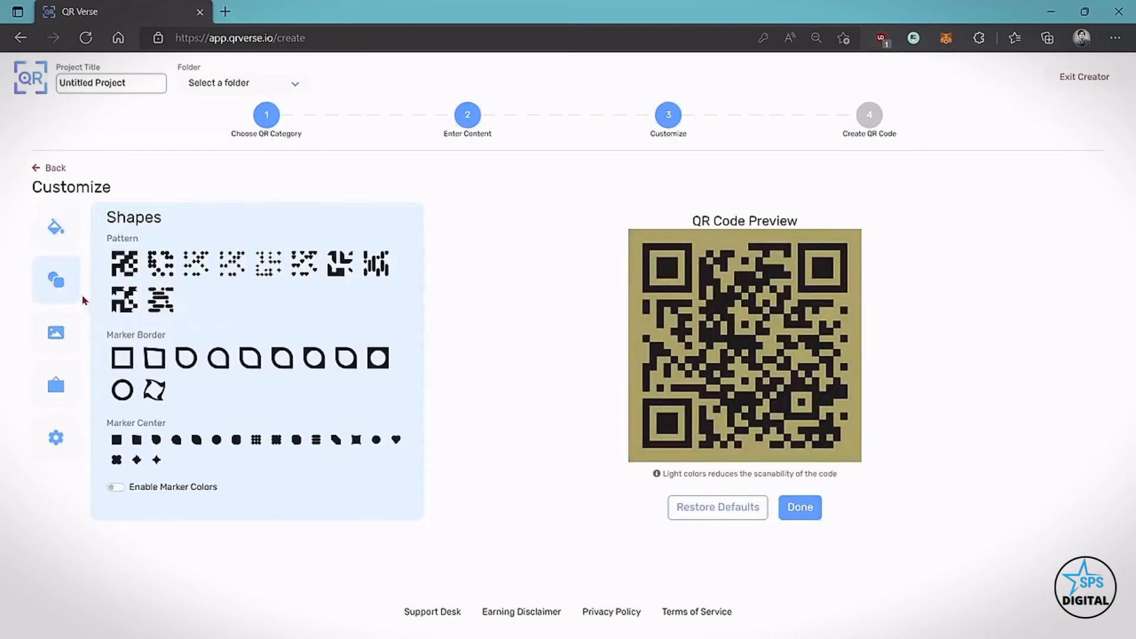
pyautogui.click(56, 335)
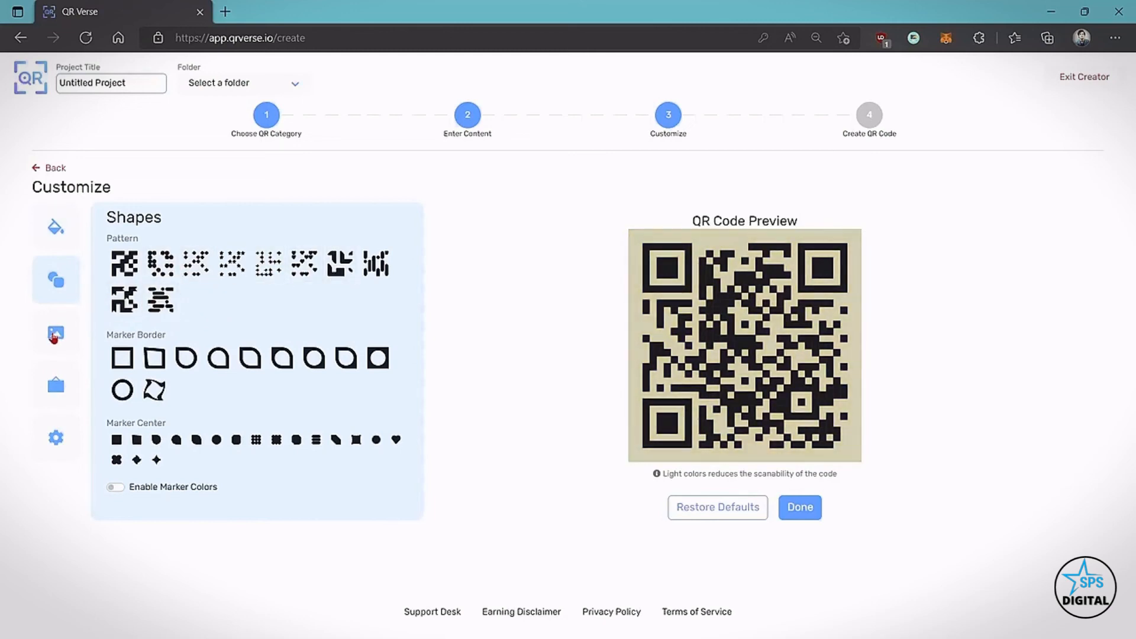
pyautogui.click(56, 333)
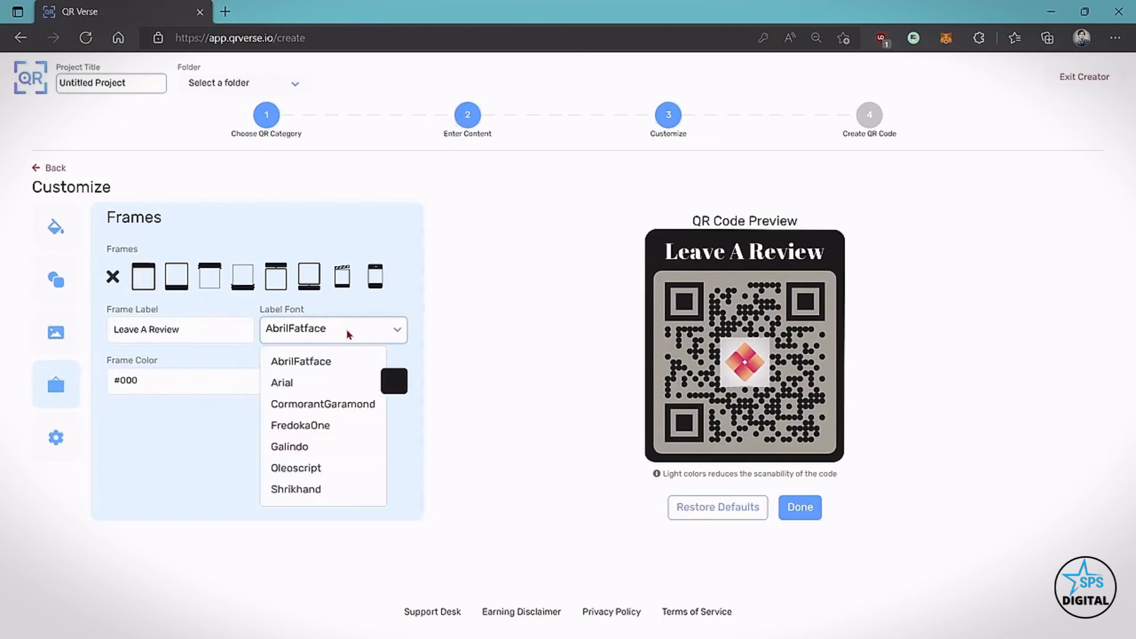
pyautogui.click(282, 383)
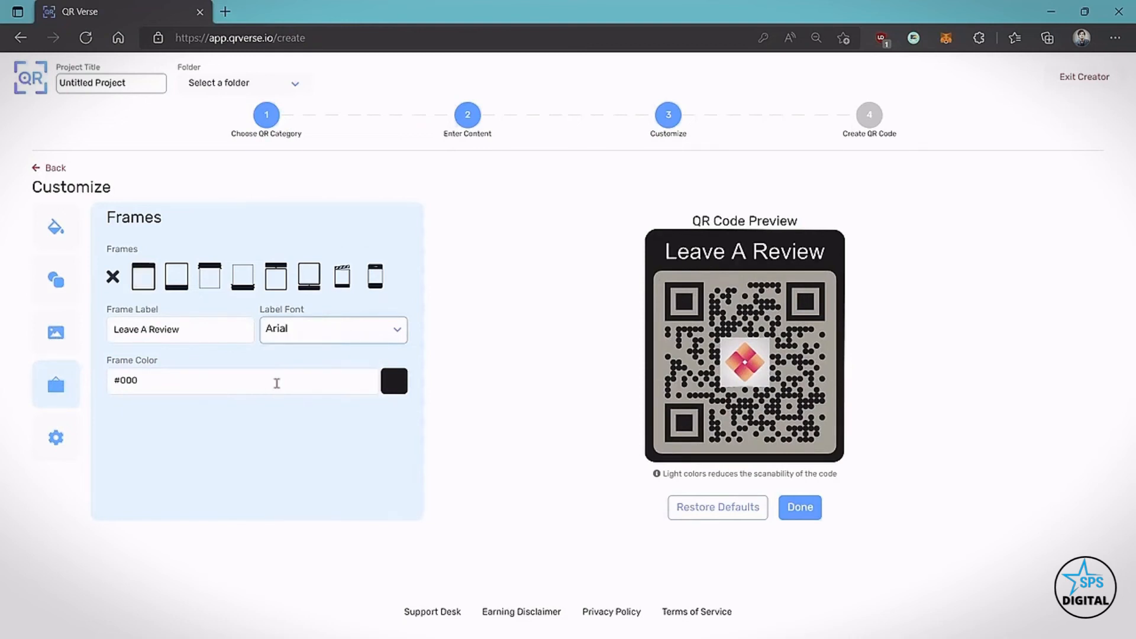
pyautogui.moveTo(368, 403)
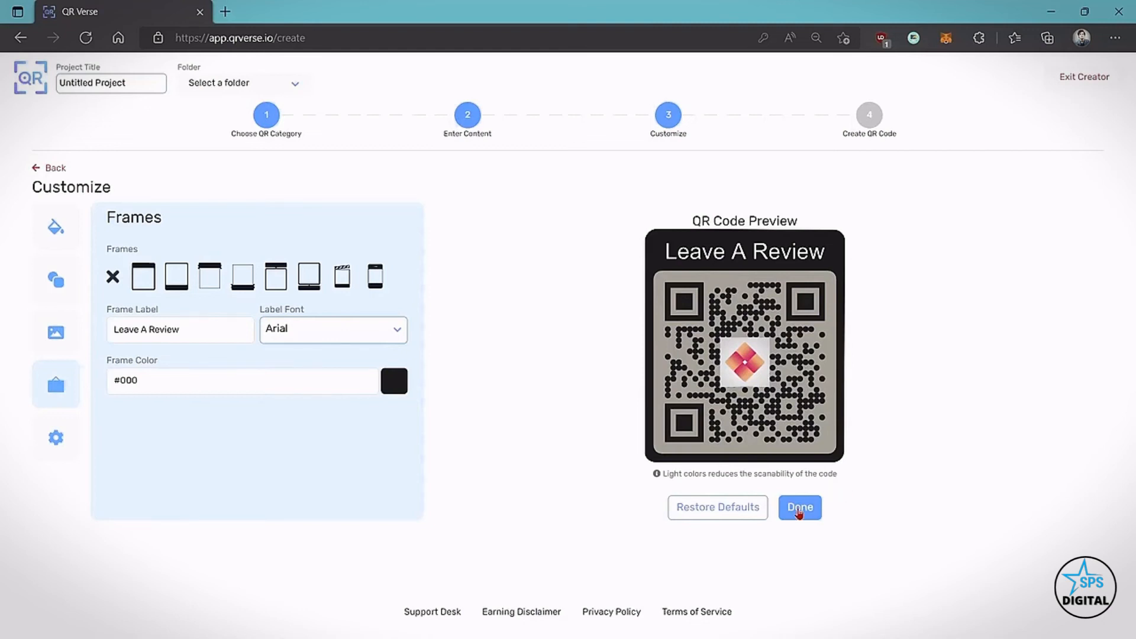
pyautogui.click(799, 507)
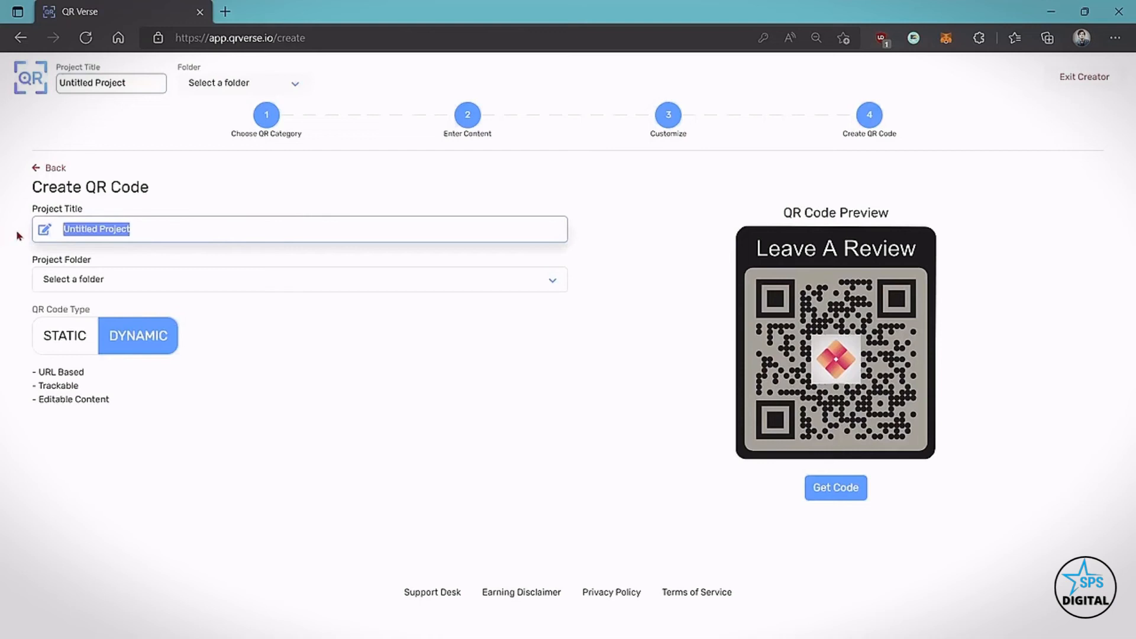
# Step: Title the project 'Feedback Form', file it in the DYNAMIC folder and generate it
pyautogui.write('Feedback Form')
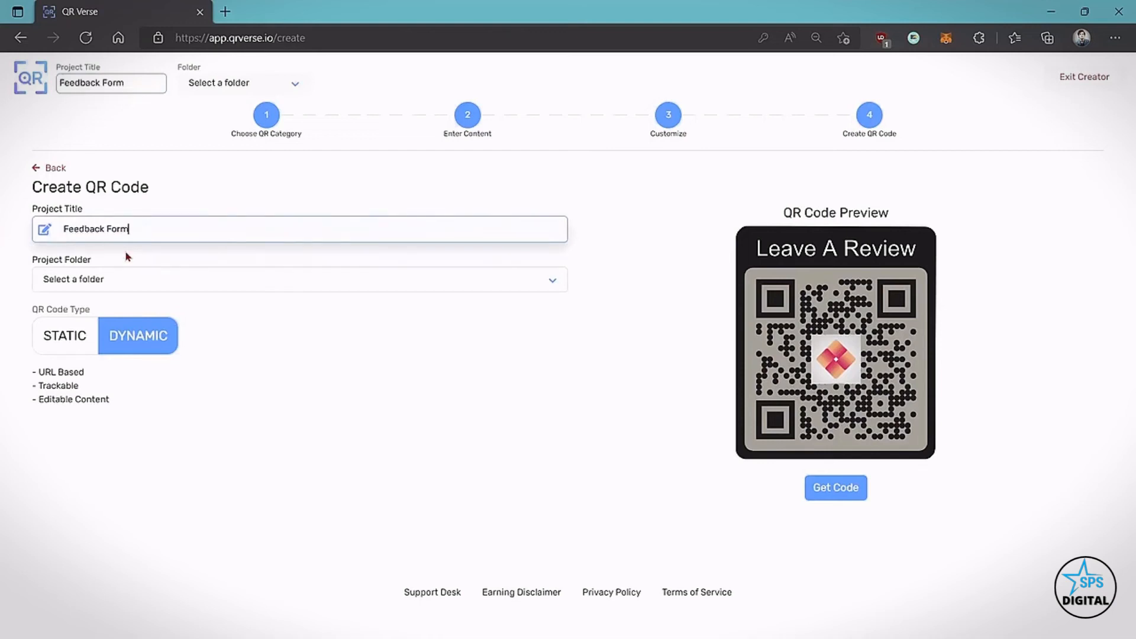
pyautogui.click(298, 278)
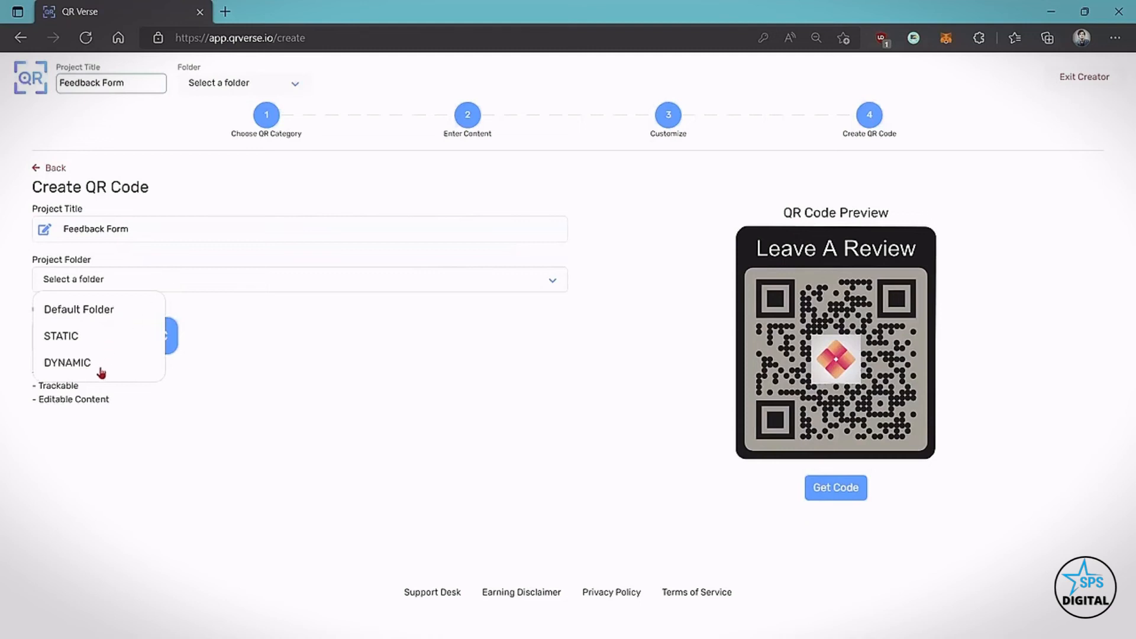
pyautogui.click(67, 362)
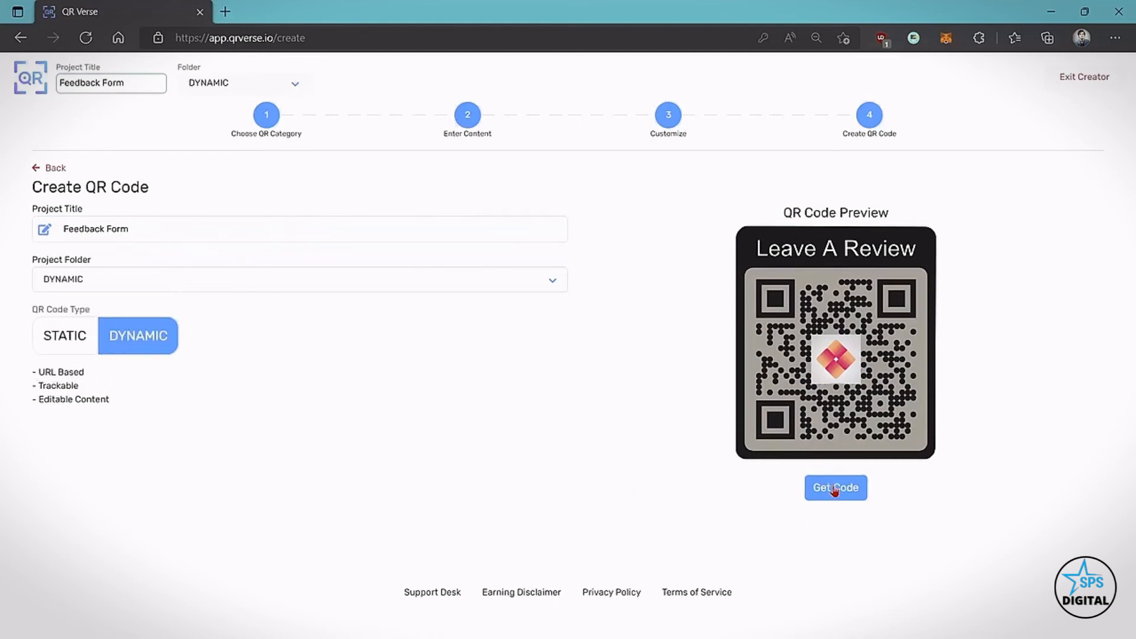
pyautogui.click(834, 487)
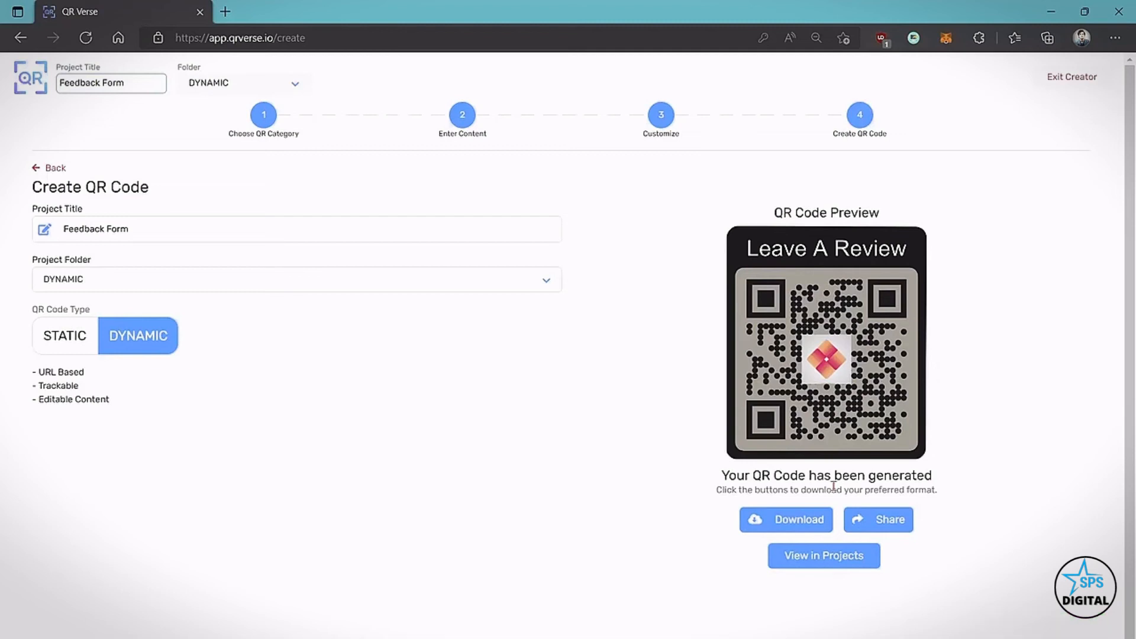
pyautogui.moveTo(129, 199)
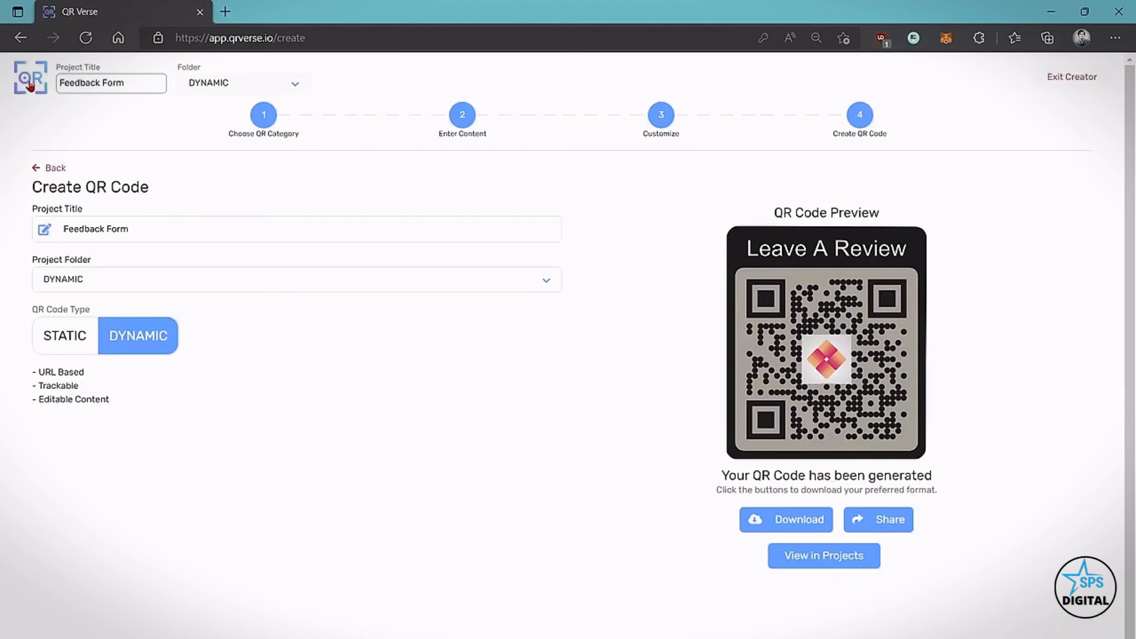
# Step: Open the projects list and filter by static, dynamic, then all types
pyautogui.click(1072, 77)
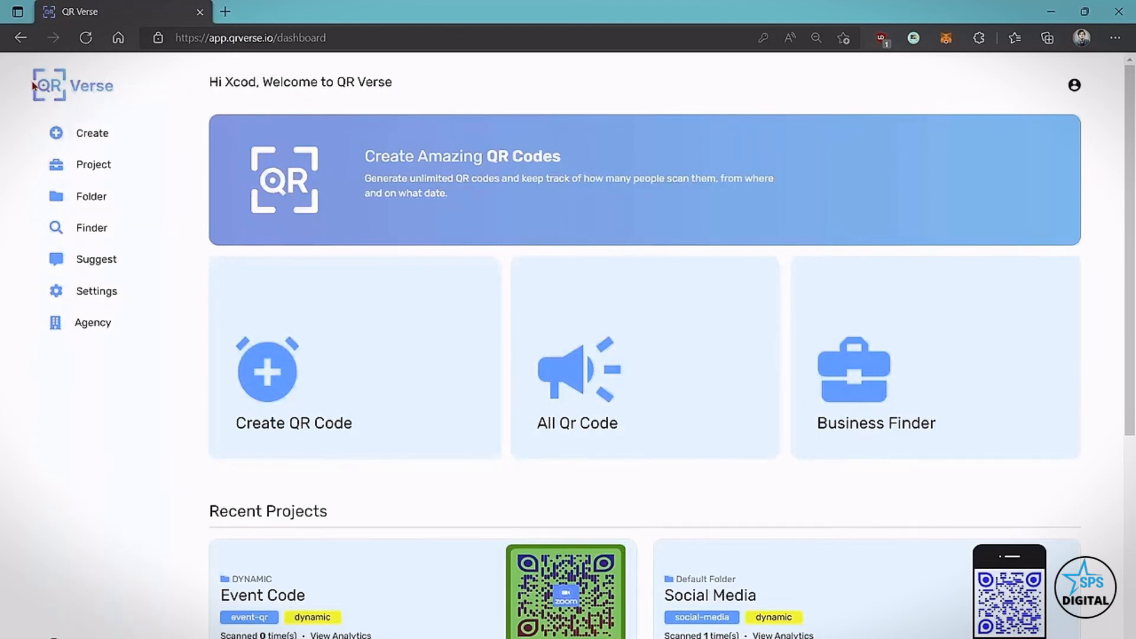
pyautogui.moveTo(106, 122)
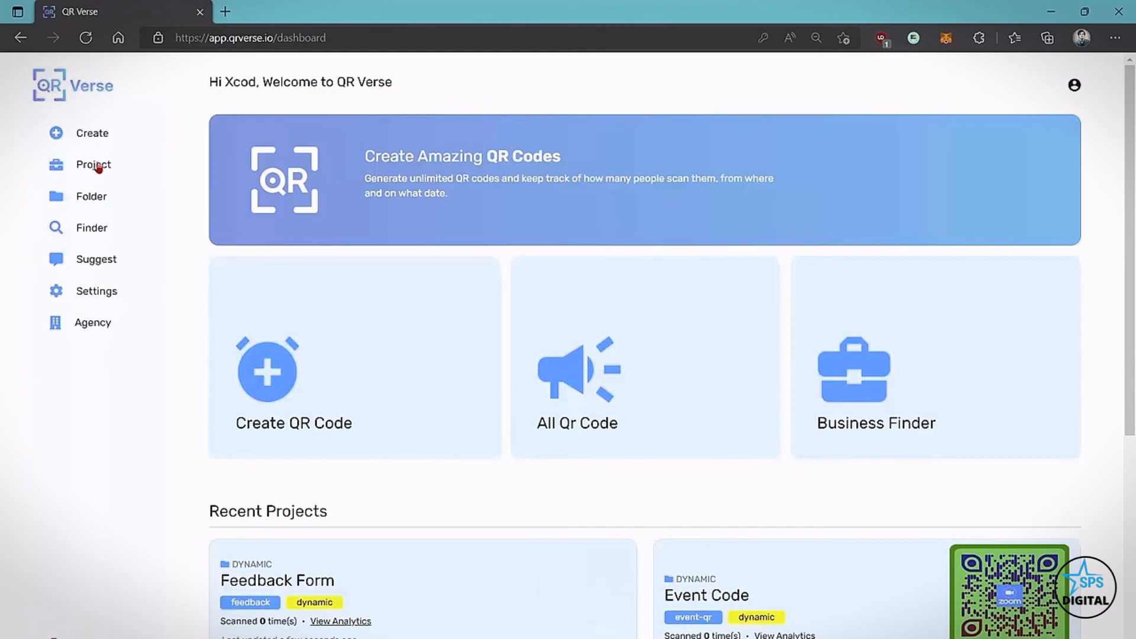
pyautogui.click(93, 164)
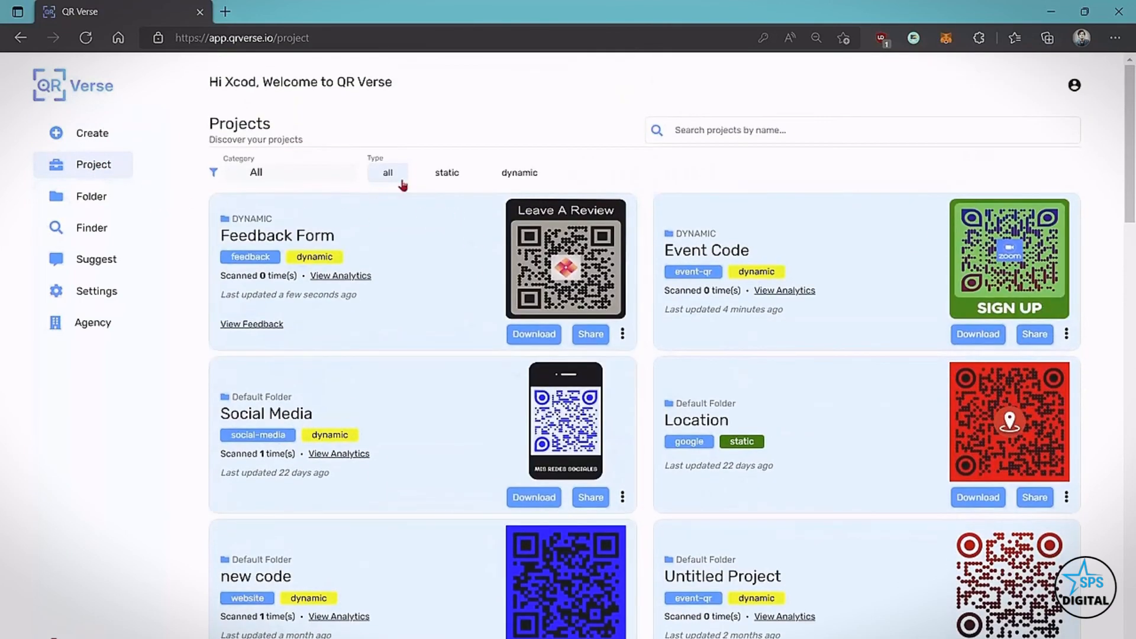
pyautogui.click(446, 172)
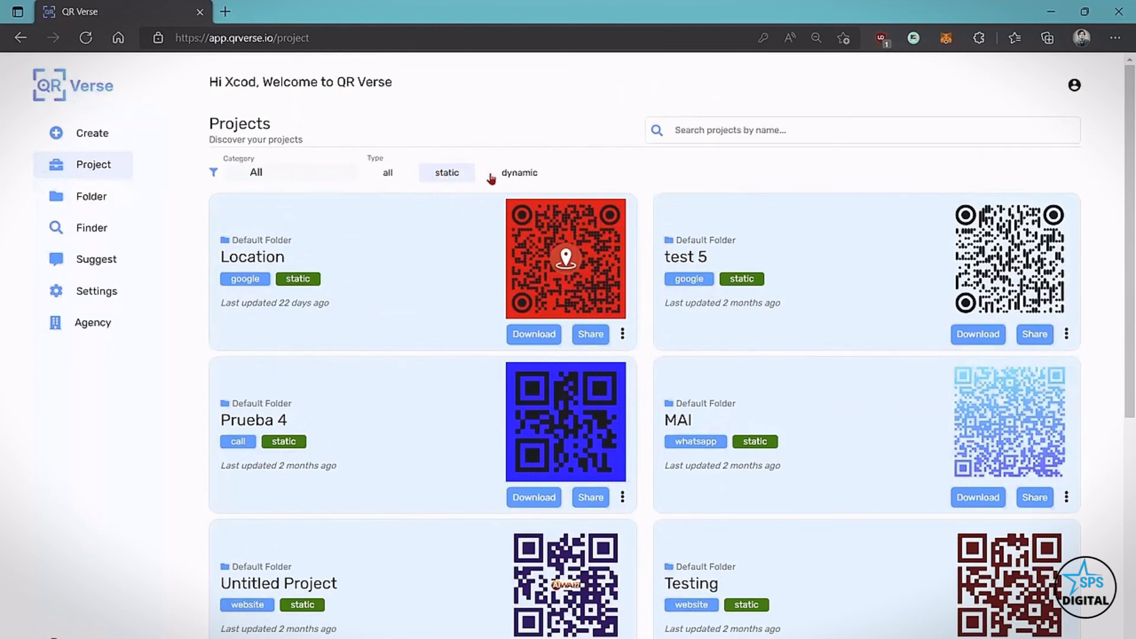
pyautogui.click(519, 172)
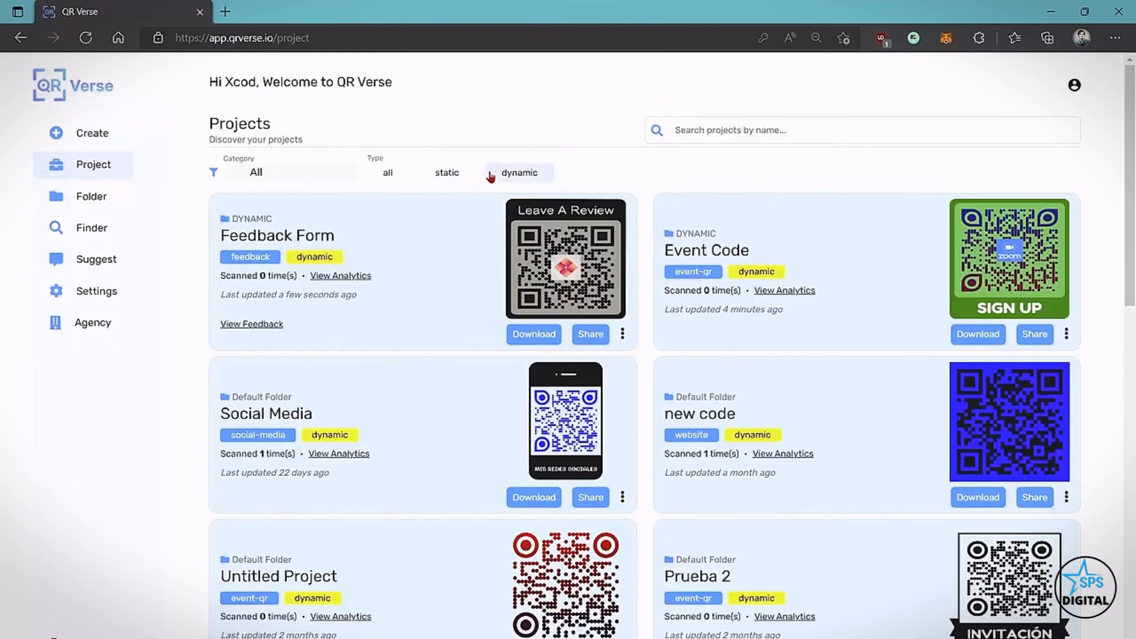
pyautogui.click(388, 172)
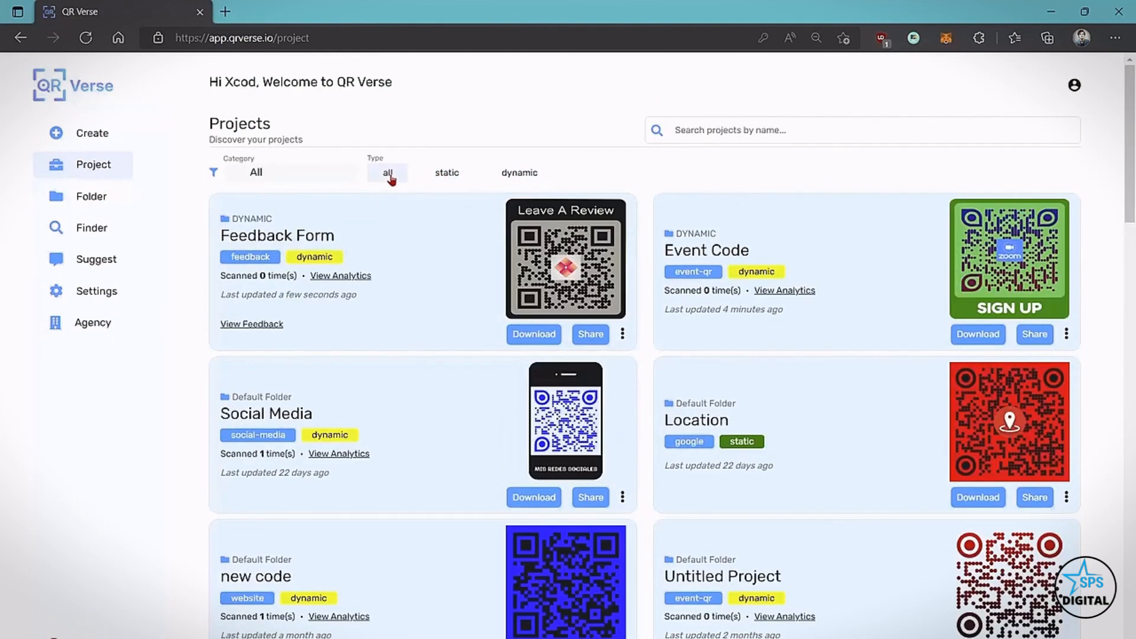
# Step: Create a CLIENT folder beside Default, STATIC and DYNAMIC, then open the Finder page
pyautogui.click(90, 196)
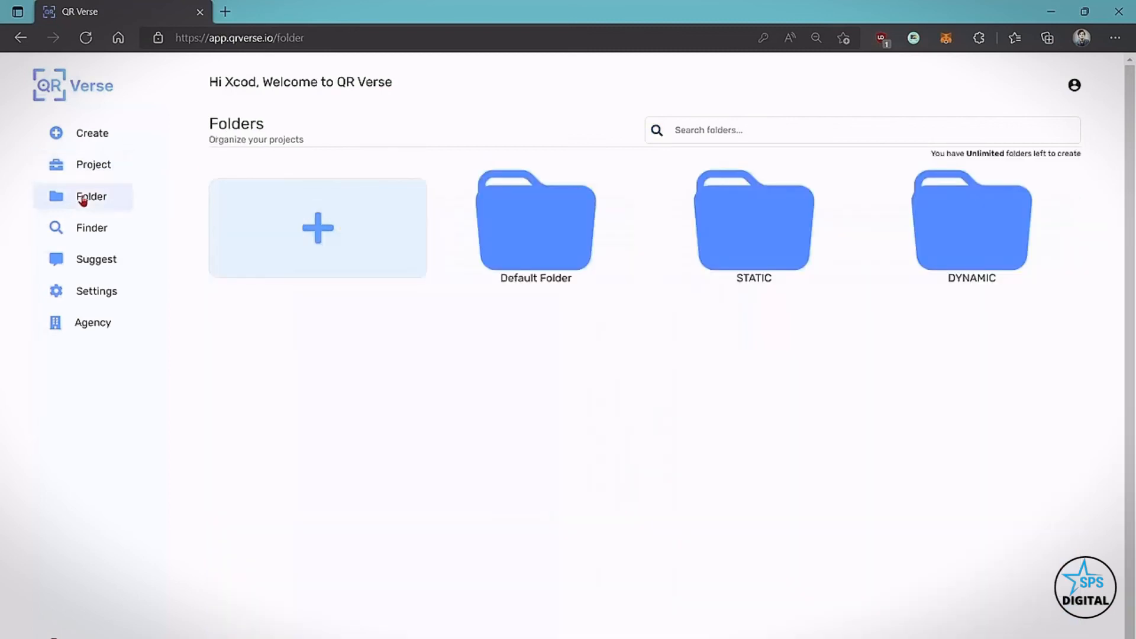
pyautogui.moveTo(719, 223)
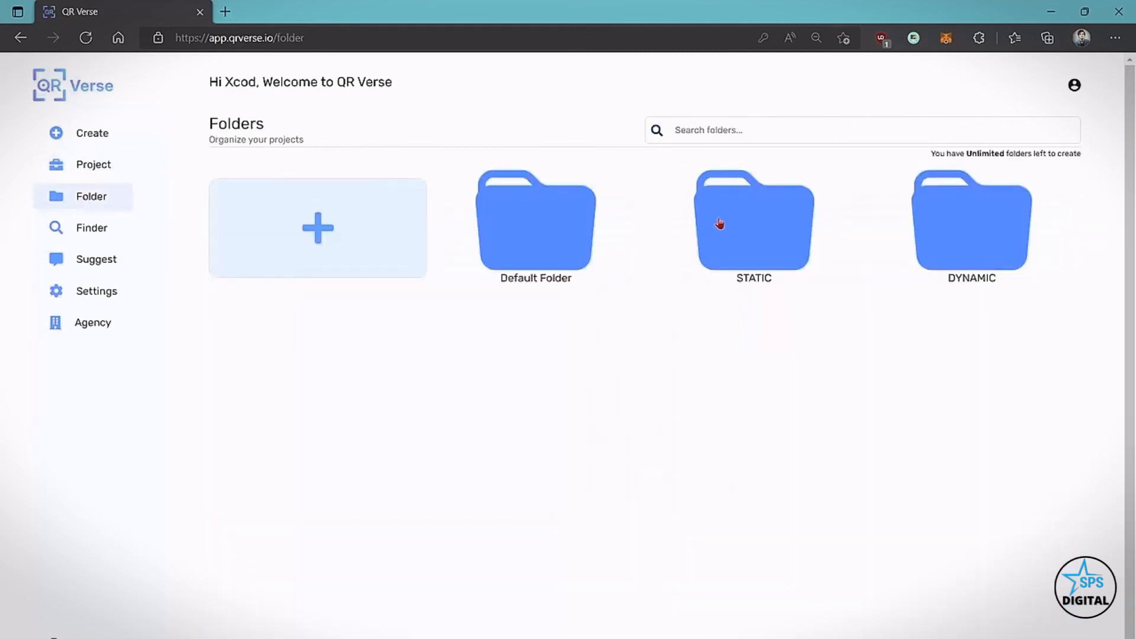
pyautogui.write('CLIENT')
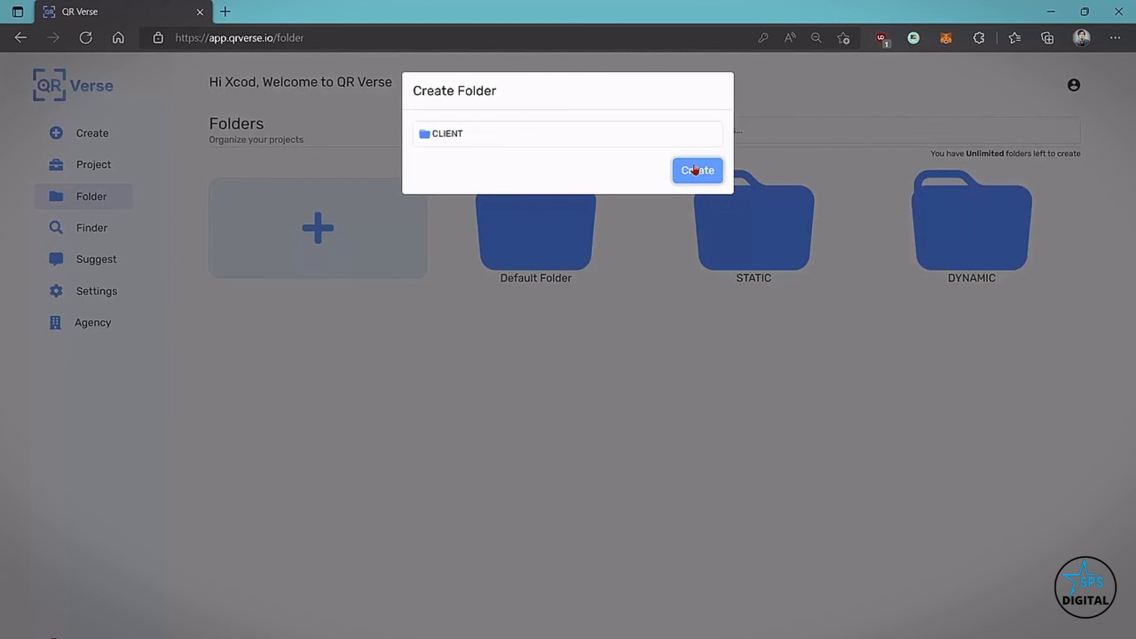
pyautogui.click(695, 170)
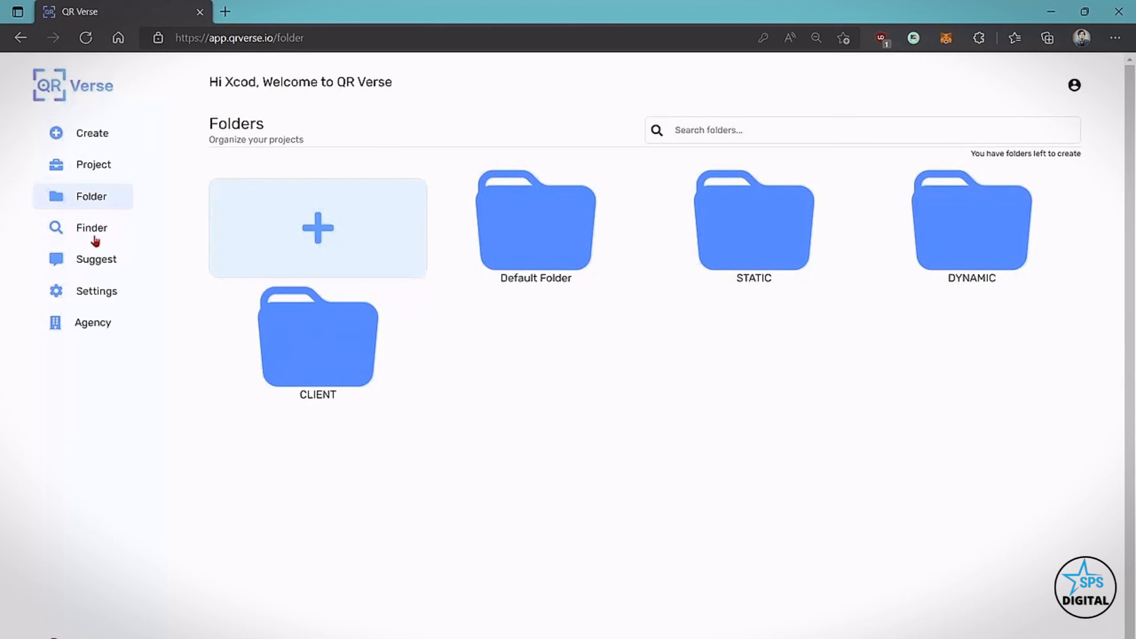
pyautogui.click(91, 228)
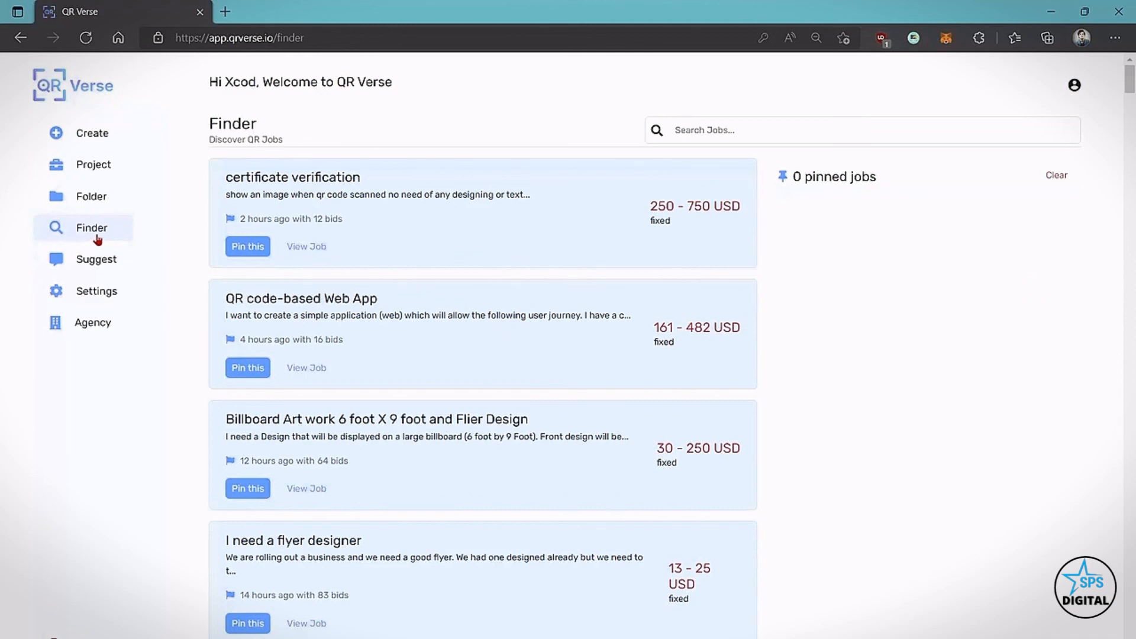
# Step: Visit the Suggest, Settings and Agency kit pages in turn
pyautogui.click(96, 258)
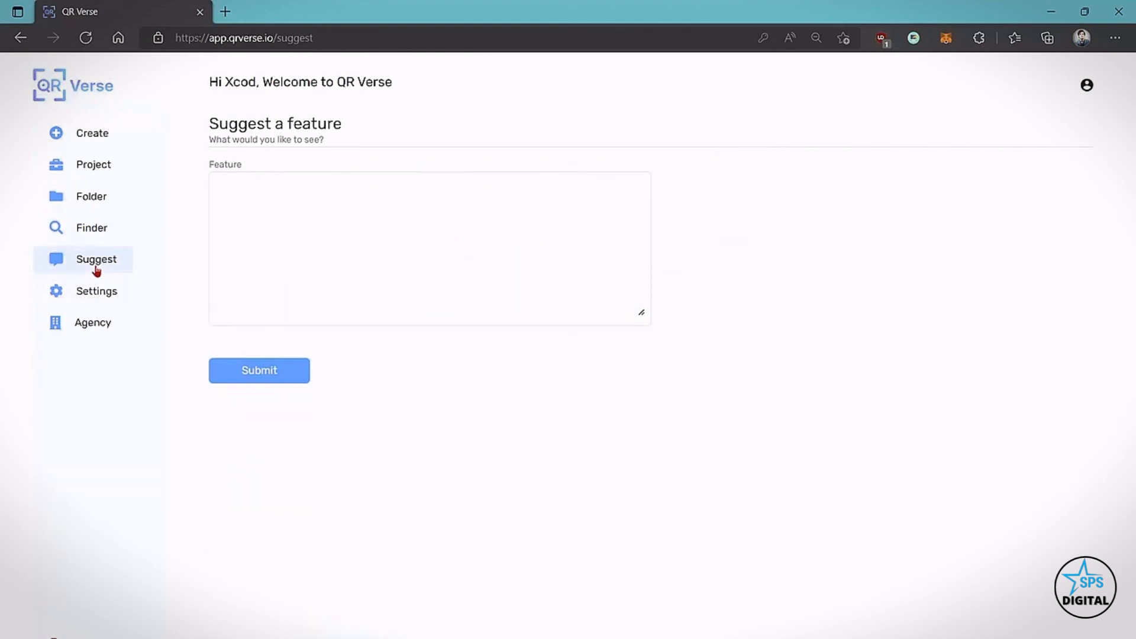
pyautogui.click(96, 290)
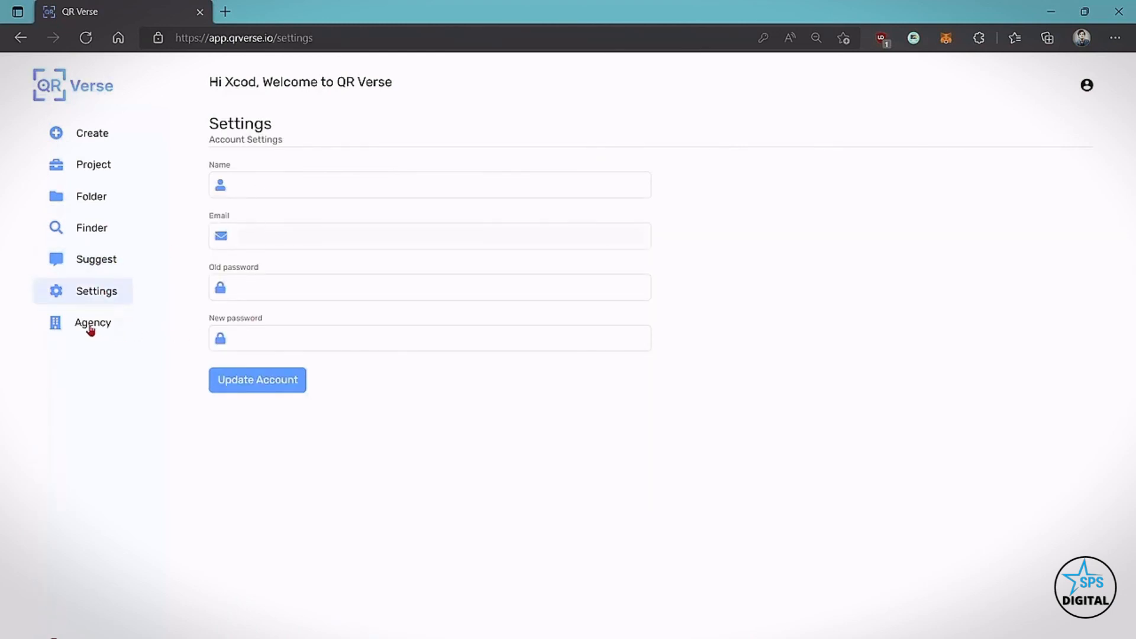
pyautogui.click(93, 322)
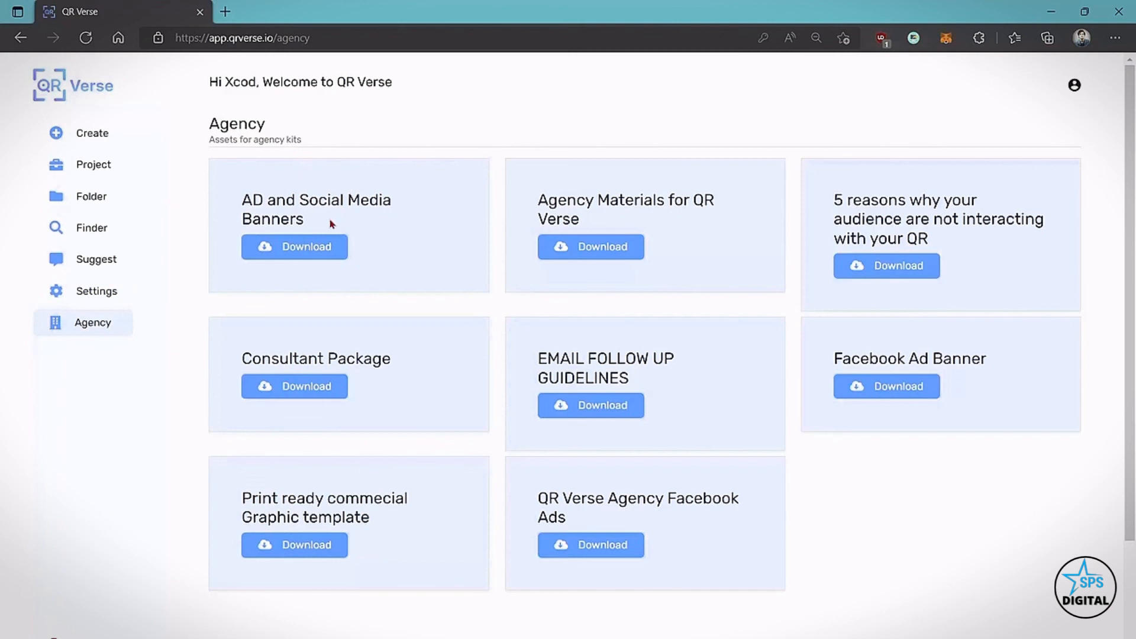
pyautogui.moveTo(381, 500)
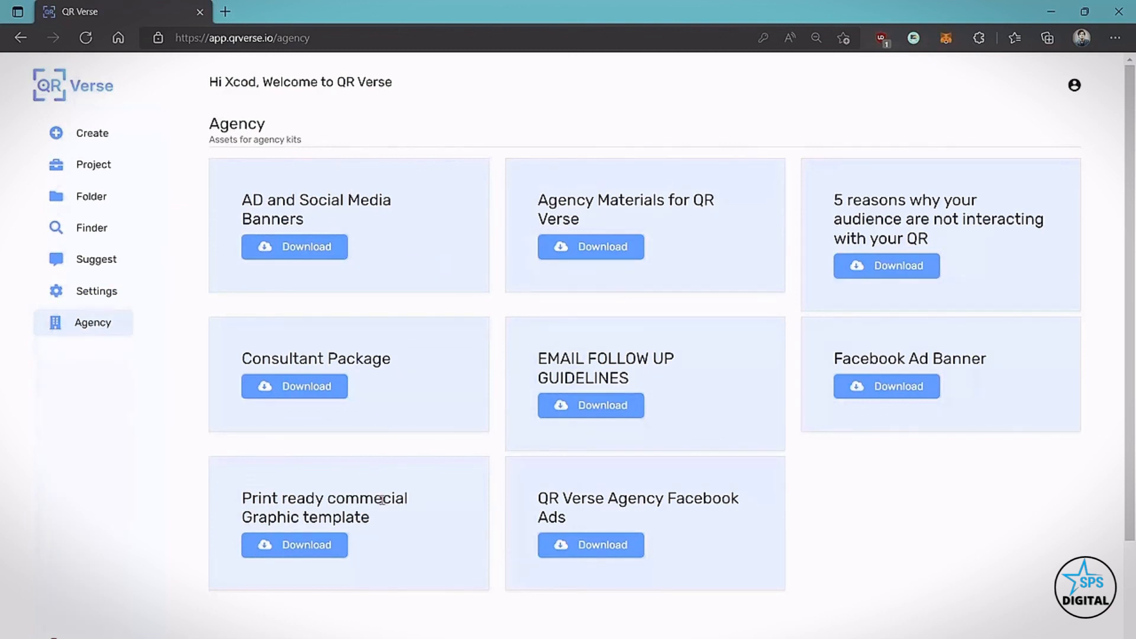
pyautogui.moveTo(646, 364)
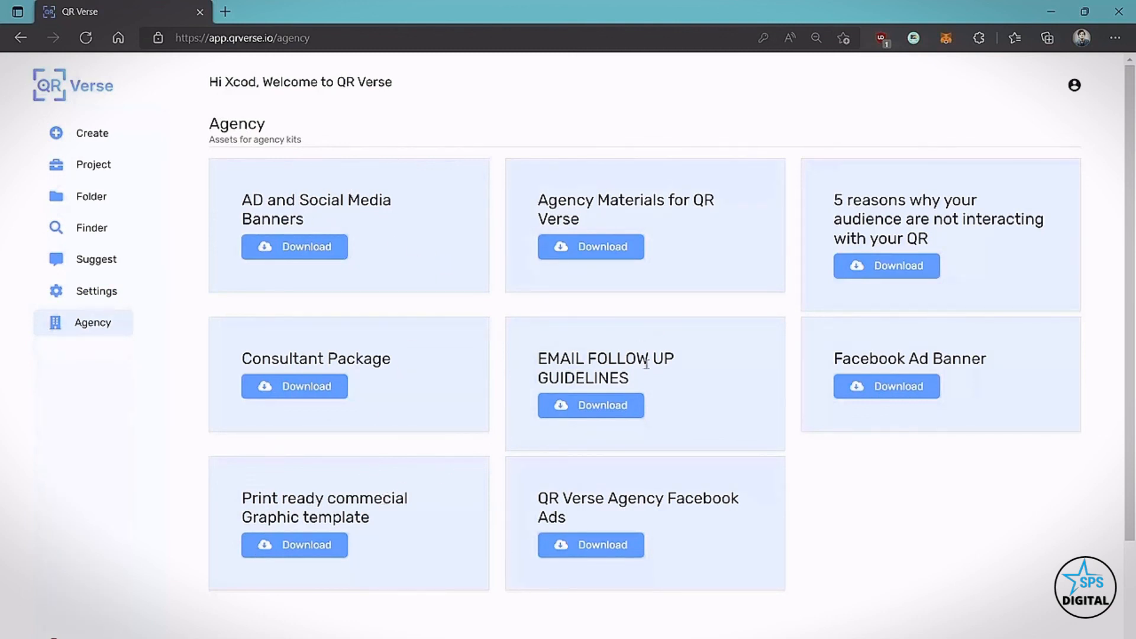
pyautogui.moveTo(680, 362)
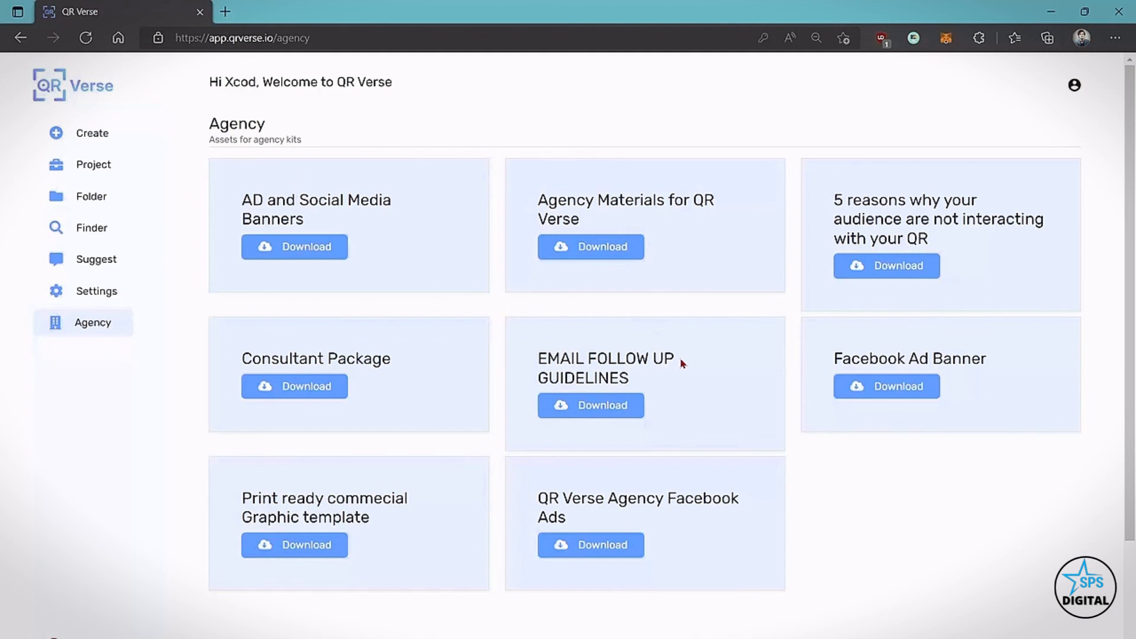
pyautogui.moveTo(706, 329)
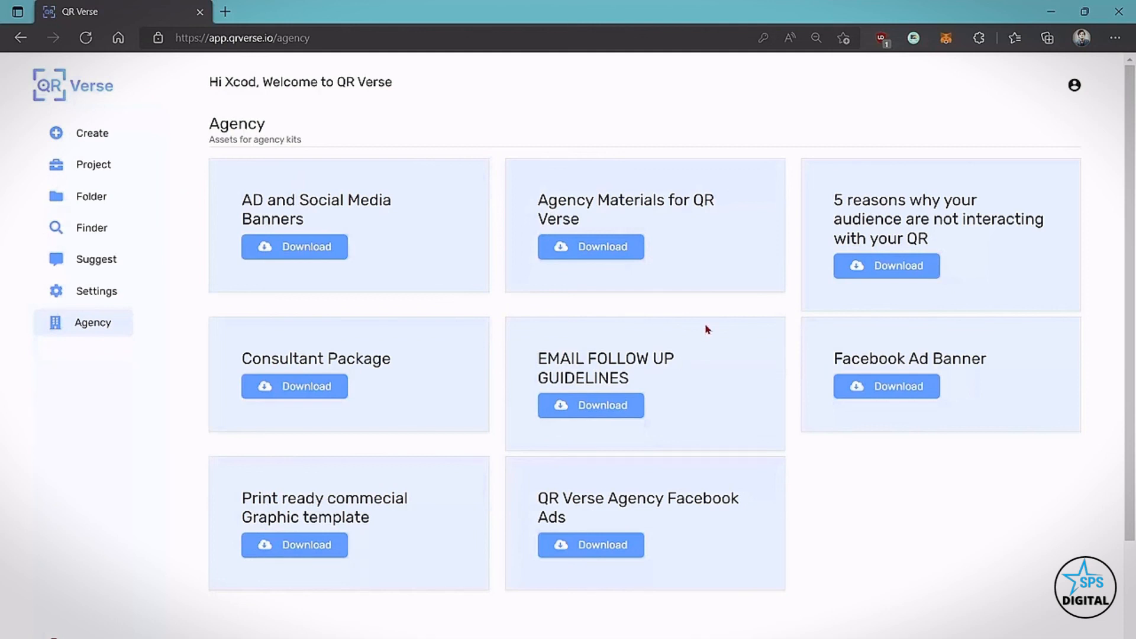
pyautogui.moveTo(1075, 85)
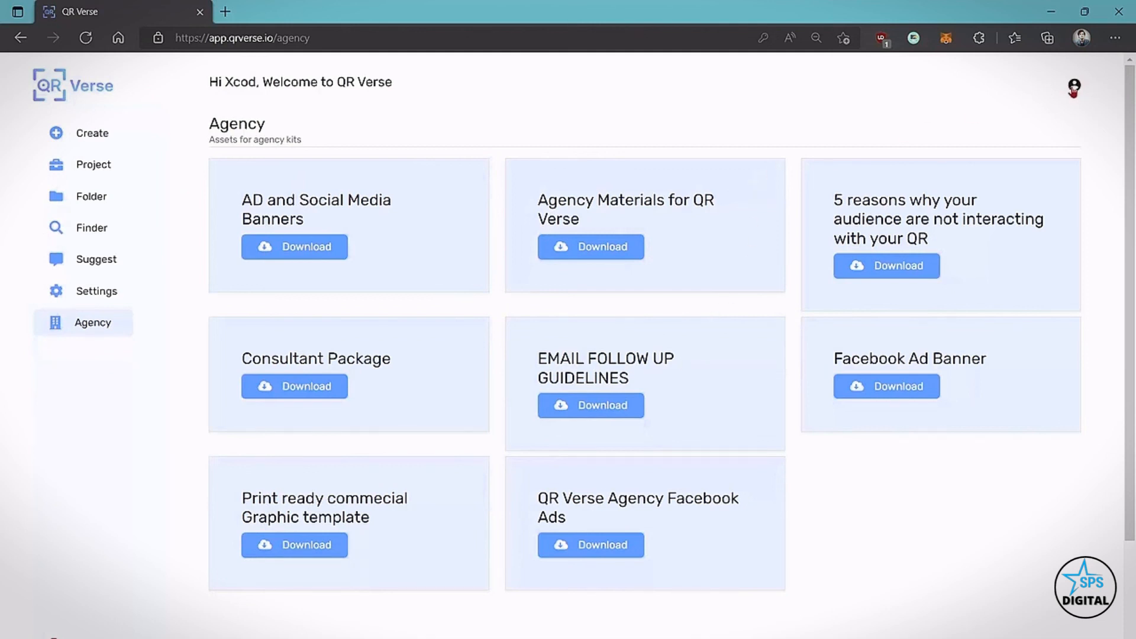
# Step: Inspect the Whitelabel Dashboard's domain and Branding Name settings, then return to the dashboard home
pyautogui.click(1074, 85)
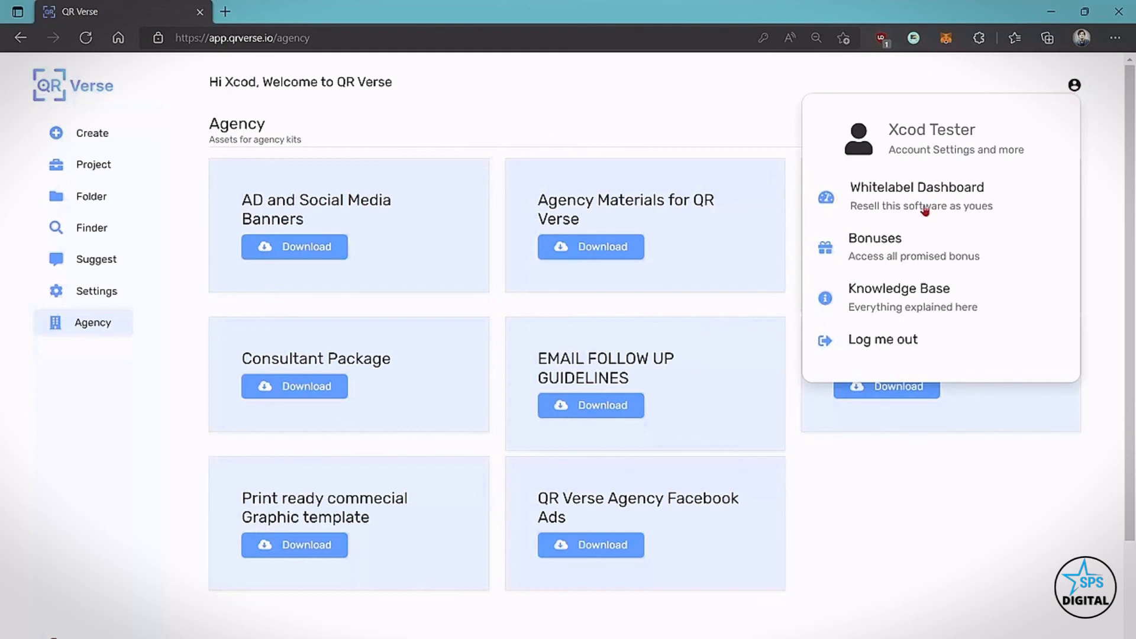
pyautogui.click(916, 187)
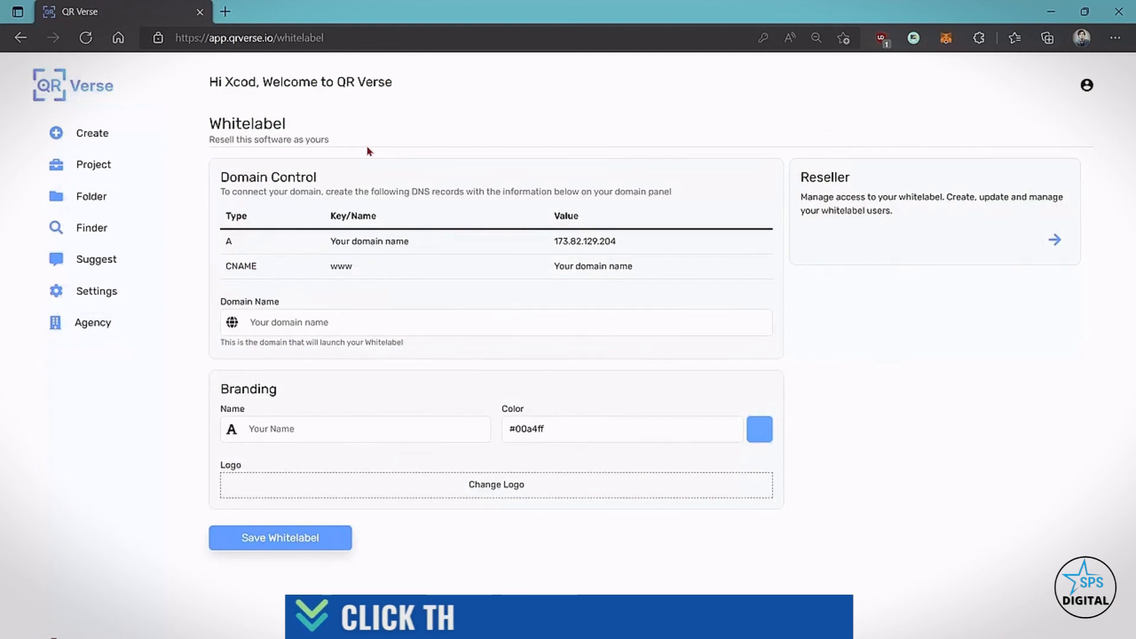
pyautogui.click(355, 428)
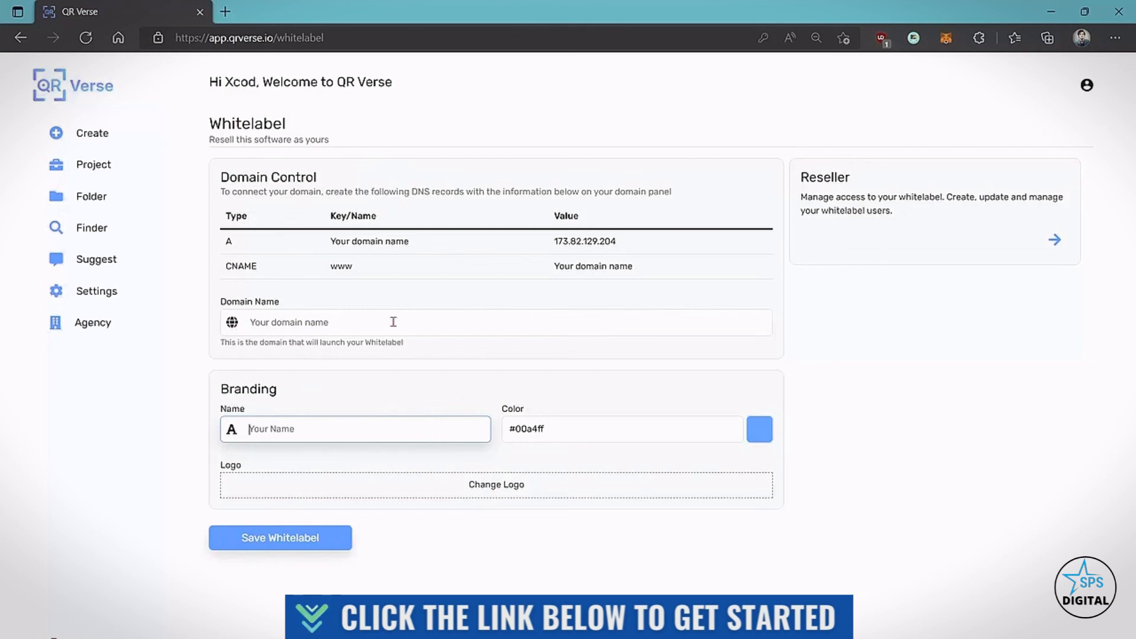
pyautogui.moveTo(781, 216)
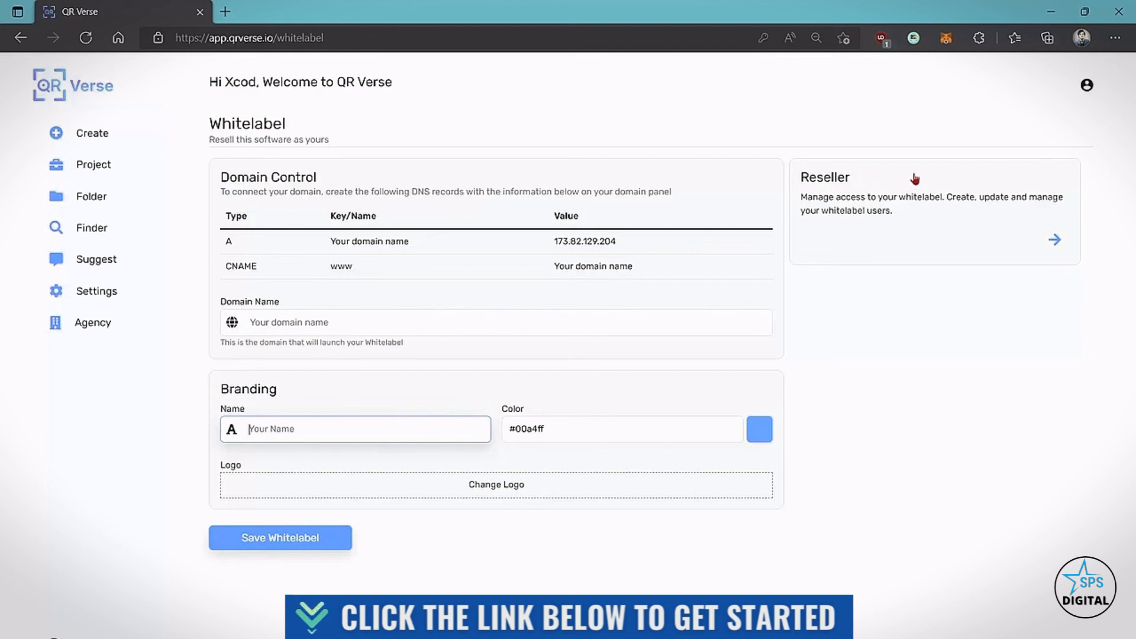
pyautogui.moveTo(935, 168)
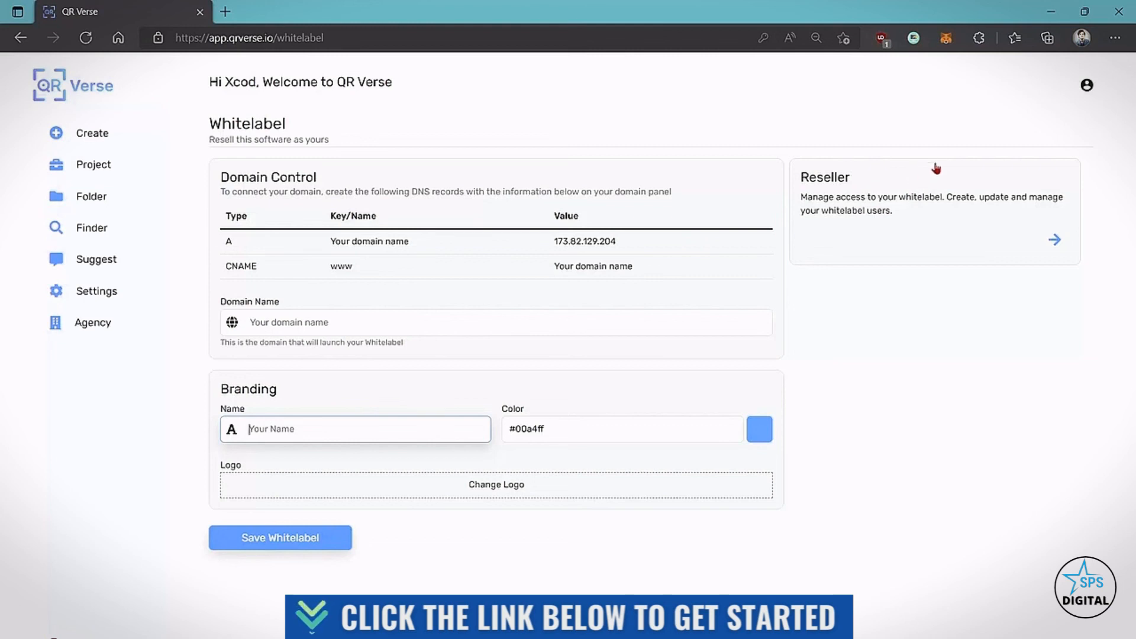
pyautogui.click(1086, 84)
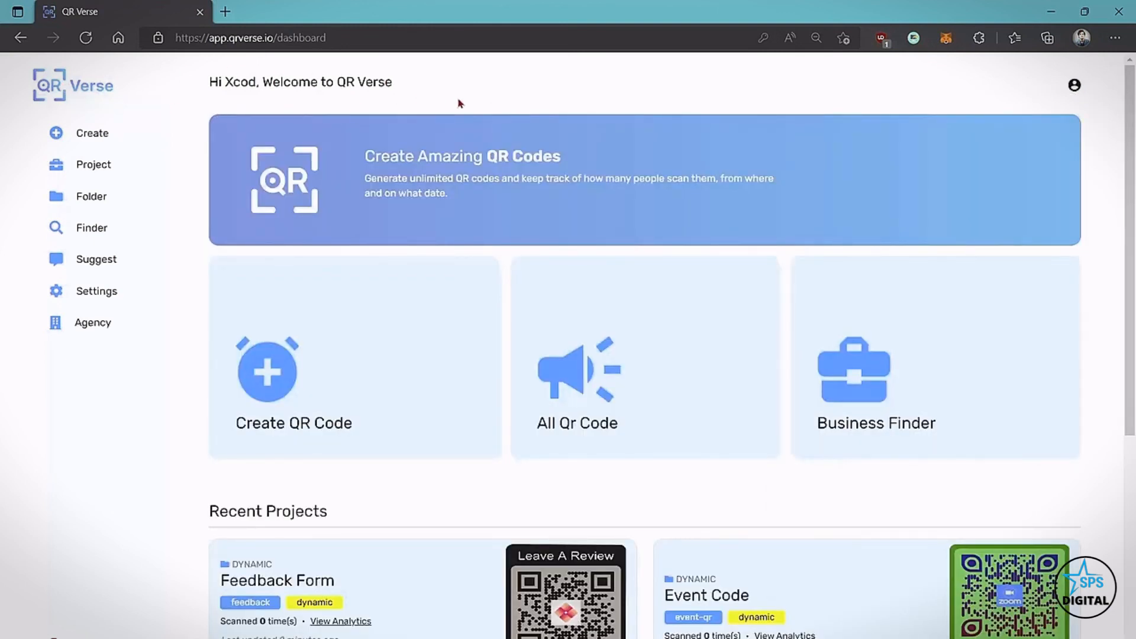
pyautogui.moveTo(506, 92)
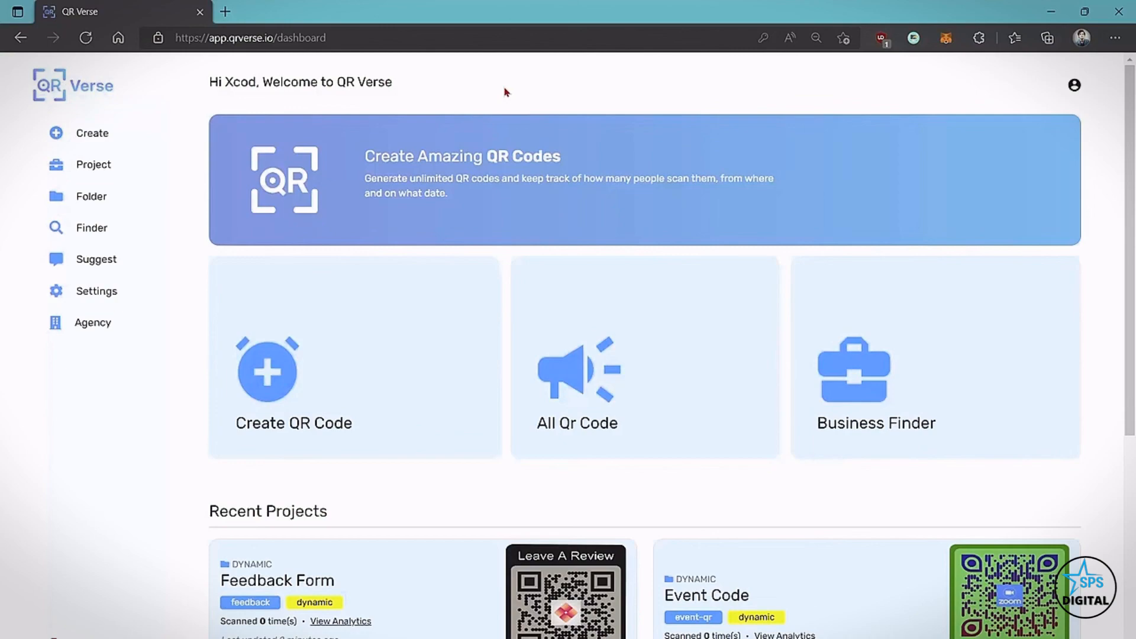